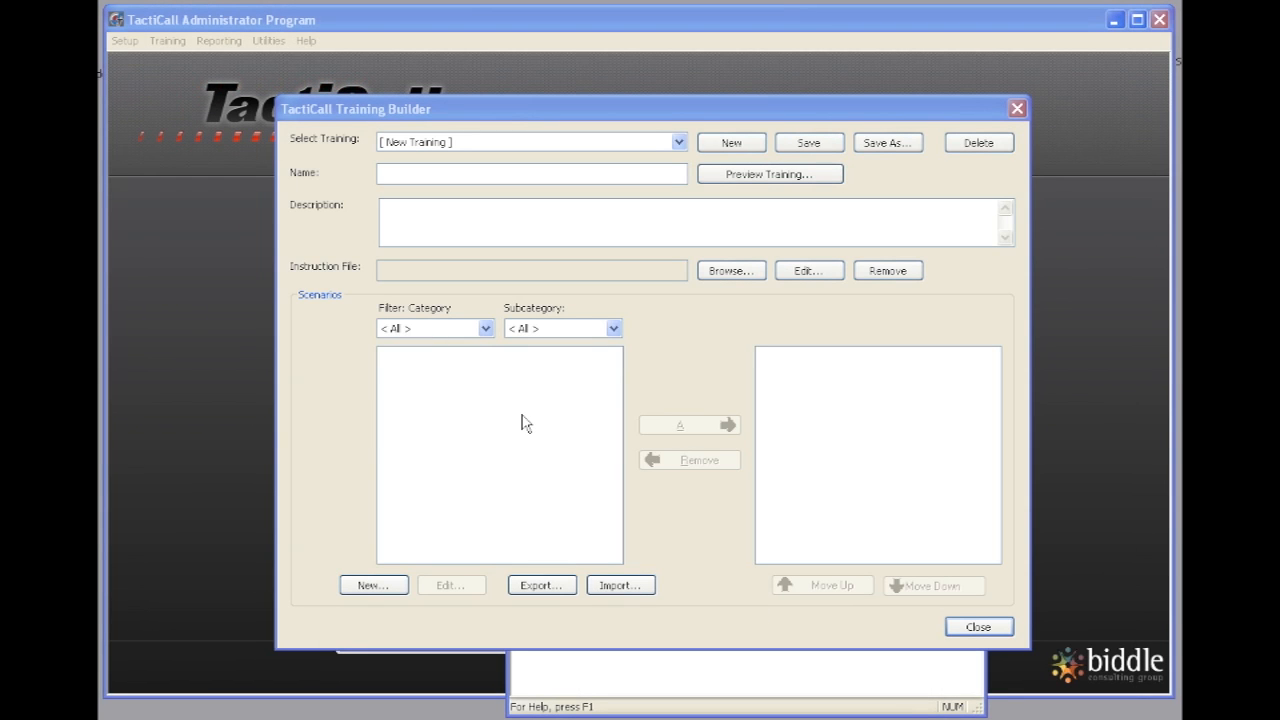
{"action": "mouse_move", "coordinate": [528, 292]}
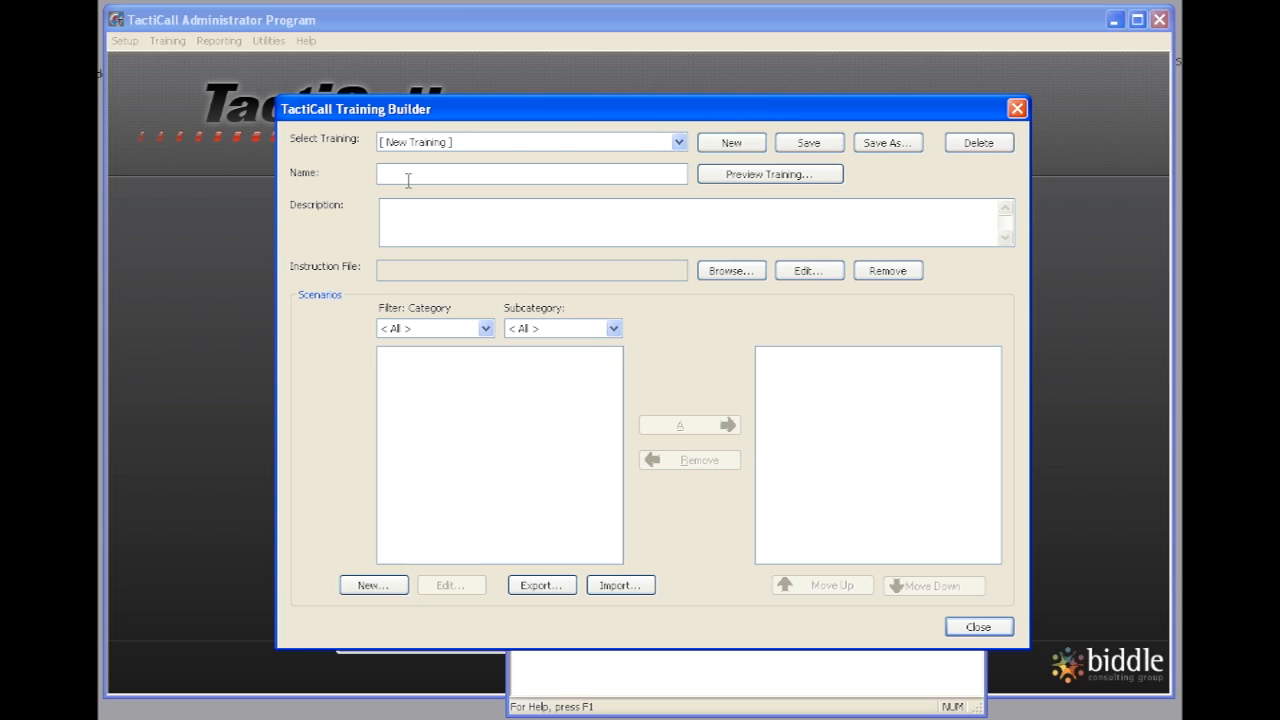
Step: Enter "Residential Burglary" as the new training's name
{"action": "type", "text": "Resident"}
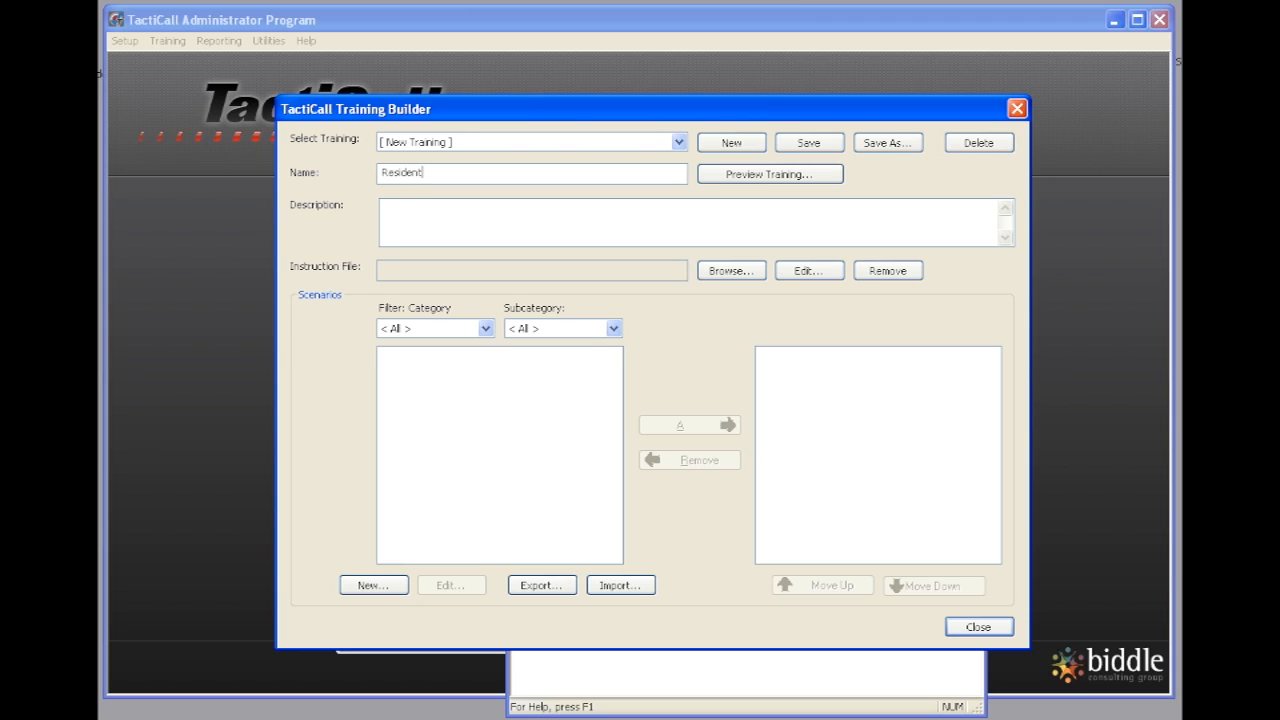
{"action": "type", "text": "ial Burgl"}
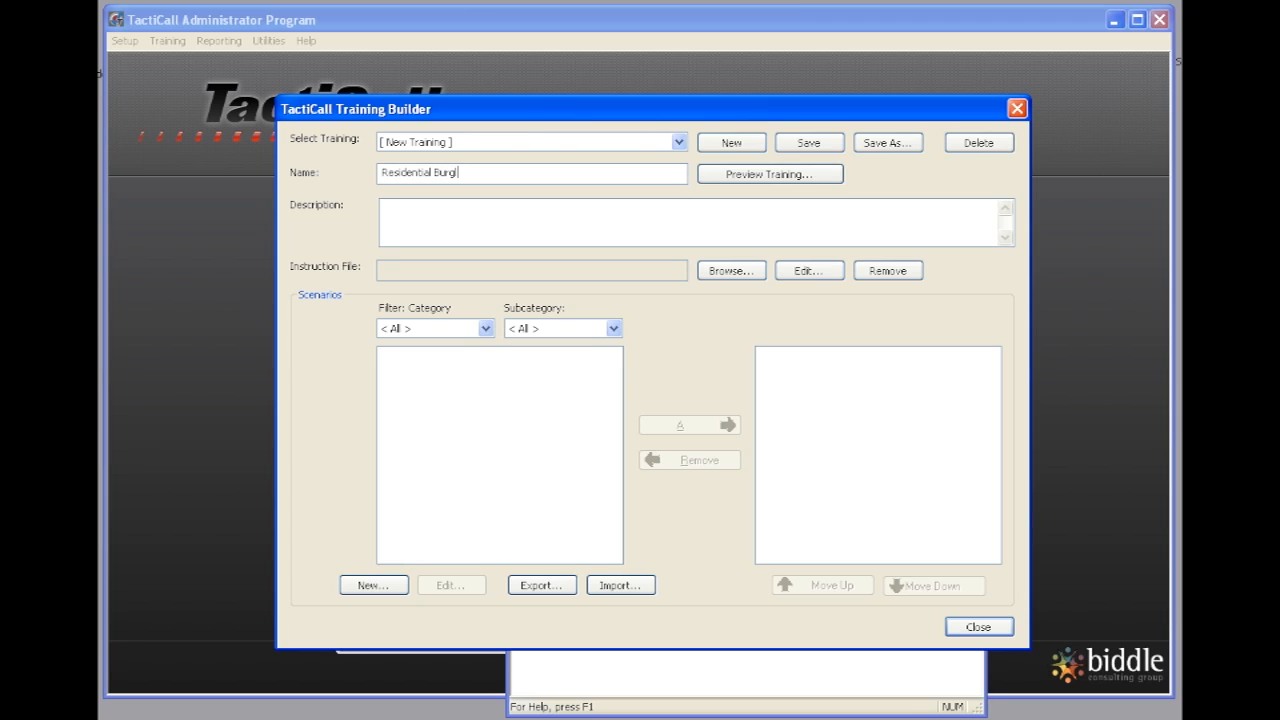
{"action": "type", "text": "ary"}
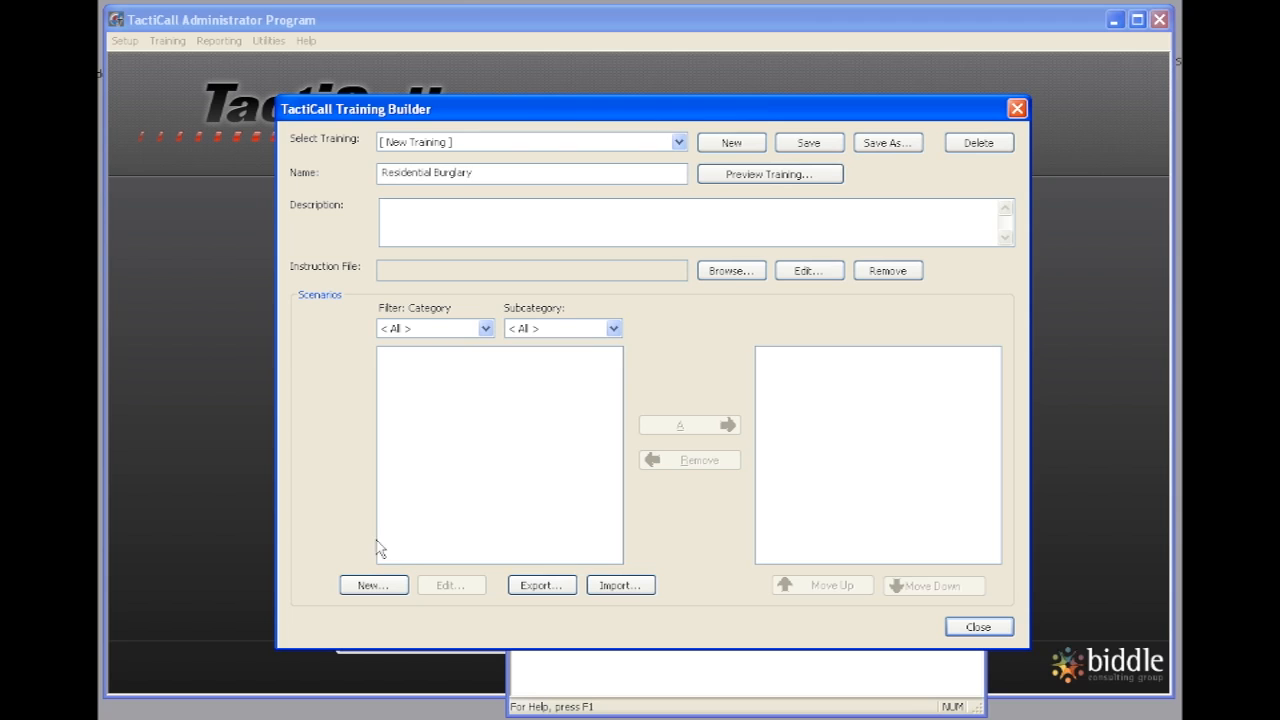
{"action": "mouse_move", "coordinate": [452, 408]}
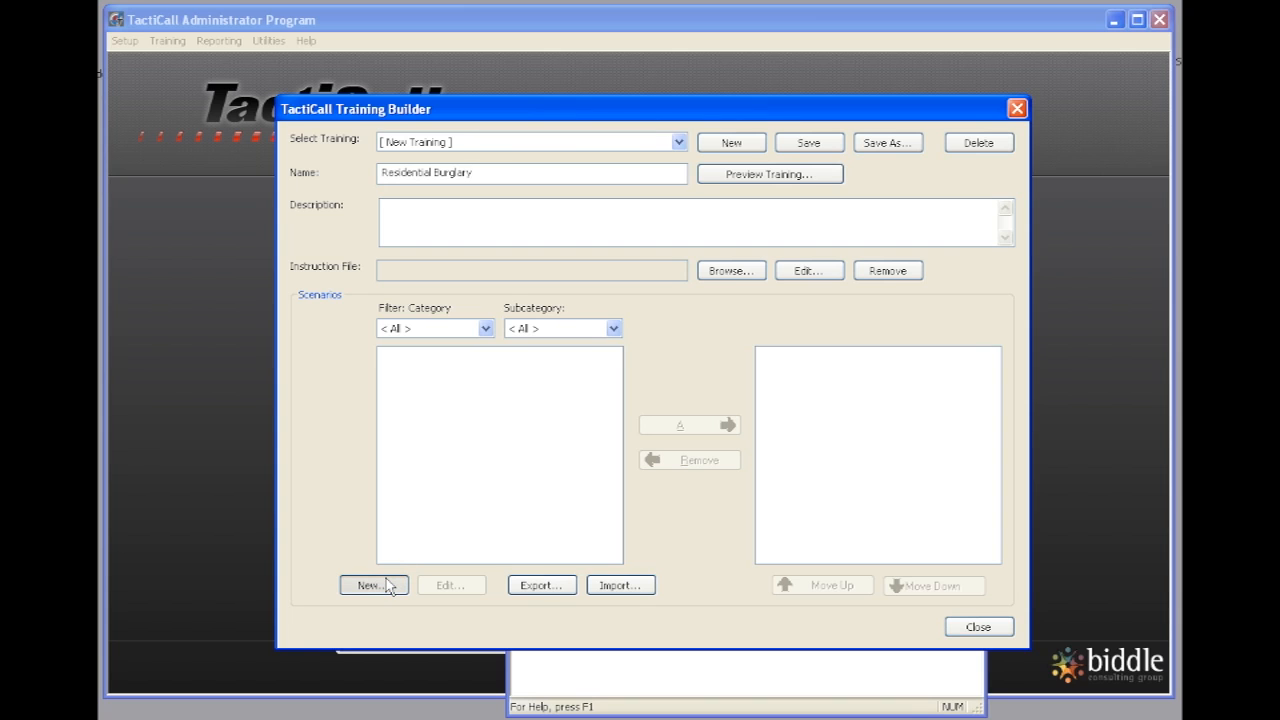
Step: Create a new scenario named "Neighbor Hears Alarm"
{"action": "left_click", "coordinate": [368, 584]}
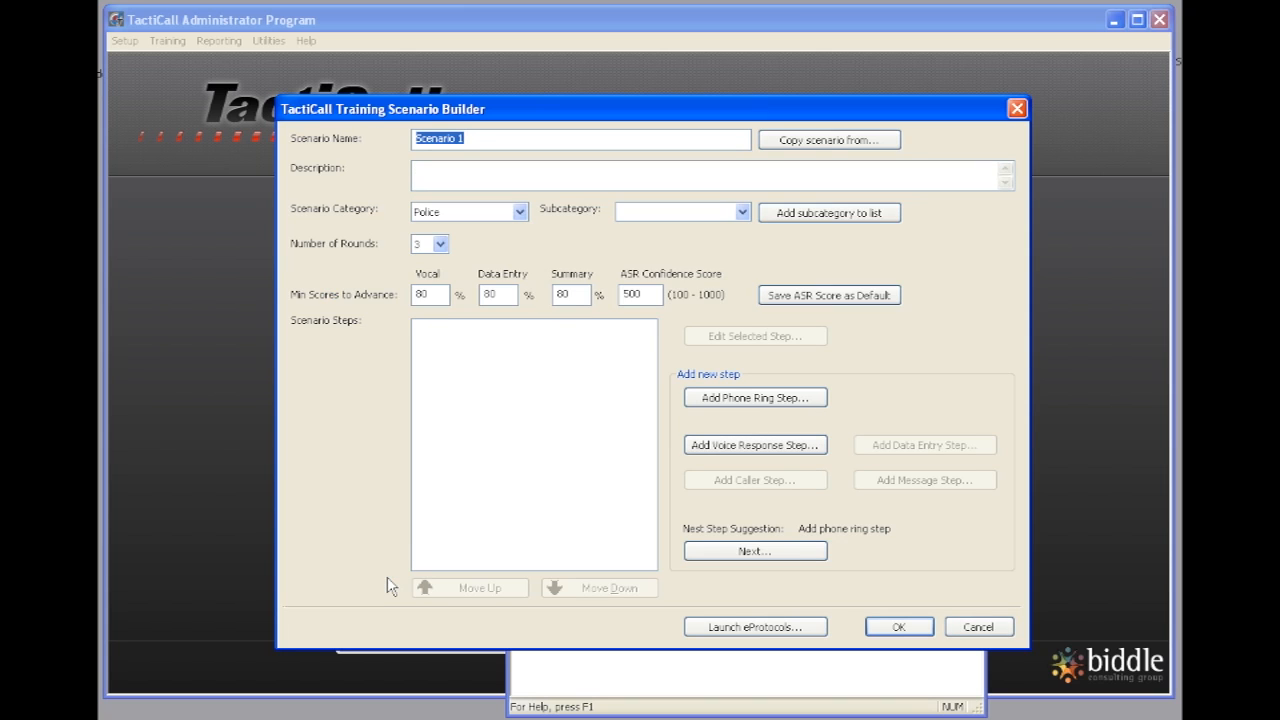
{"action": "type", "text": "Neighbor Hears Ala"}
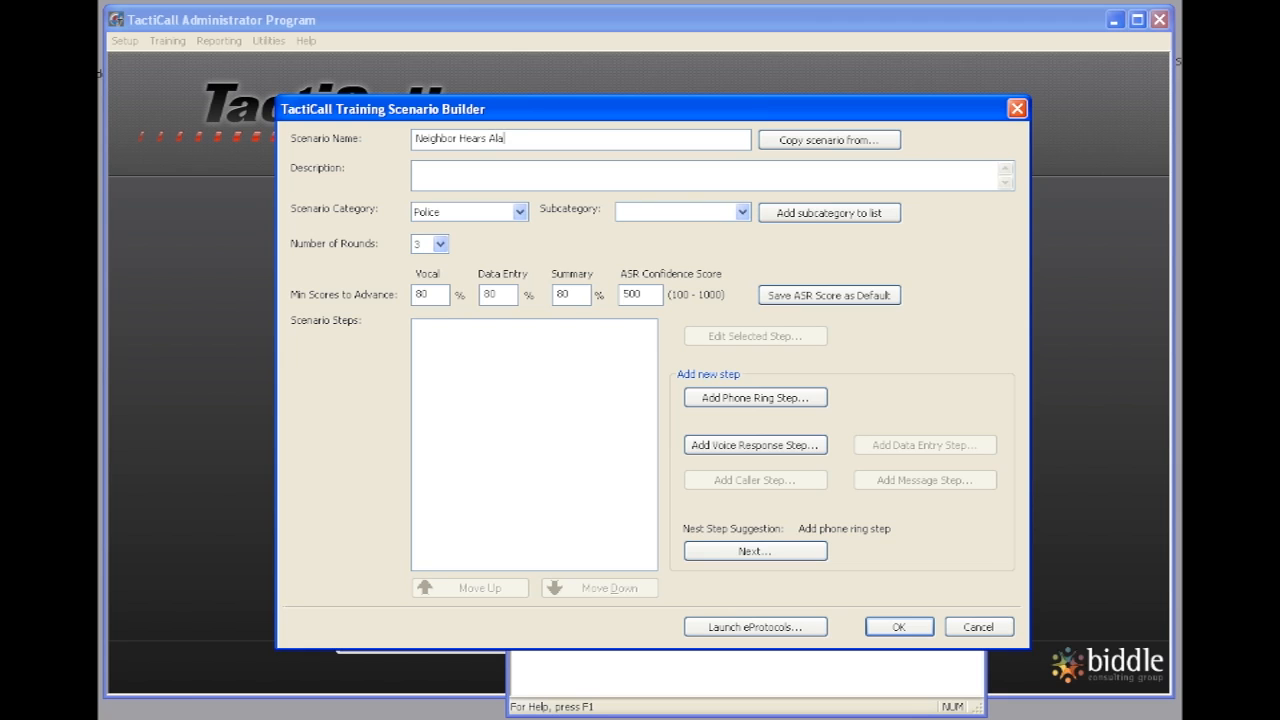
{"action": "type", "text": "rm"}
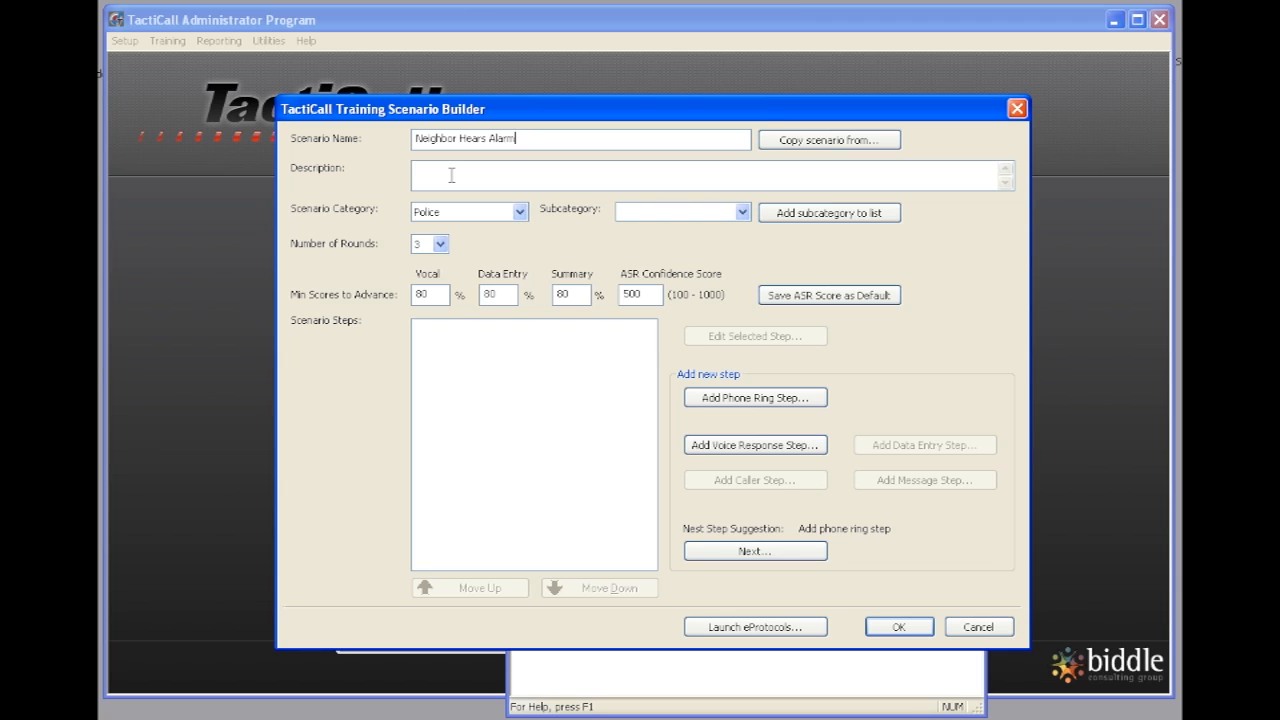
Step: Describe it as "Neighbor hears burglar alarm going off"
{"action": "type", "text": "Neighbor hear"}
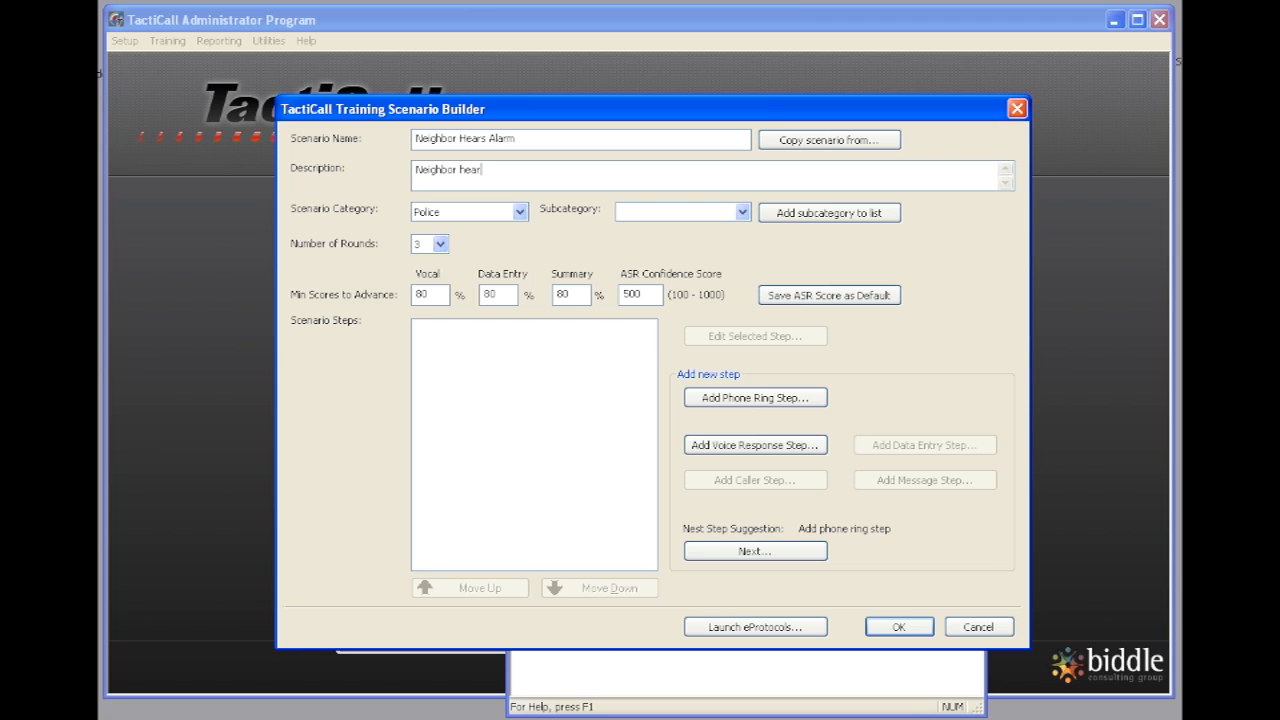
{"action": "type", "text": "s burg"}
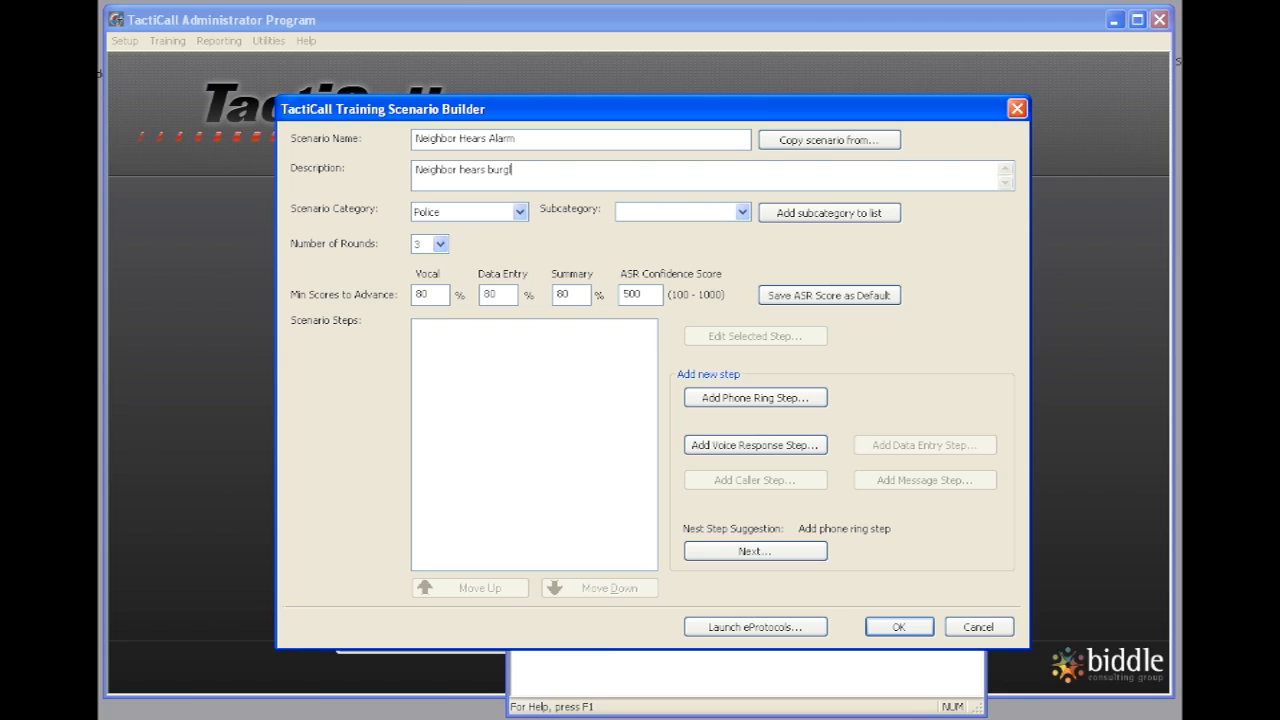
{"action": "type", "text": "lar alarm"}
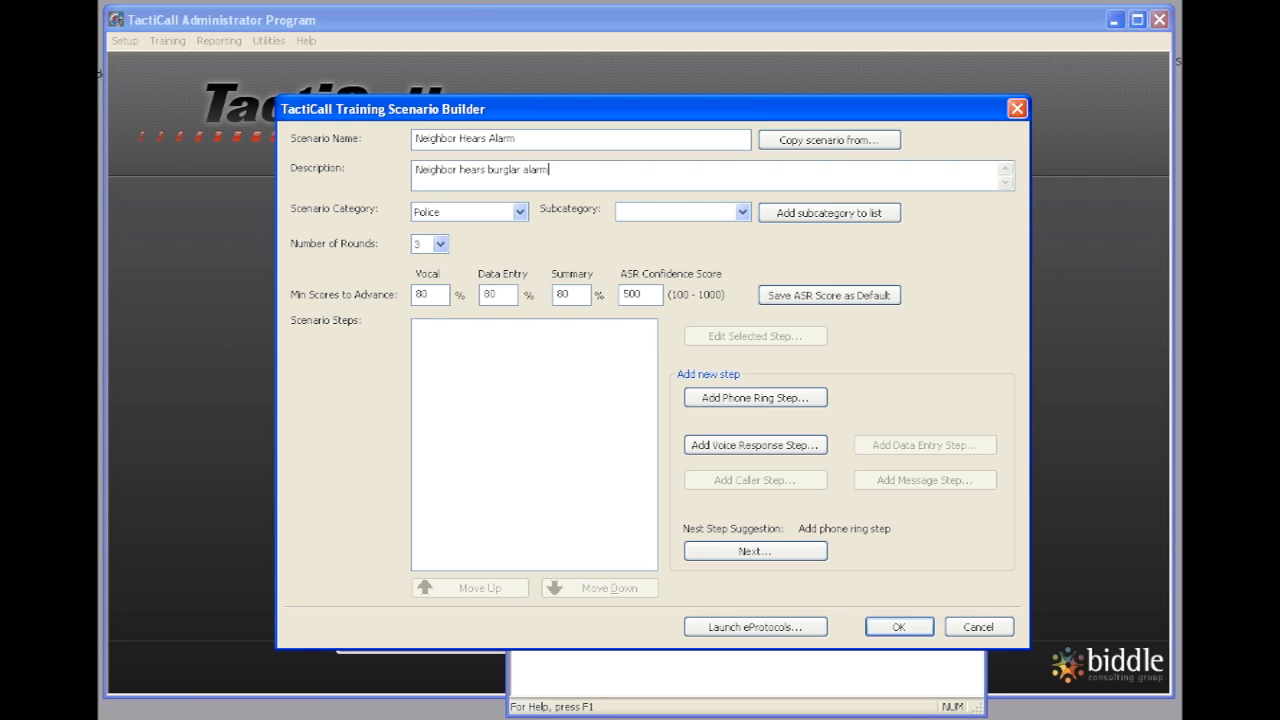
{"action": "type", "text": "going off"}
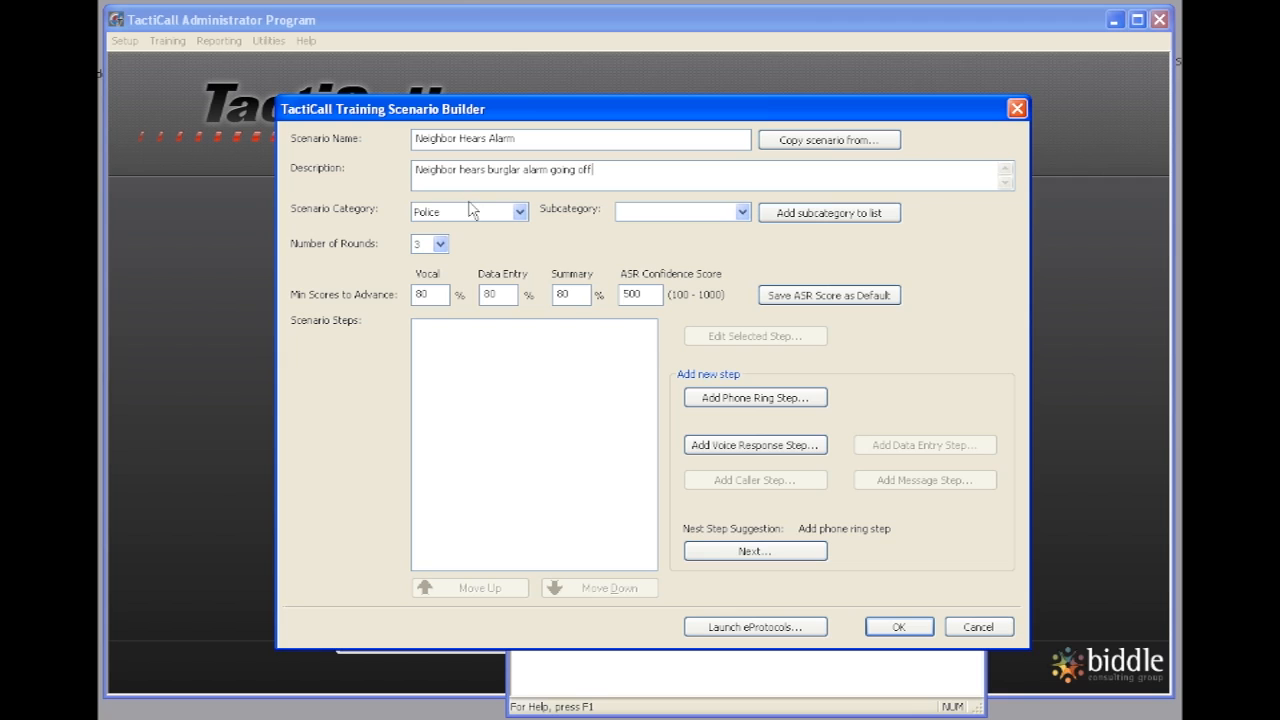
Step: Set the scenario category to Police and the subcategory to Critical
{"action": "left_click", "coordinate": [520, 212]}
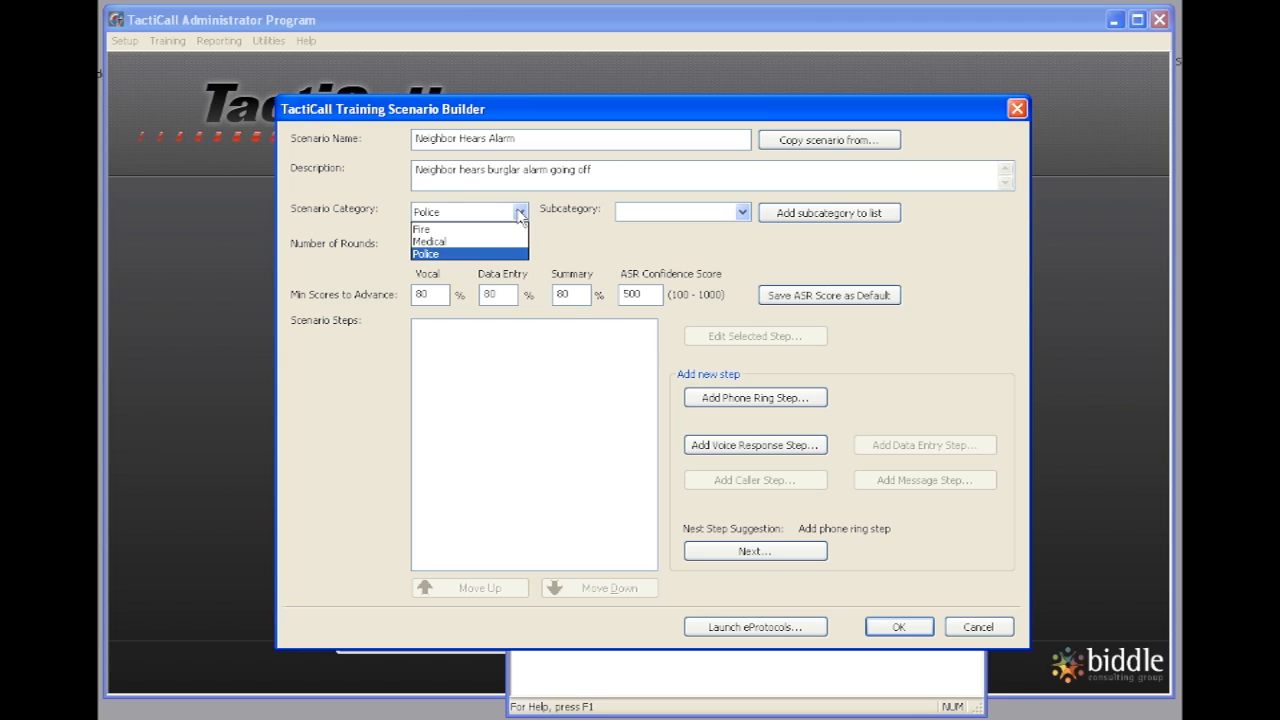
{"action": "left_click", "coordinate": [424, 252]}
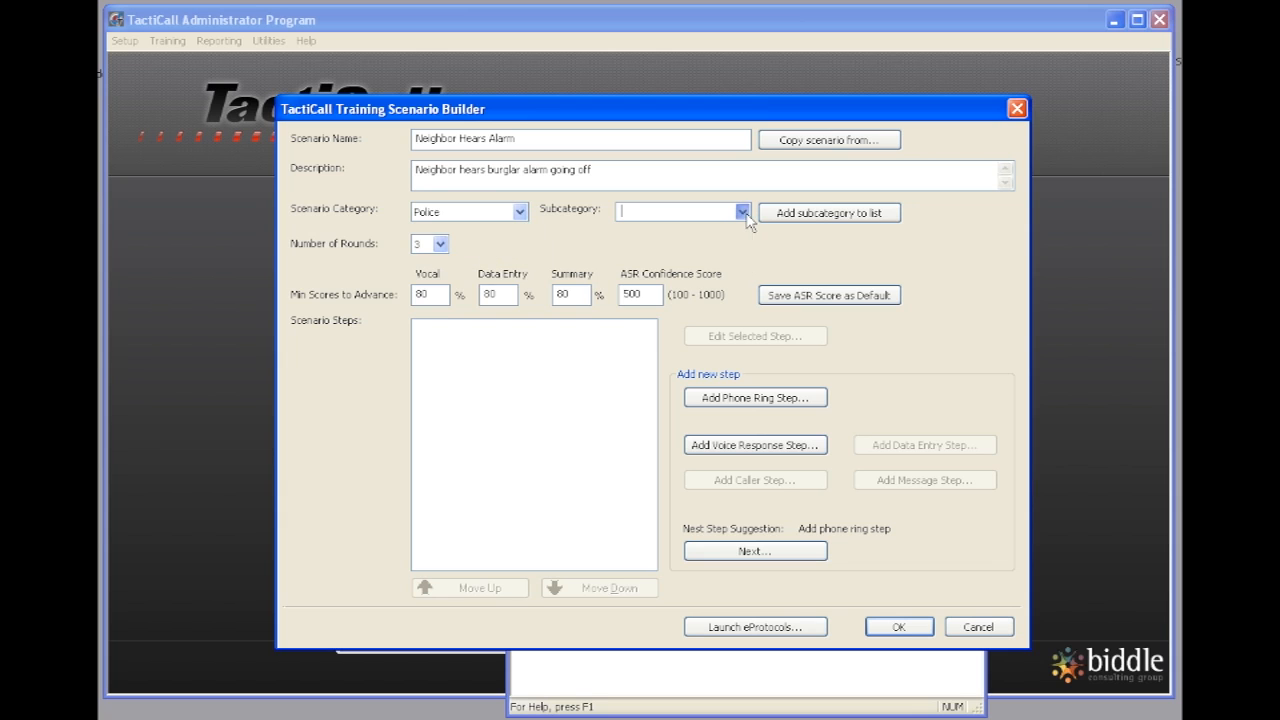
{"action": "left_click", "coordinate": [740, 212]}
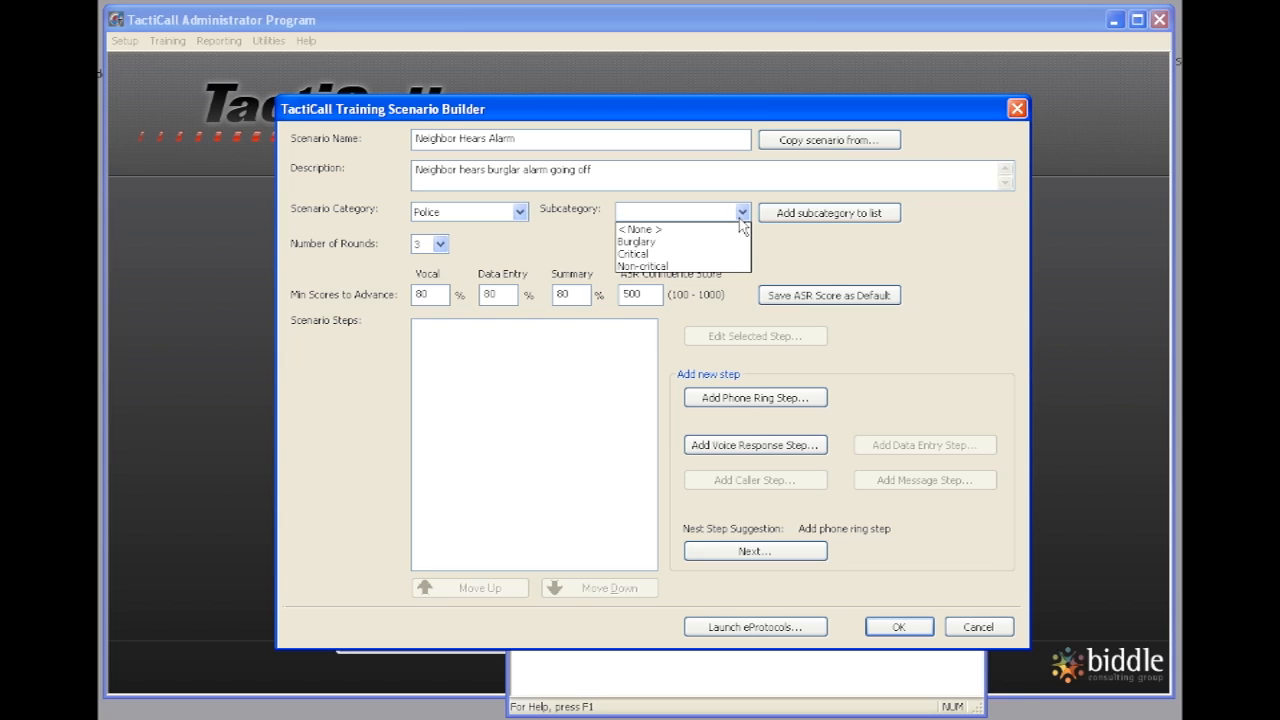
{"action": "mouse_move", "coordinate": [684, 252]}
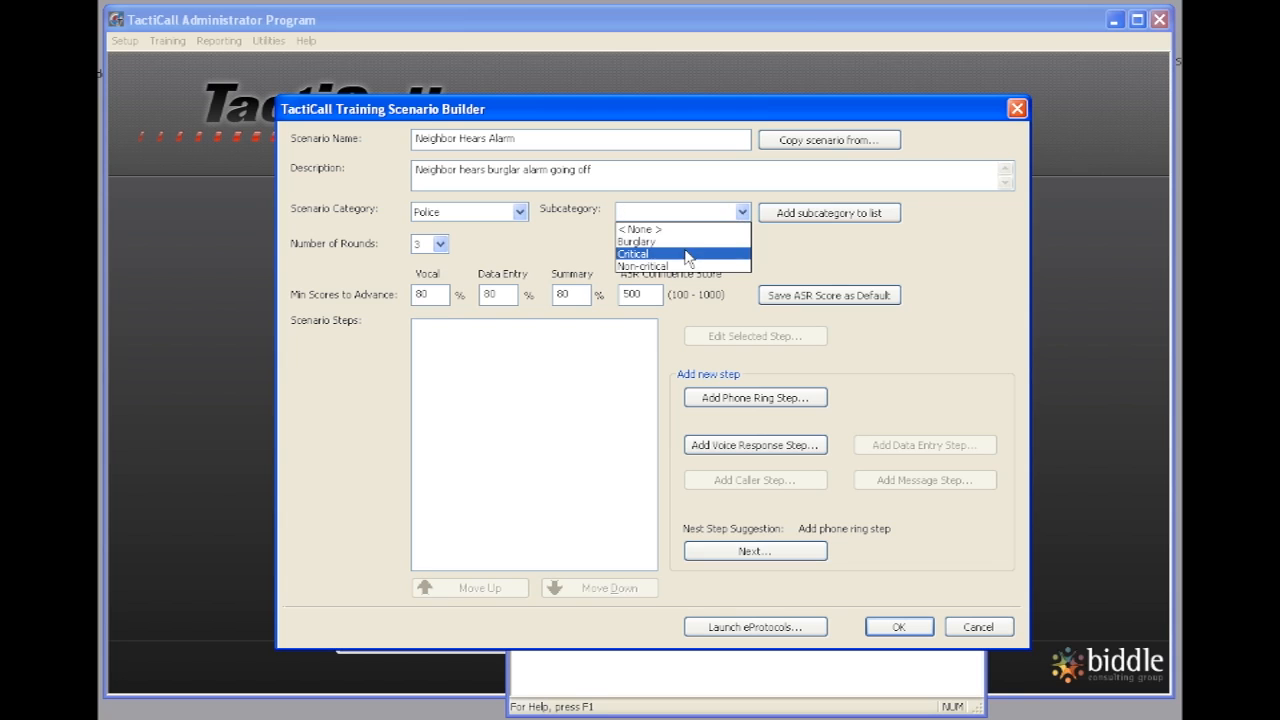
{"action": "left_click", "coordinate": [632, 252]}
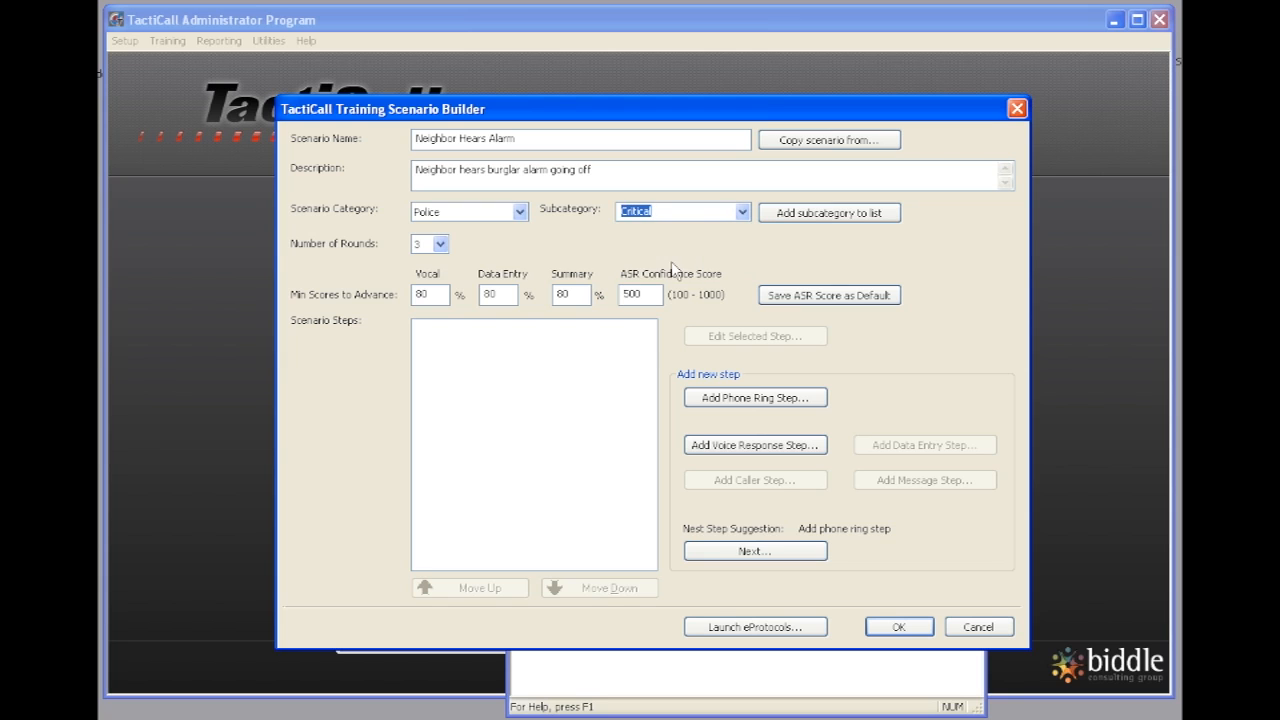
{"action": "mouse_move", "coordinate": [440, 278]}
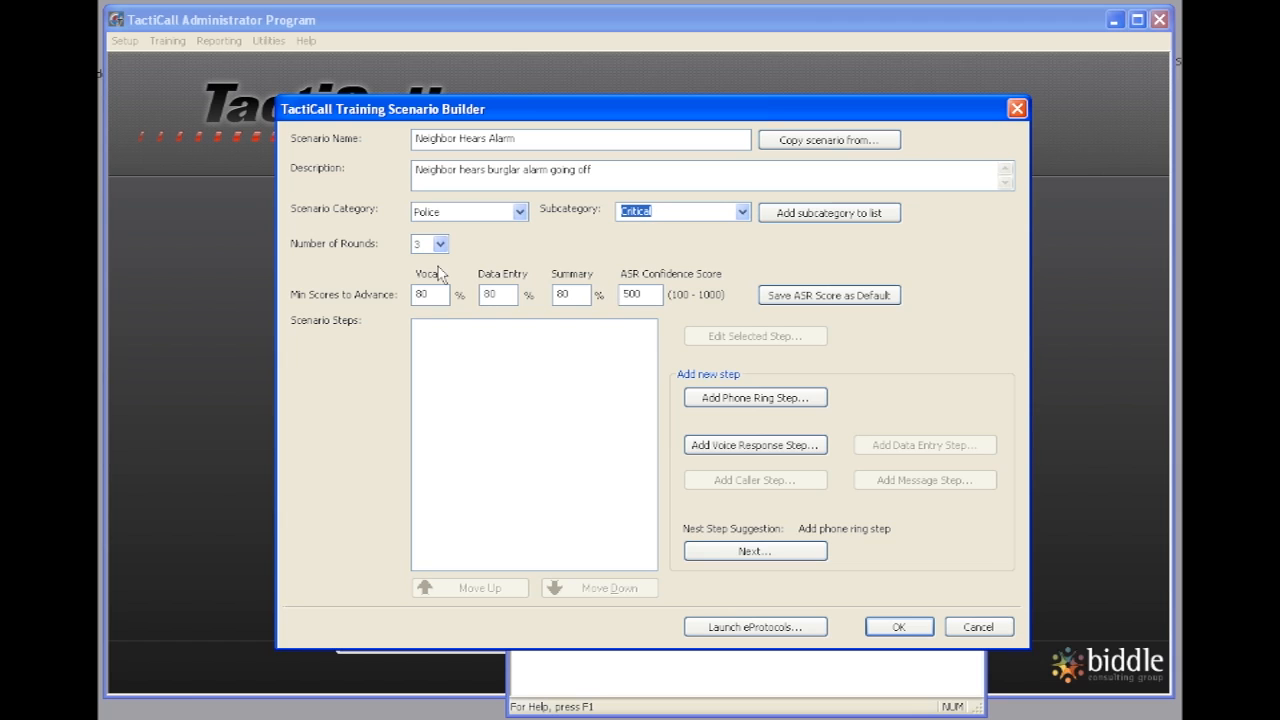
{"action": "mouse_move", "coordinate": [504, 398]}
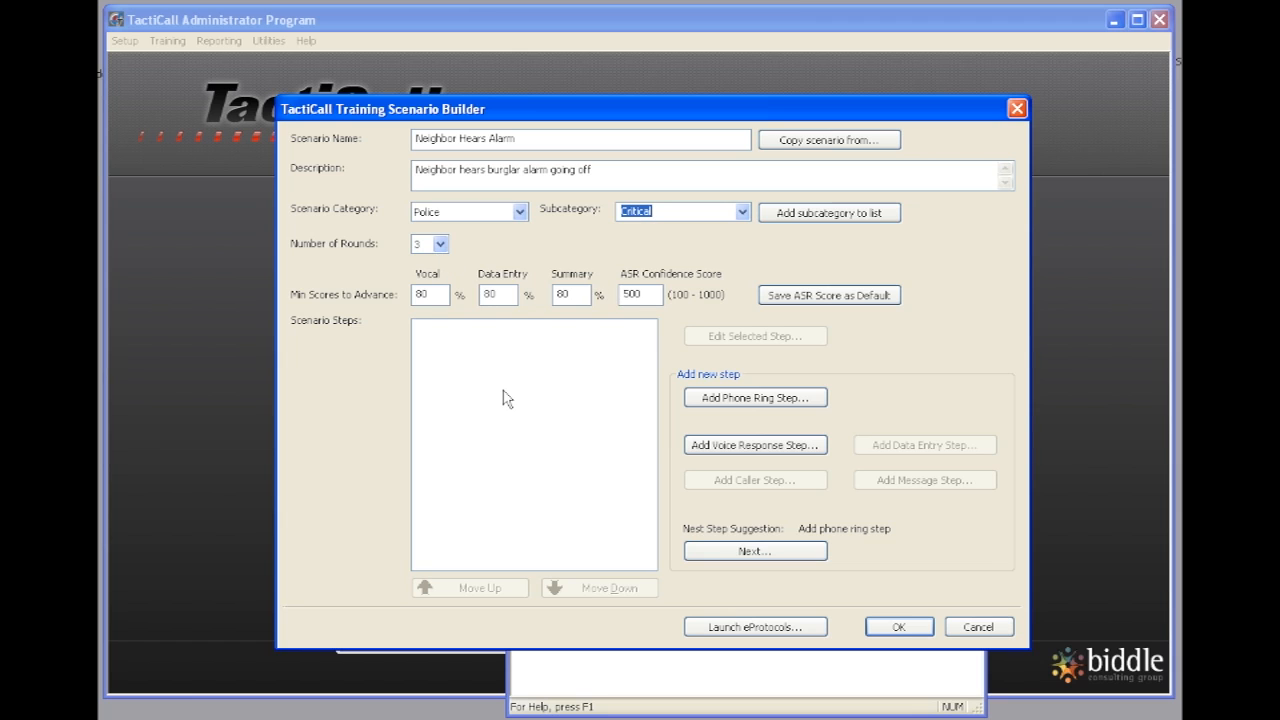
{"action": "mouse_move", "coordinate": [508, 398]}
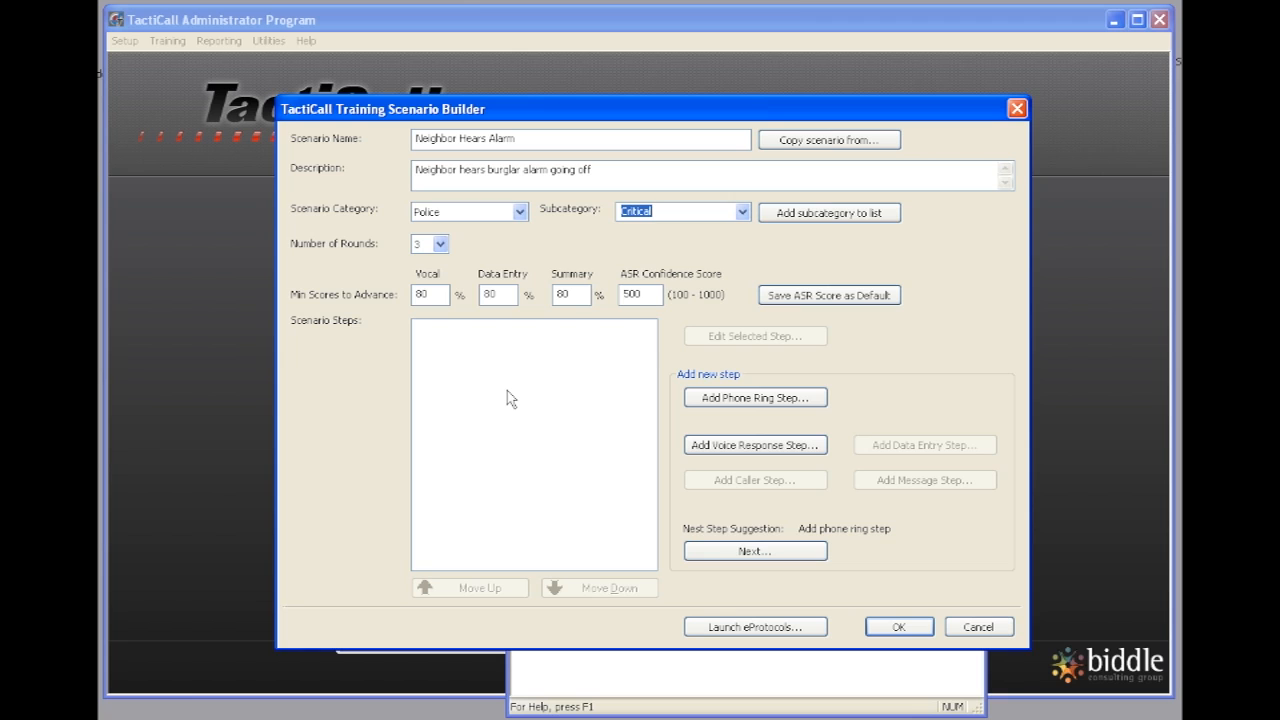
{"action": "mouse_move", "coordinate": [468, 308]}
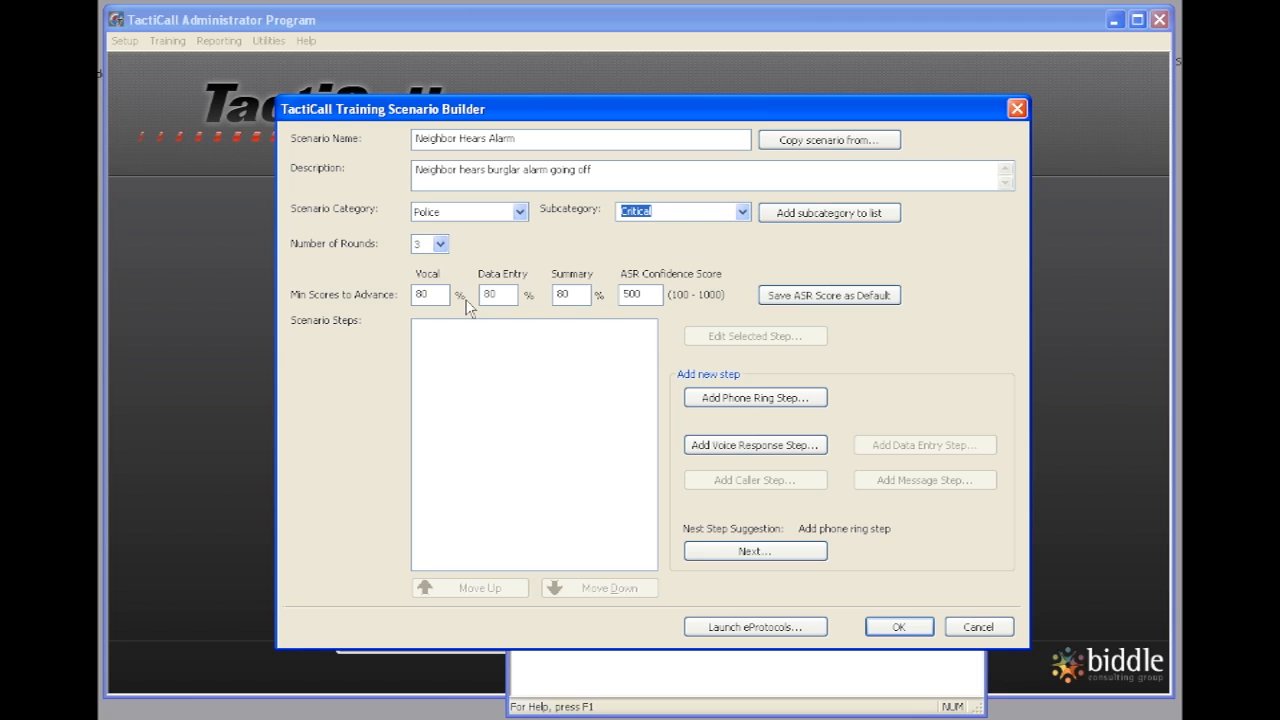
{"action": "mouse_move", "coordinate": [448, 370]}
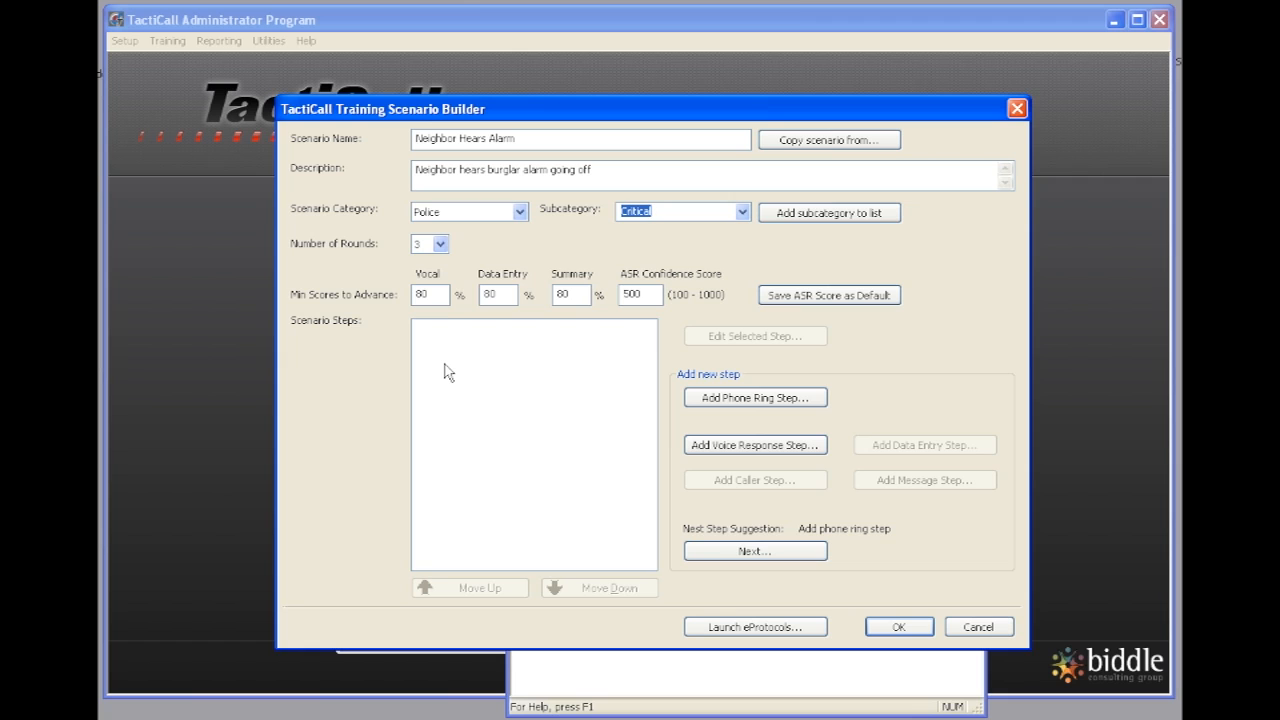
{"action": "mouse_move", "coordinate": [442, 348]}
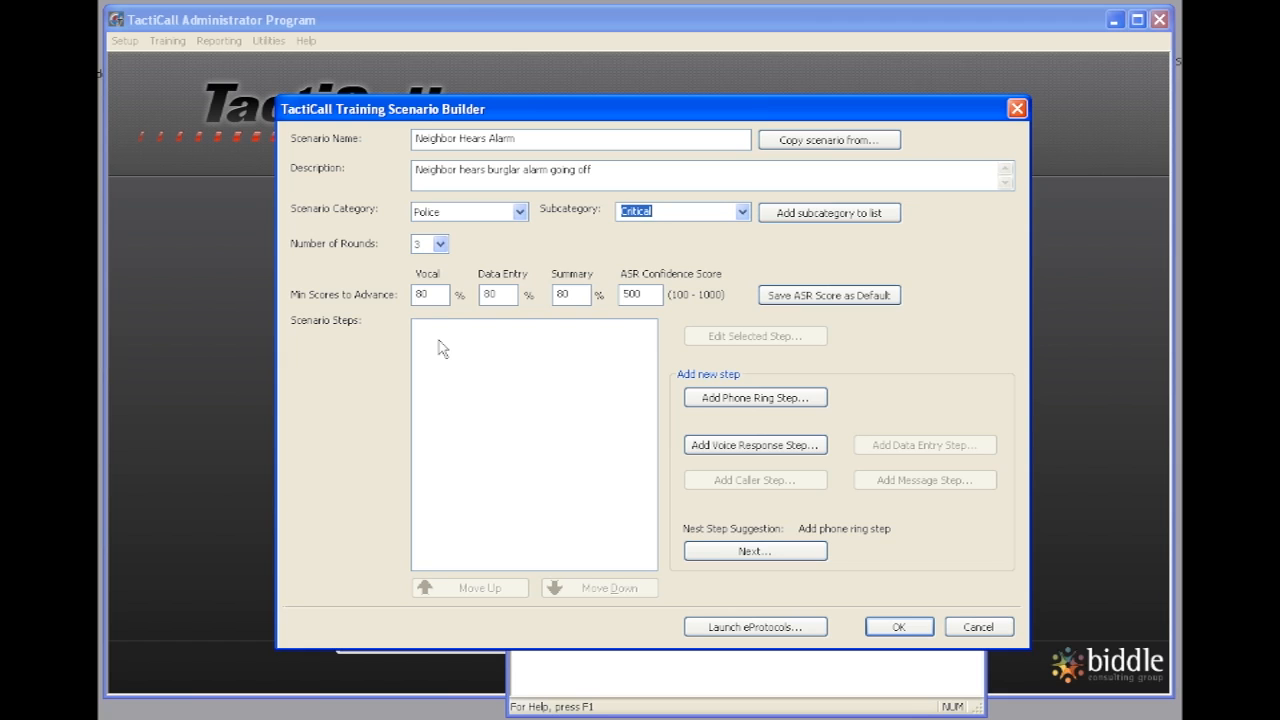
{"action": "mouse_move", "coordinate": [500, 364]}
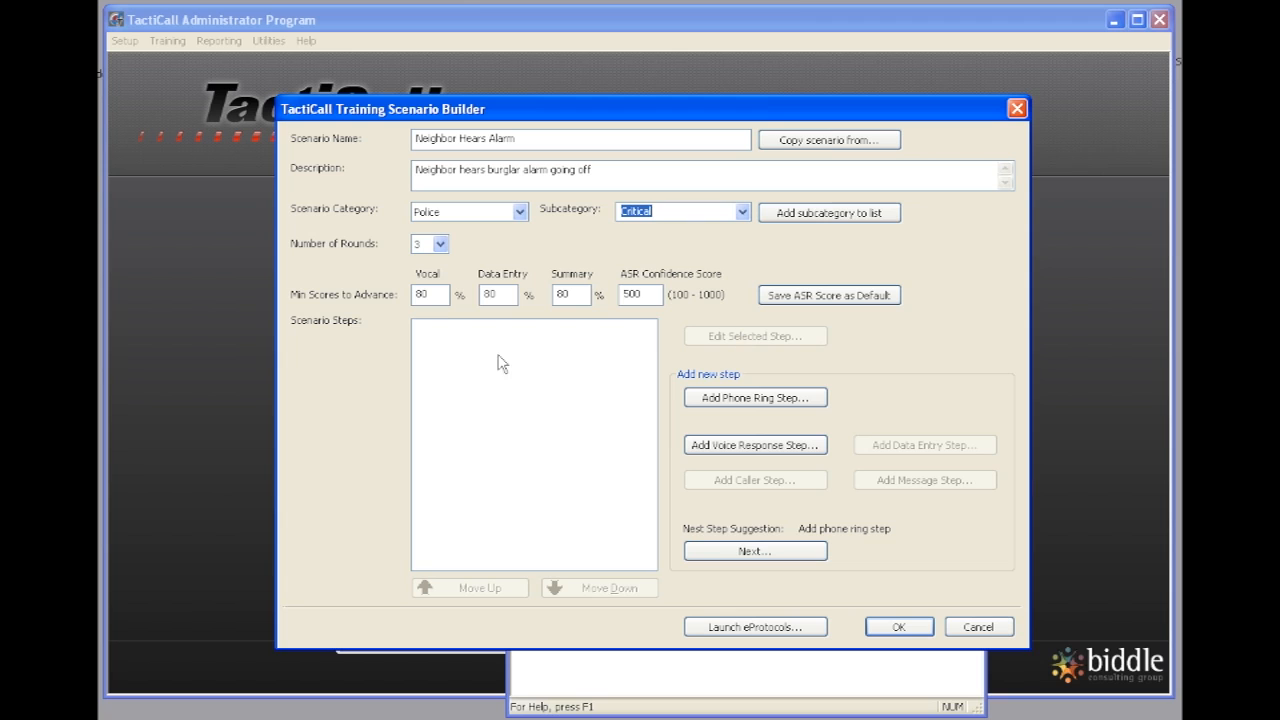
{"action": "mouse_move", "coordinate": [718, 412]}
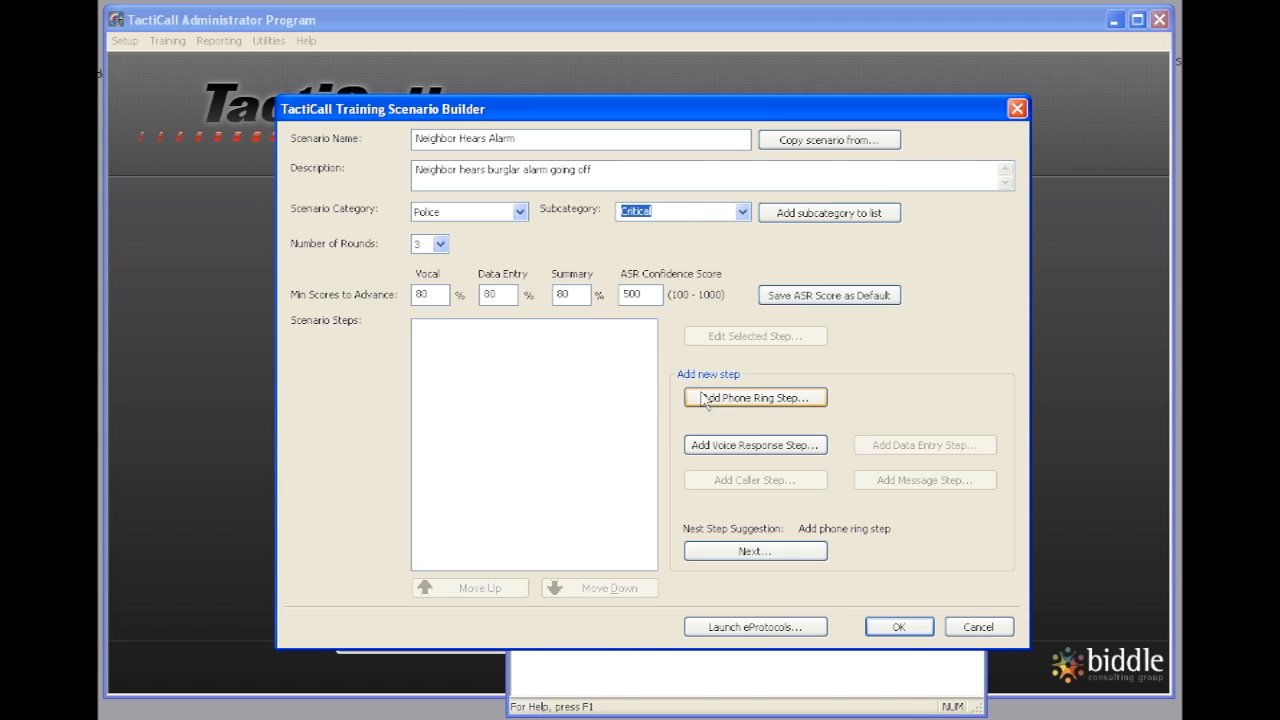
Step: Add a phone ring step to the scenario, keeping Show Caller ID/Info checked
{"action": "left_click", "coordinate": [756, 396]}
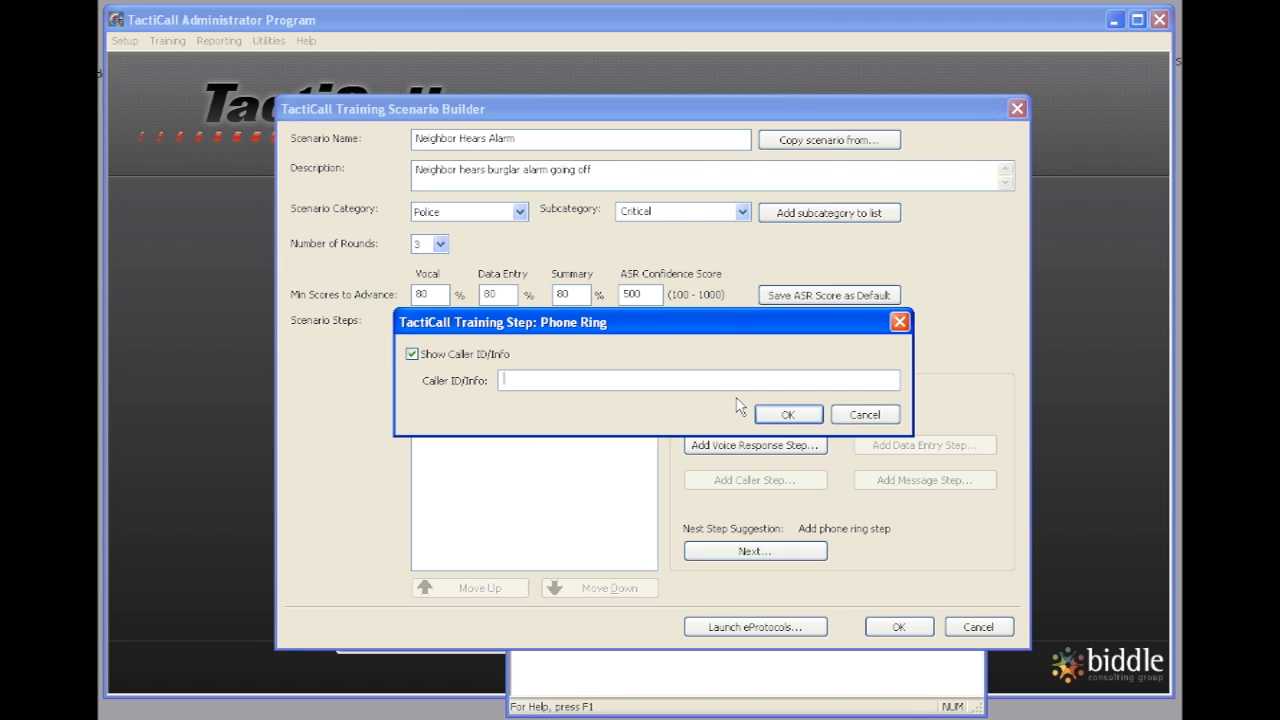
{"action": "mouse_move", "coordinate": [680, 412]}
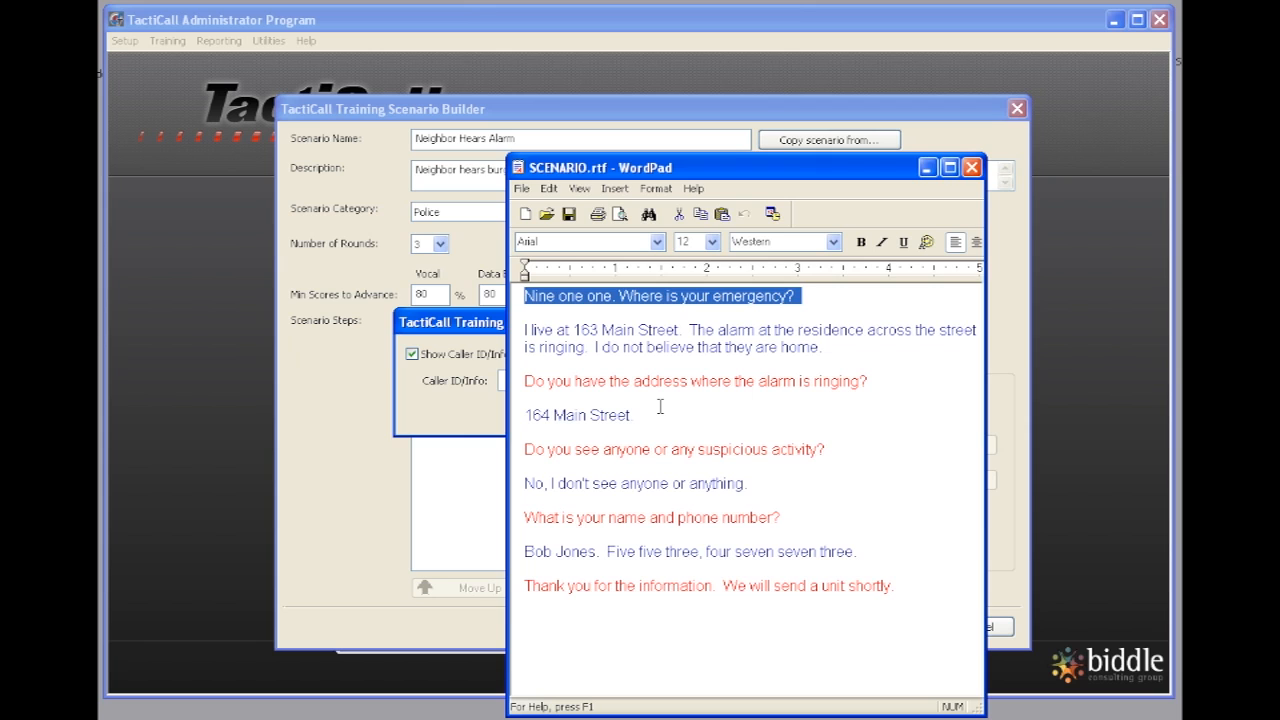
Step: Review the SCENARIO.rtf 911 call script in WordPad before returning to the Phone Ring step
{"action": "left_click", "coordinate": [632, 414]}
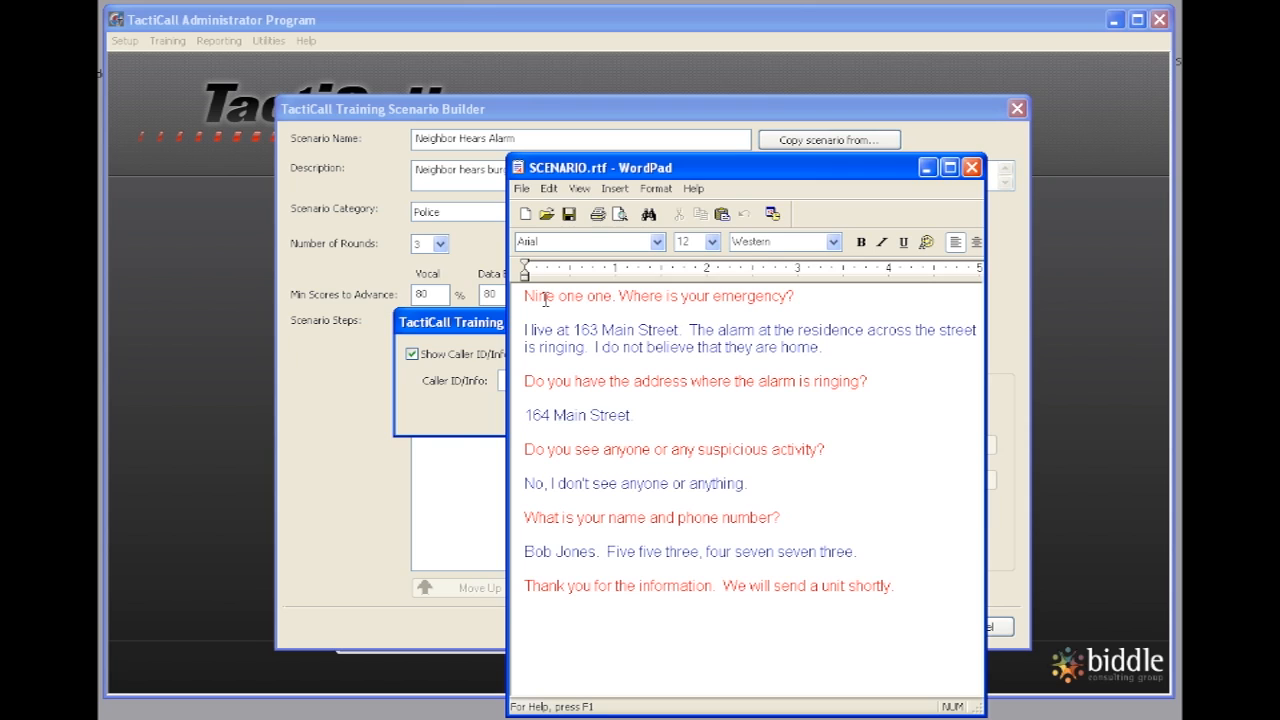
{"action": "mouse_move", "coordinate": [528, 308]}
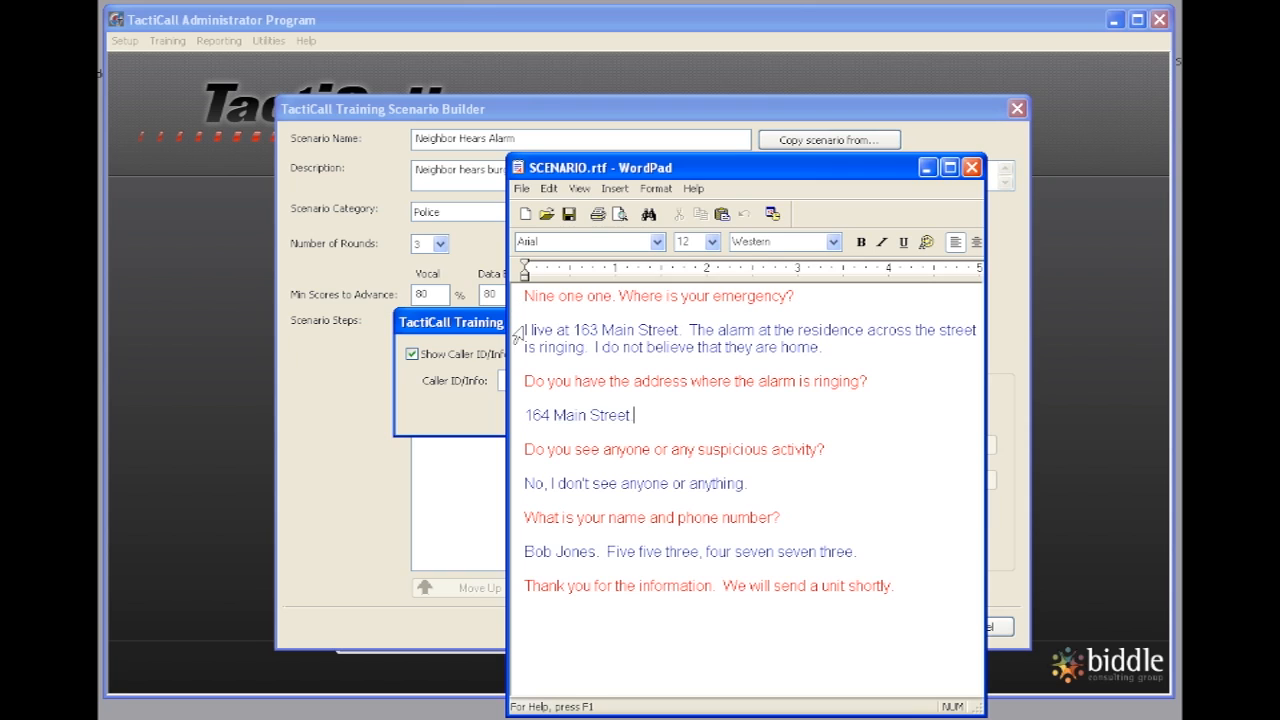
{"action": "mouse_move", "coordinate": [520, 370]}
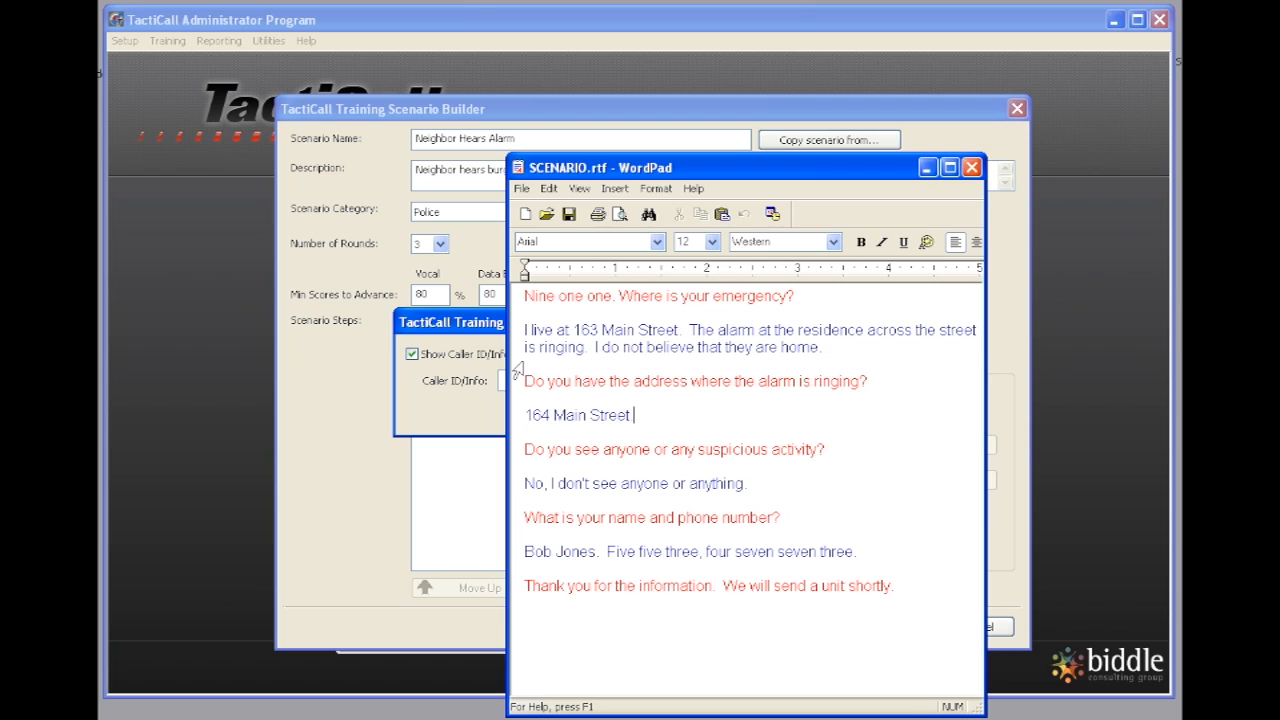
{"action": "mouse_move", "coordinate": [584, 628]}
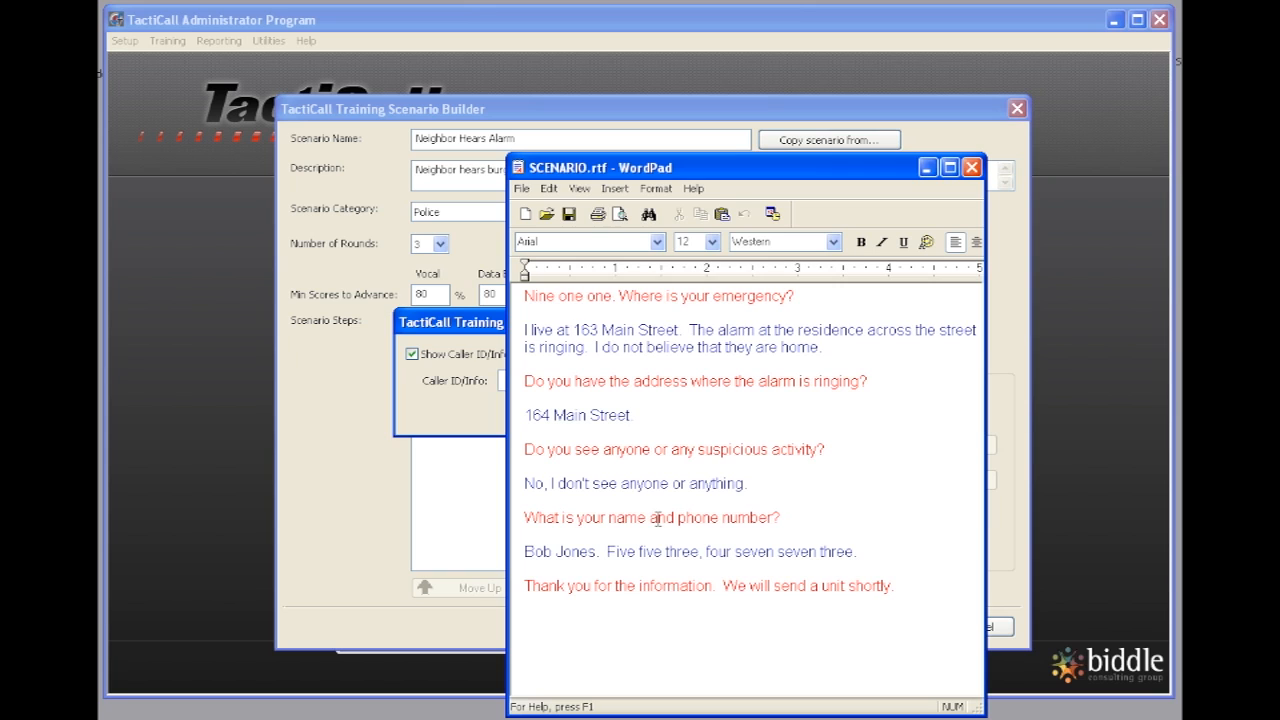
{"action": "mouse_move", "coordinate": [696, 524]}
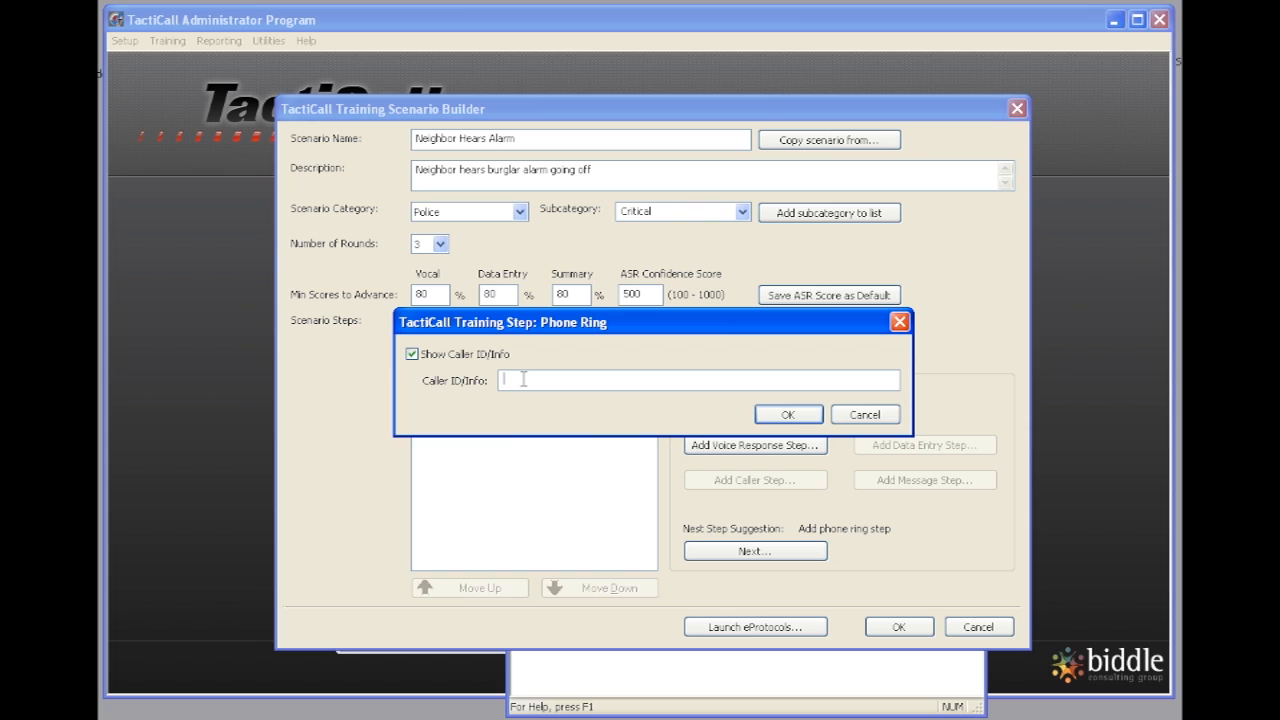
{"action": "type", "text": "Jone"}
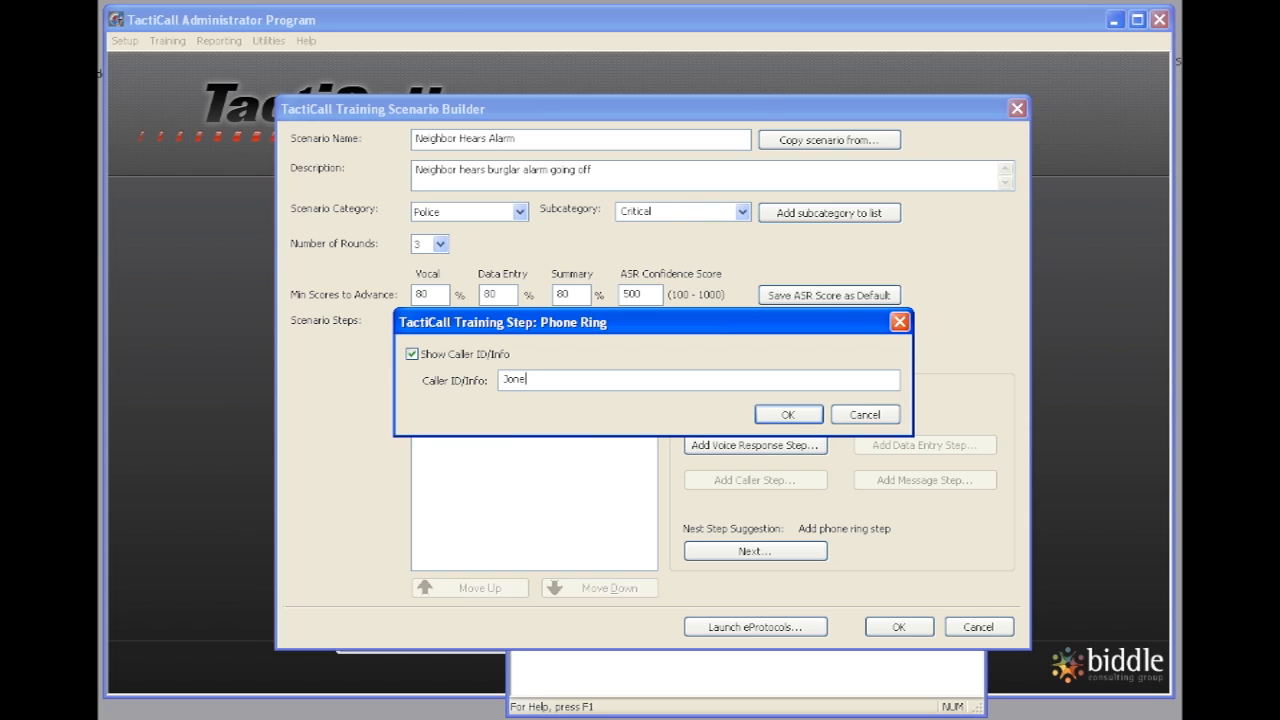
{"action": "type", "text": "s, Carol"}
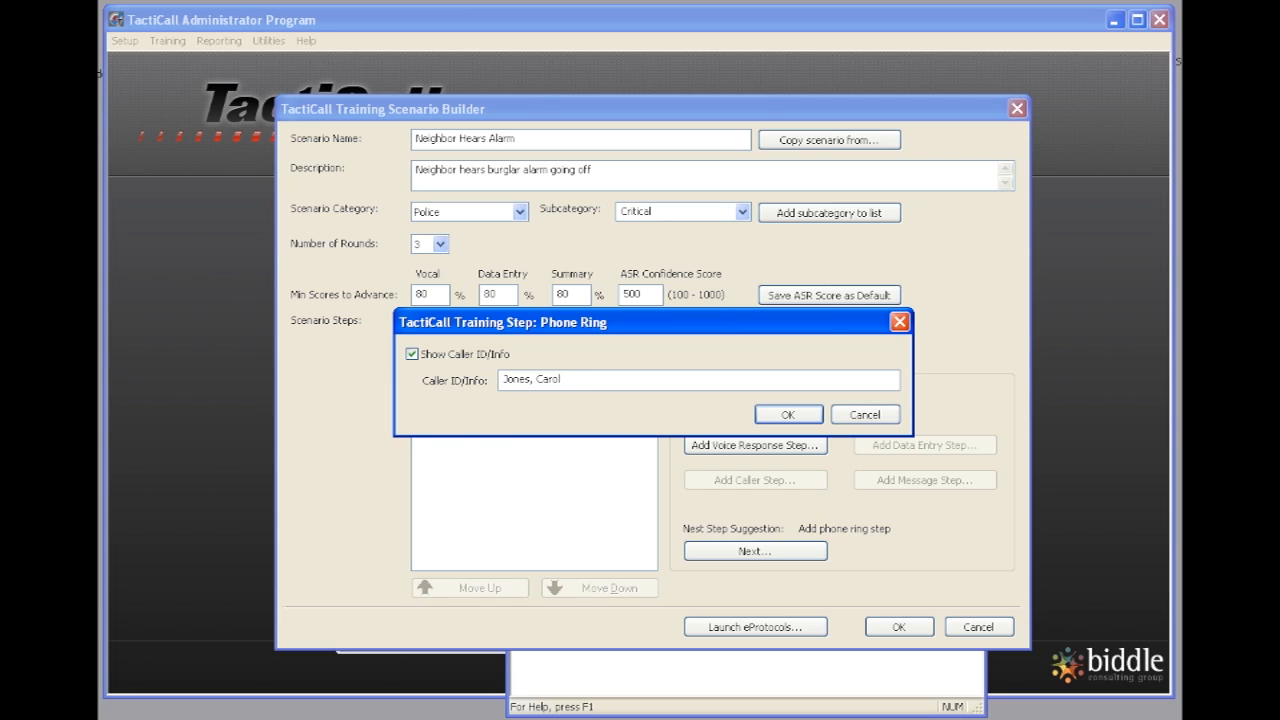
{"action": "type", "text": "916-553"}
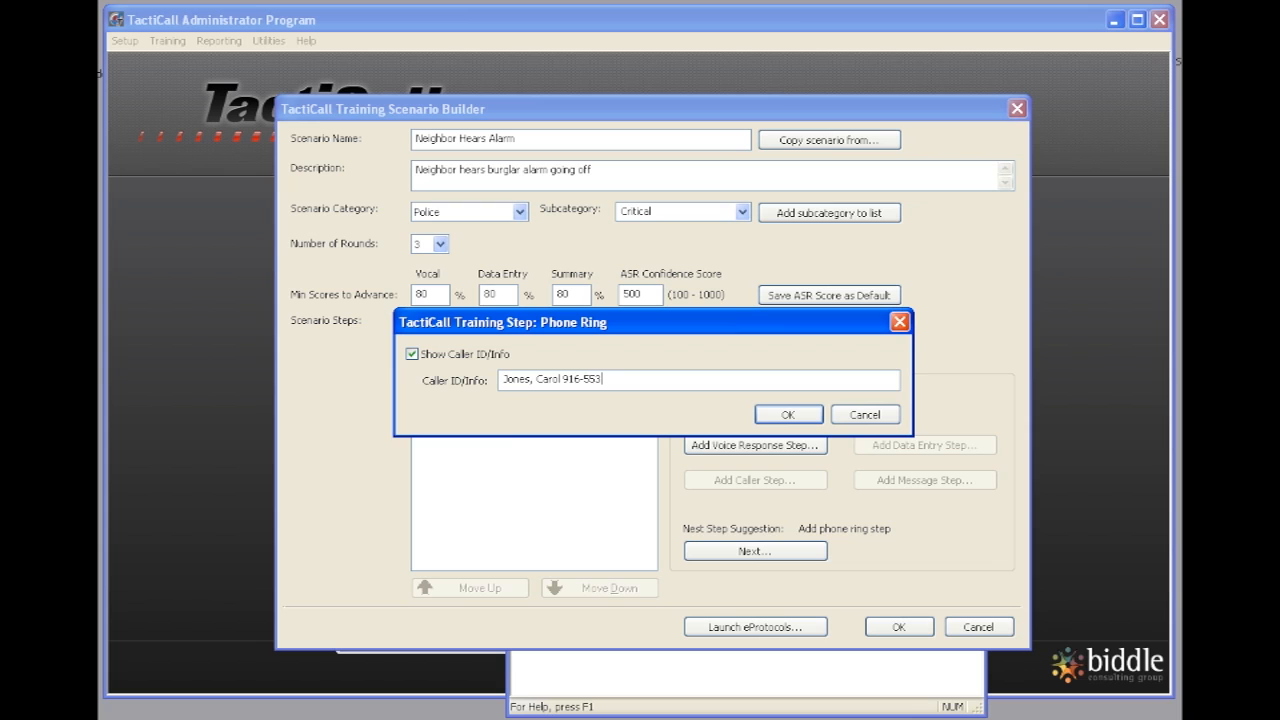
{"action": "type", "text": "4773"}
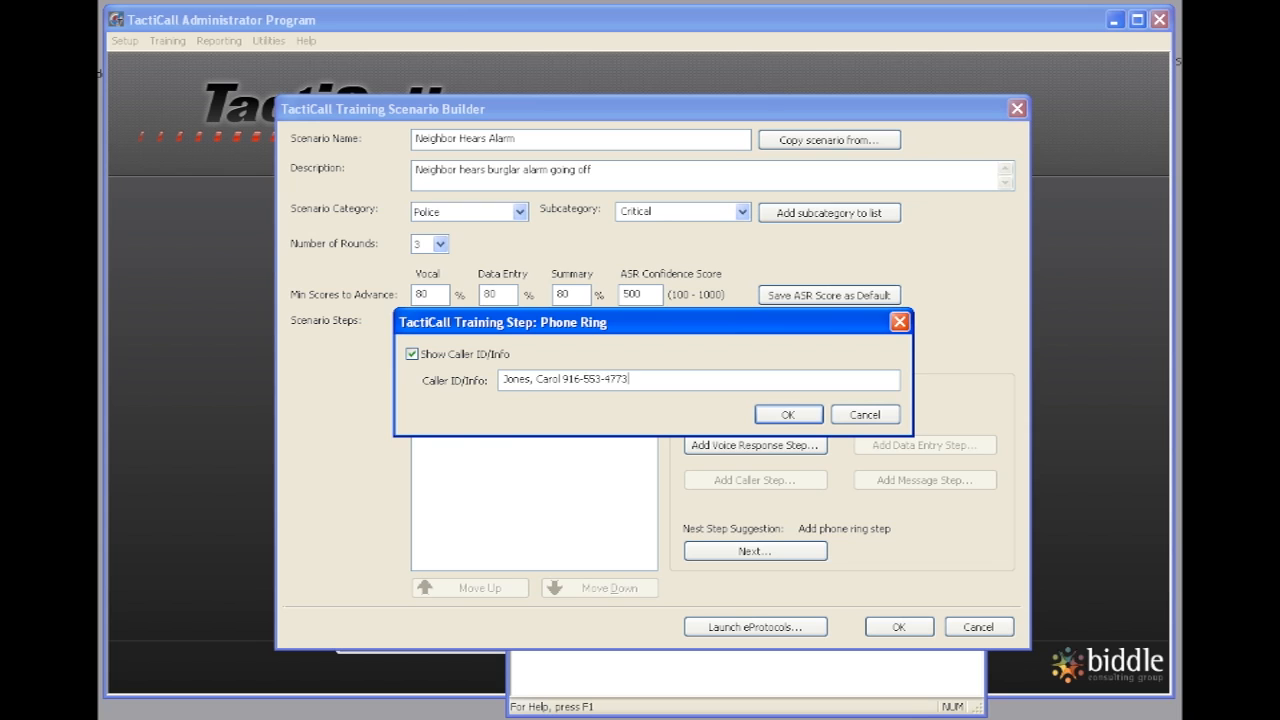
{"action": "mouse_move", "coordinate": [784, 412]}
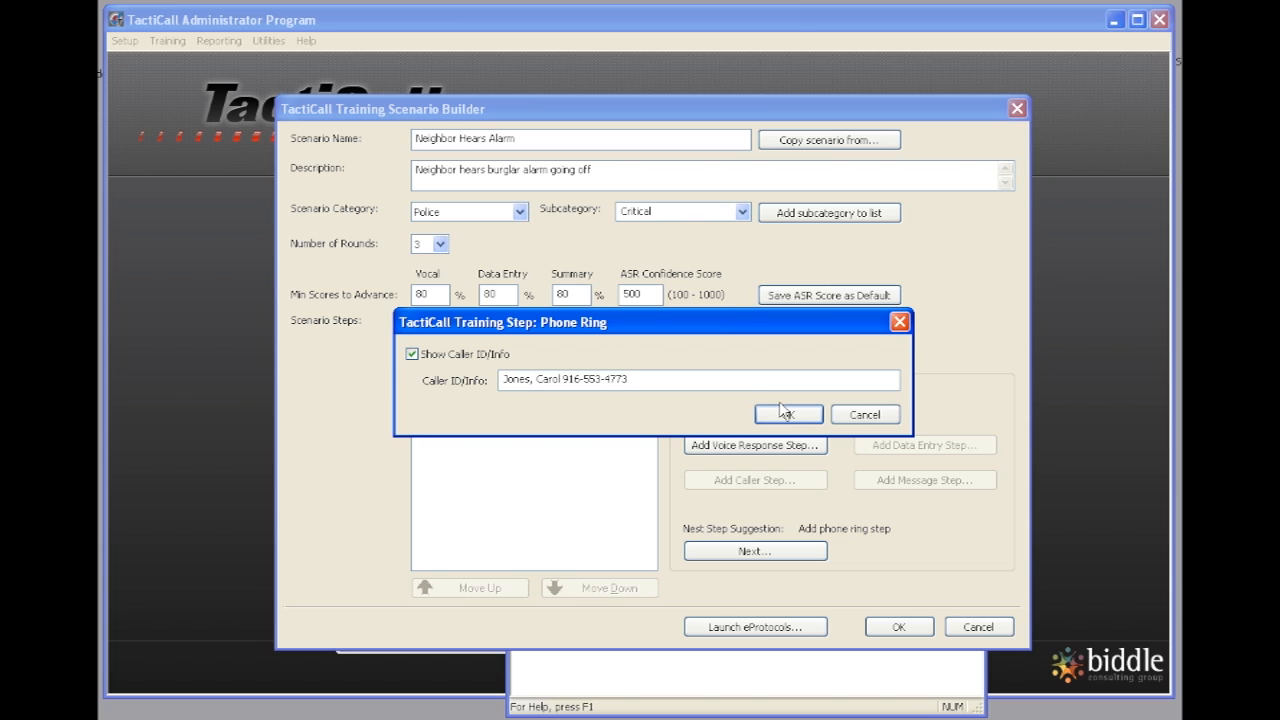
{"action": "left_click", "coordinate": [786, 414]}
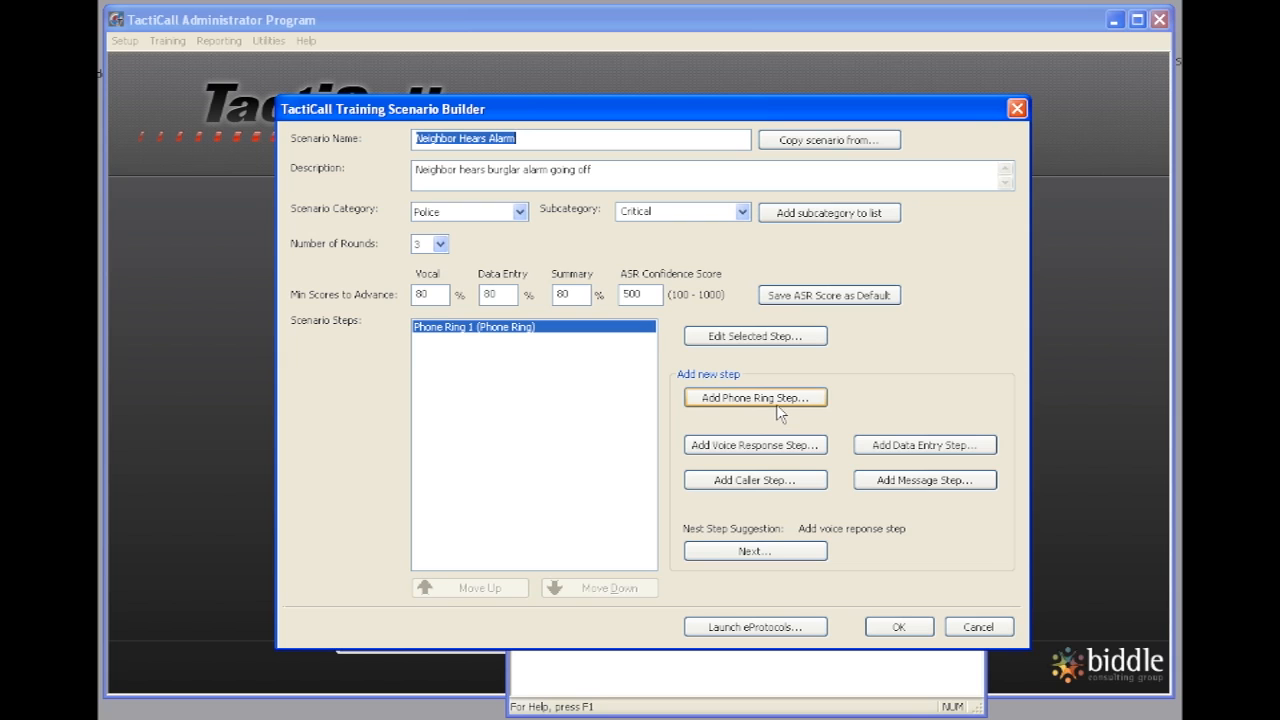
{"action": "mouse_move", "coordinate": [756, 444]}
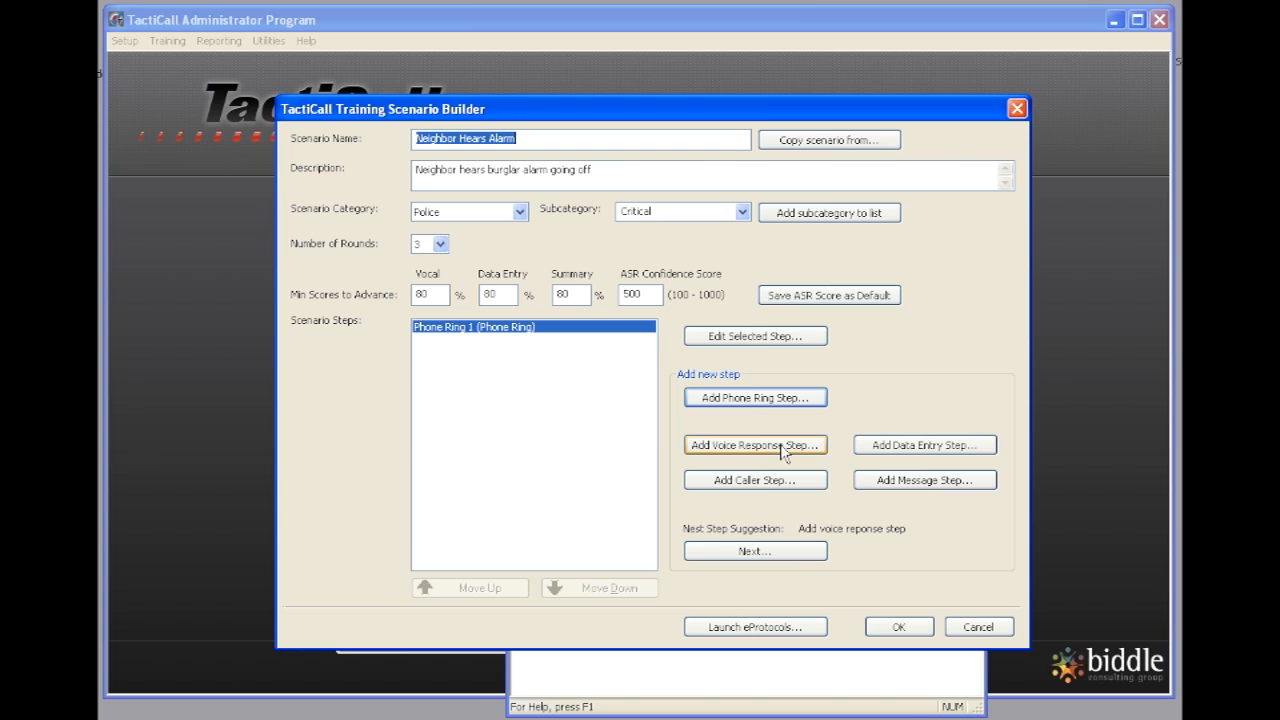
Step: Add a voice response step with ideal response "Nine one one. Where is your emergency?"
{"action": "left_click", "coordinate": [756, 444]}
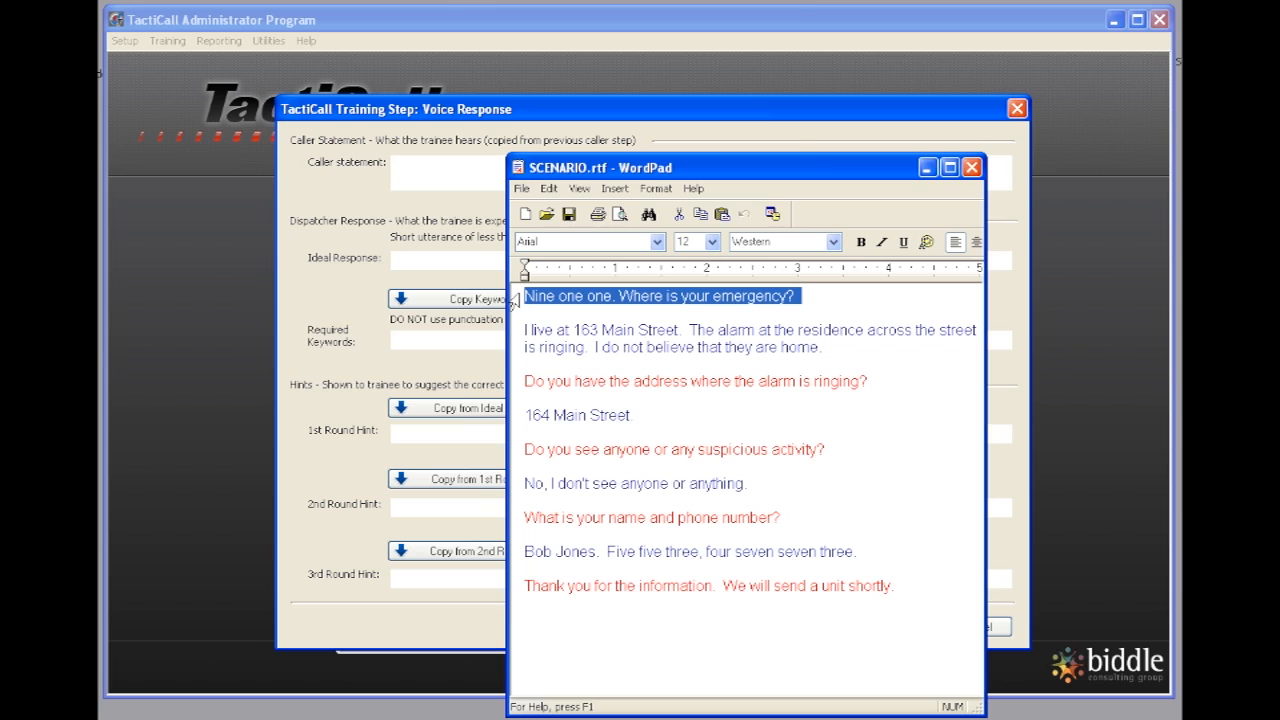
{"action": "mouse_move", "coordinate": [628, 114]}
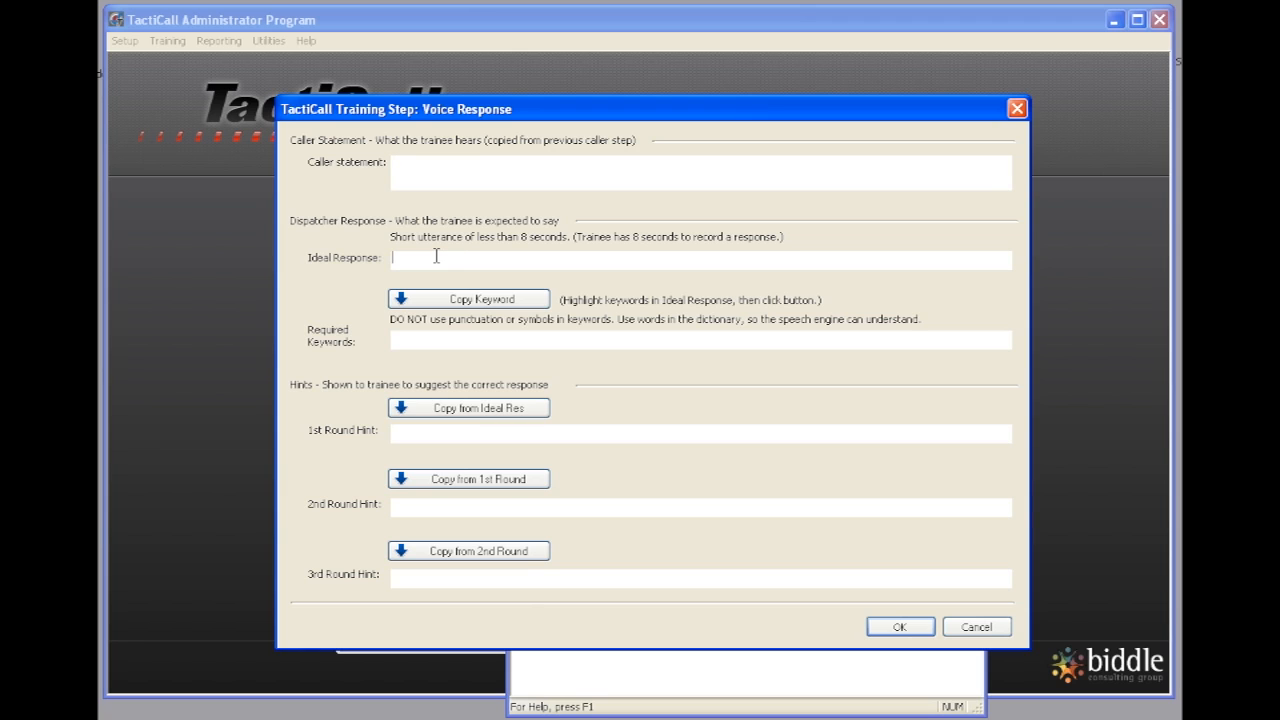
{"action": "type", "text": "Nine one one. Where is your emergency?"}
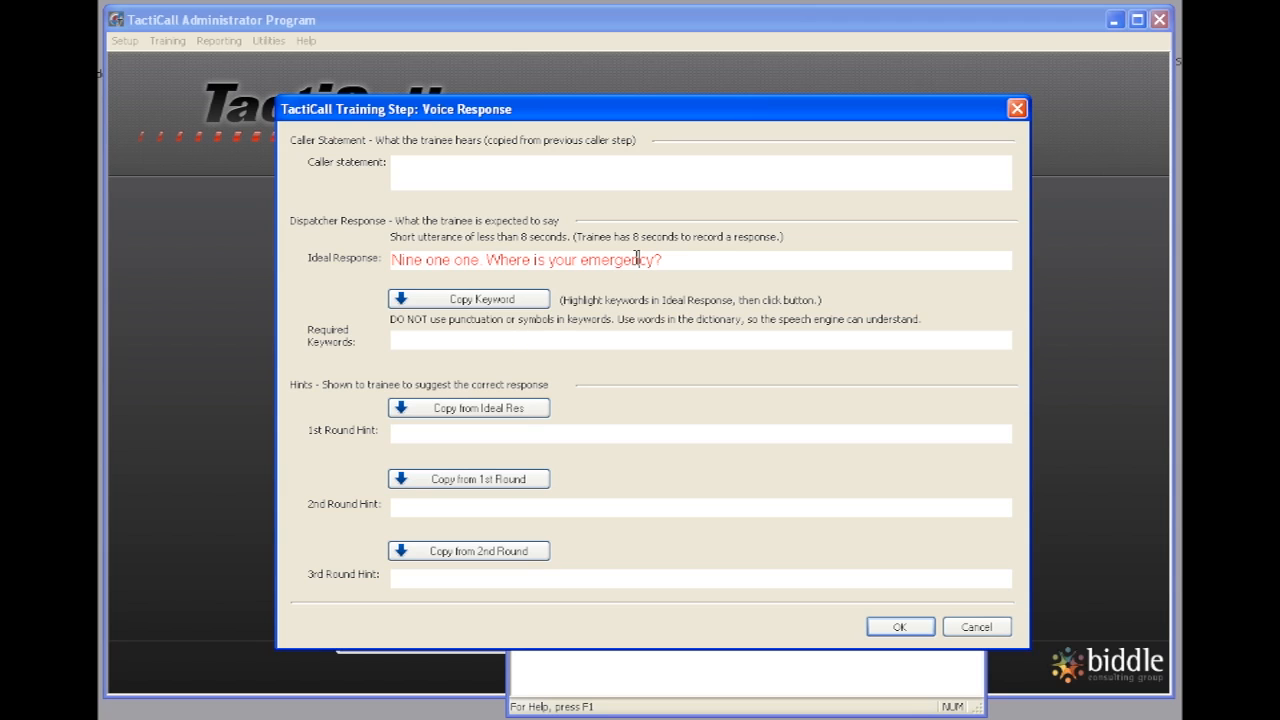
Step: Copy the ideal response into the keywords and all three round hints, then save Response 1
{"action": "triple_click", "coordinate": [520, 260]}
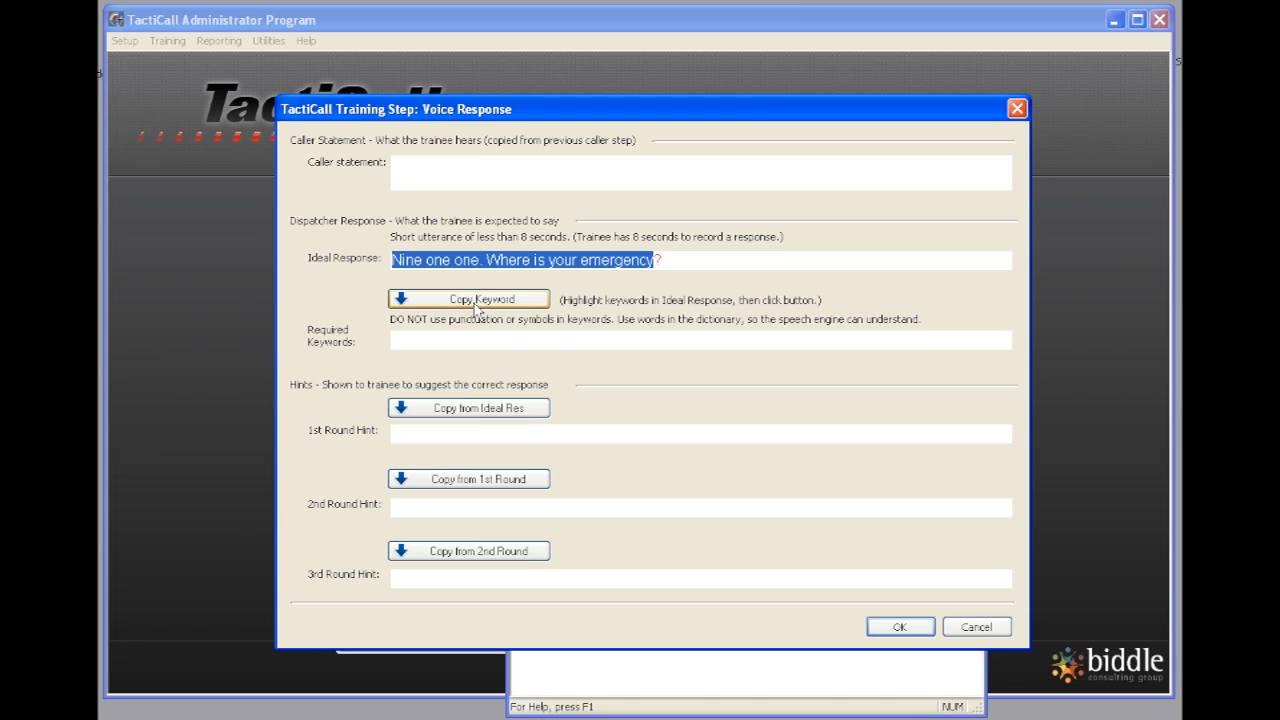
{"action": "left_click", "coordinate": [468, 298]}
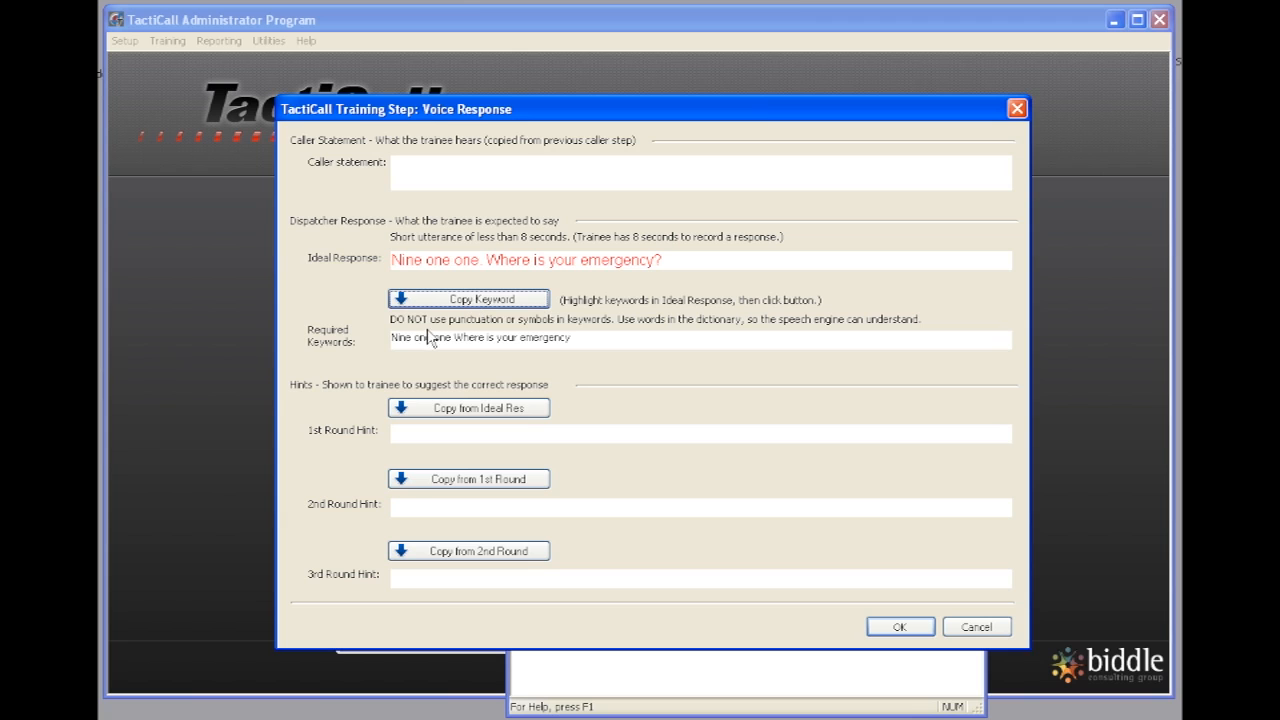
{"action": "mouse_move", "coordinate": [670, 274]}
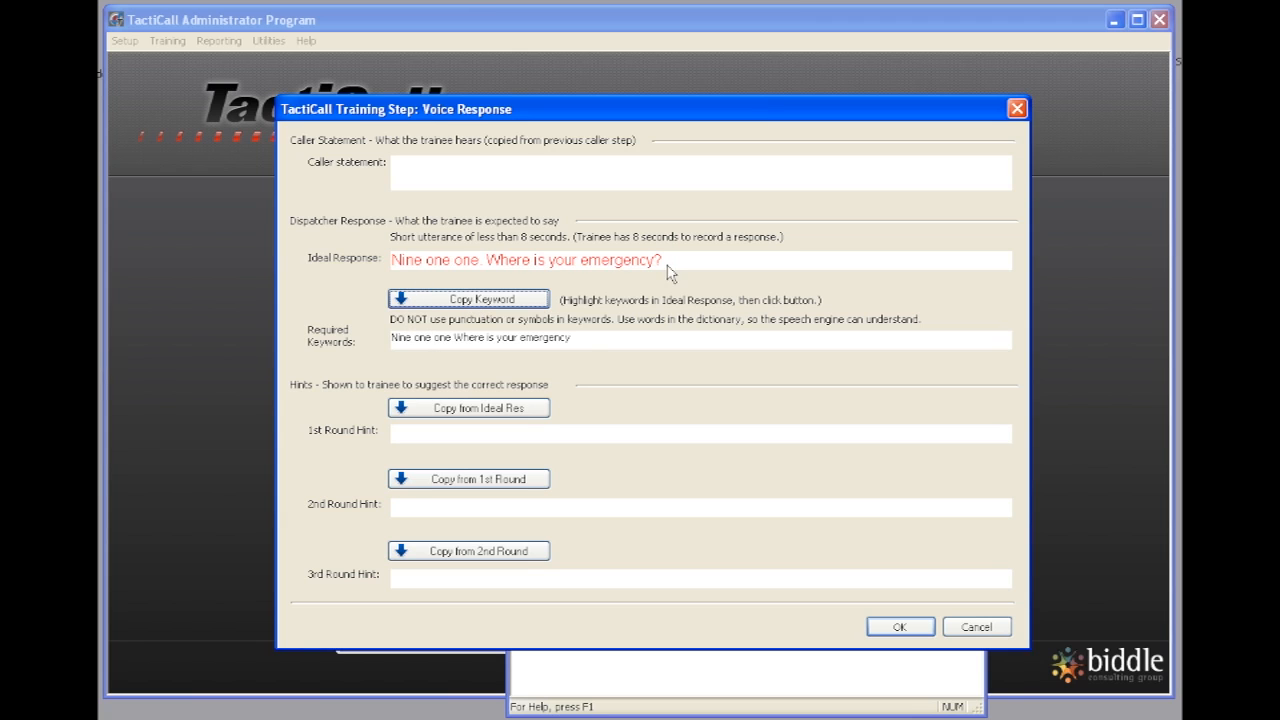
{"action": "mouse_move", "coordinate": [416, 344]}
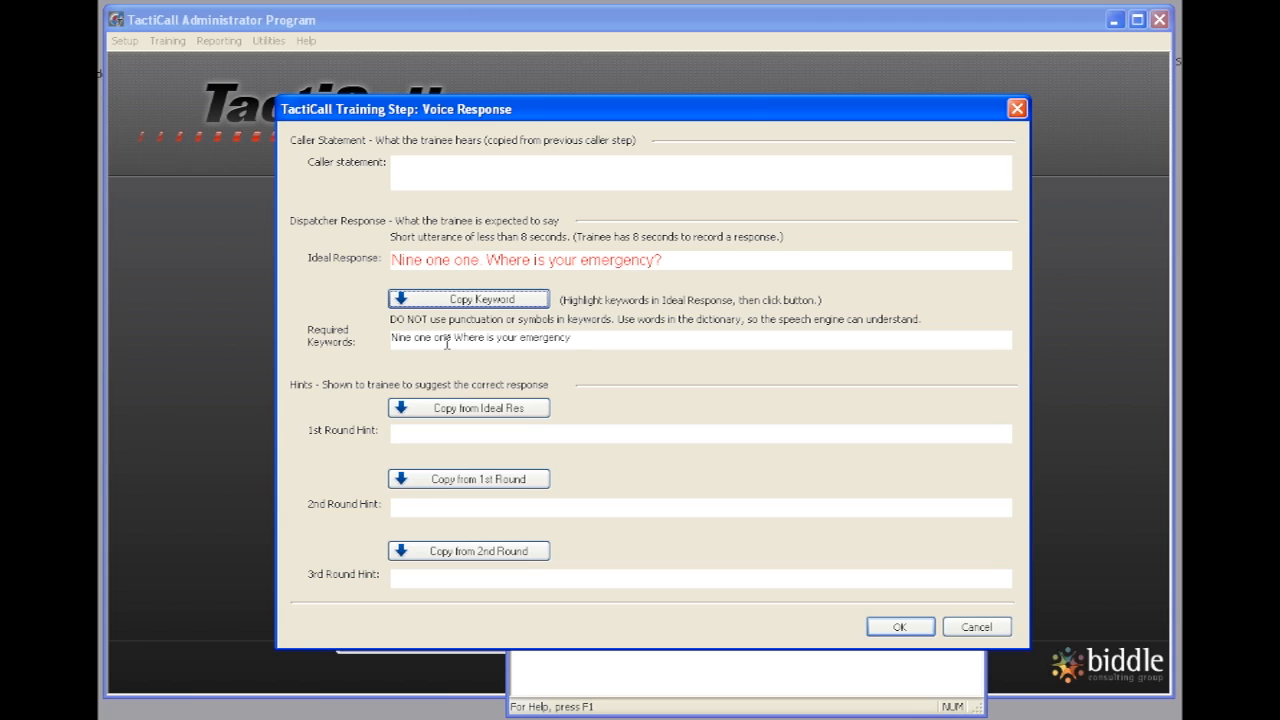
{"action": "mouse_move", "coordinate": [436, 400]}
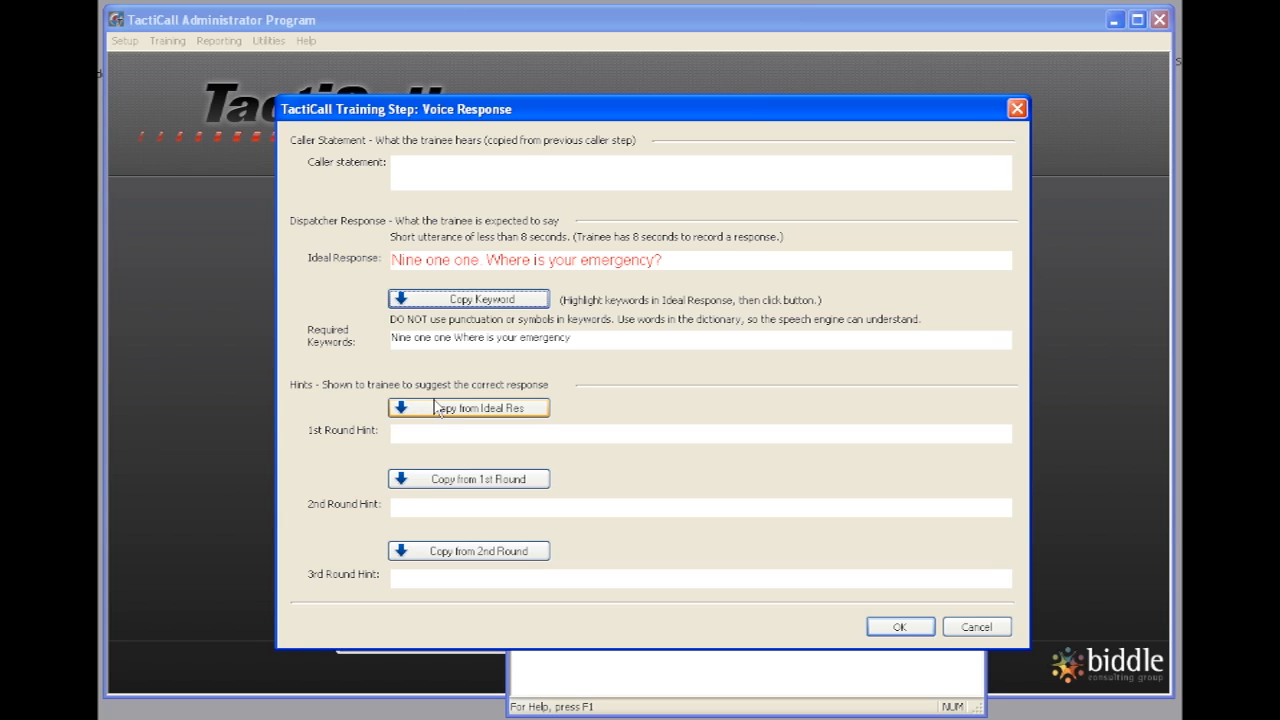
{"action": "left_click", "coordinate": [468, 408]}
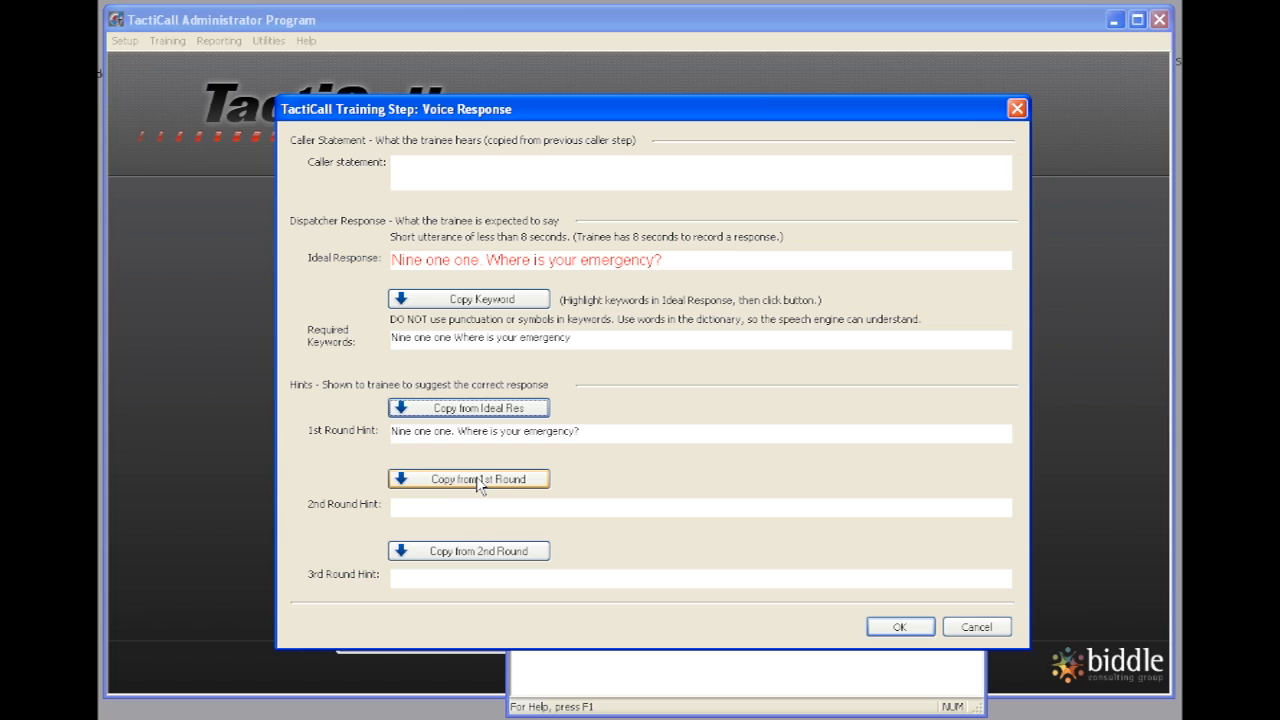
{"action": "left_click", "coordinate": [468, 478]}
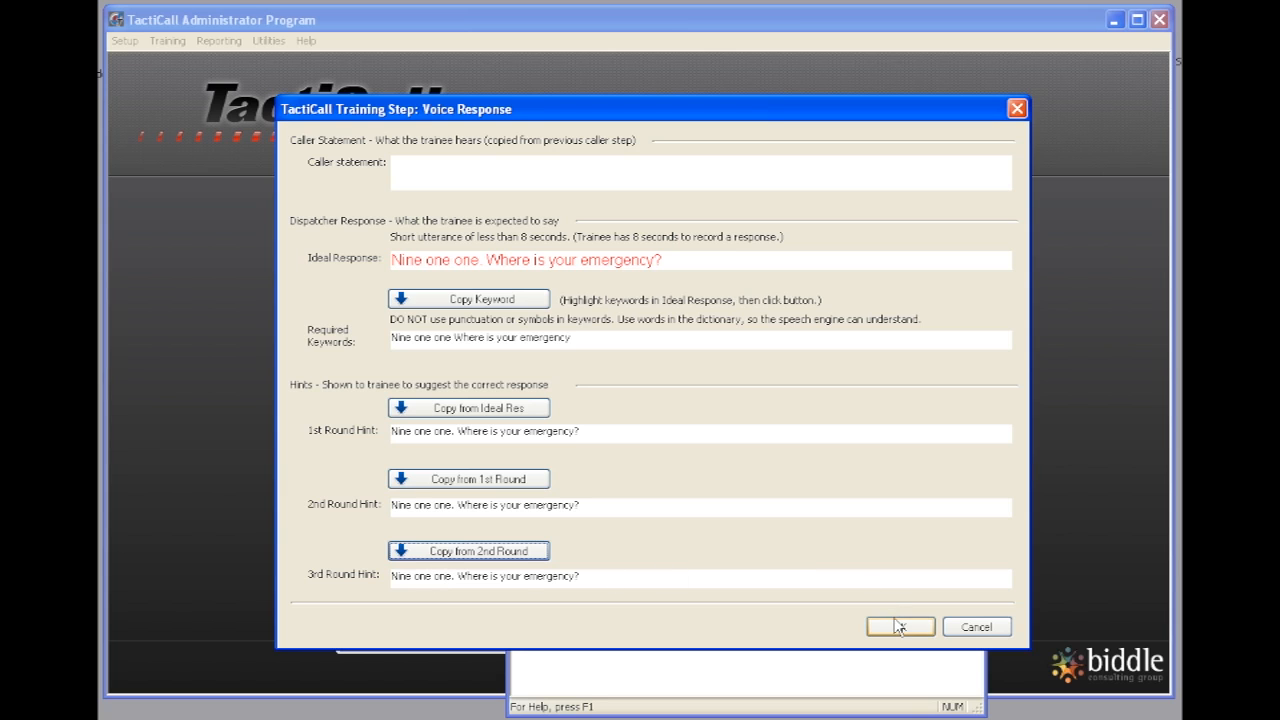
{"action": "left_click", "coordinate": [898, 626]}
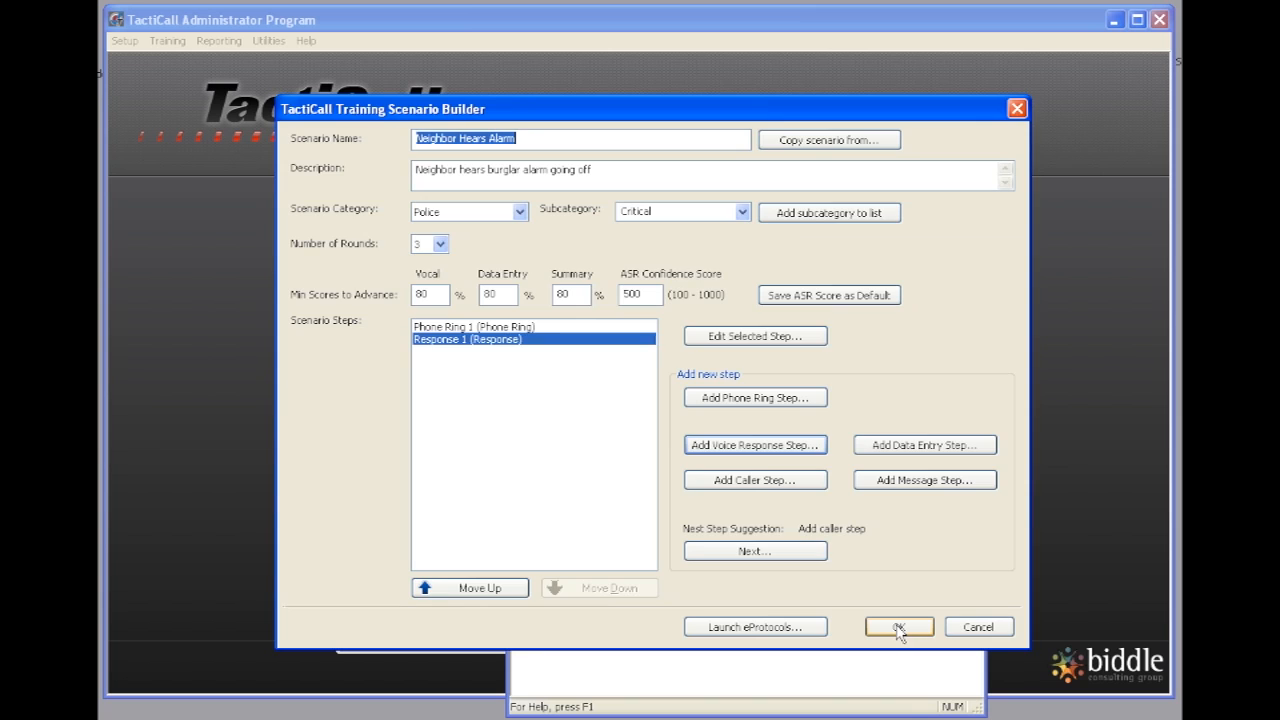
{"action": "mouse_move", "coordinate": [520, 376]}
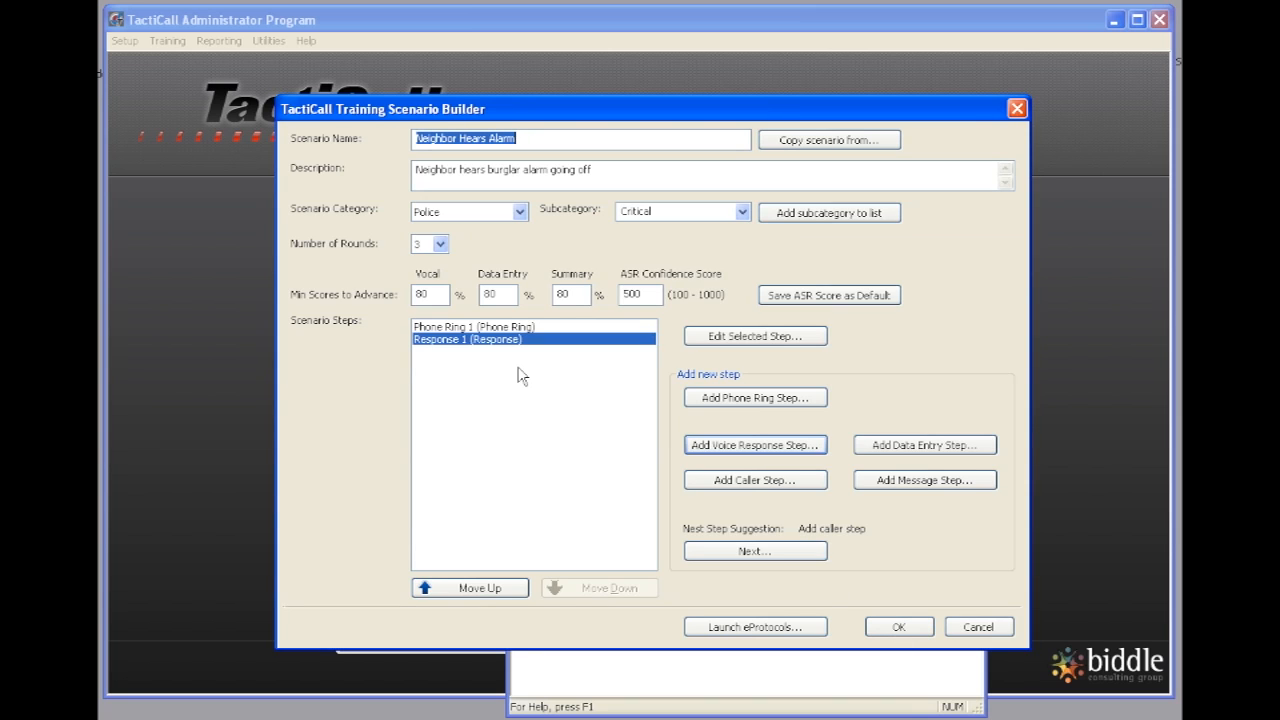
{"action": "mouse_move", "coordinate": [520, 362]}
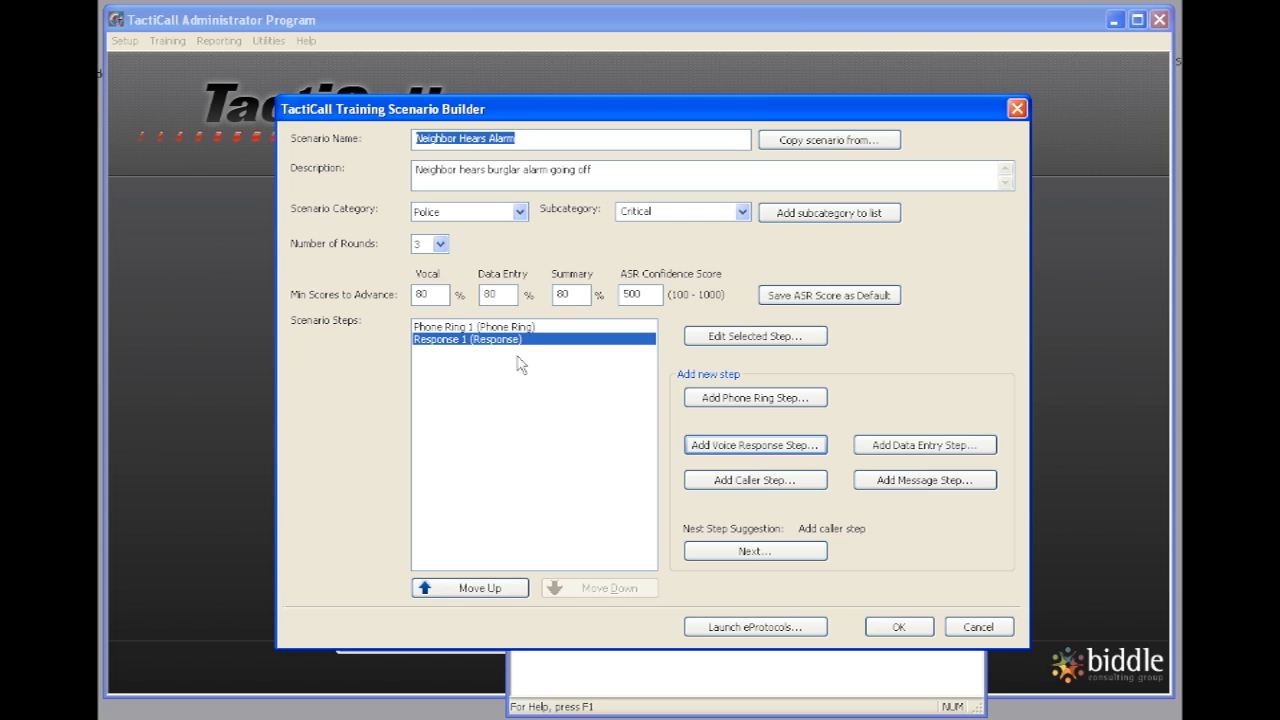
{"action": "mouse_move", "coordinate": [490, 352]}
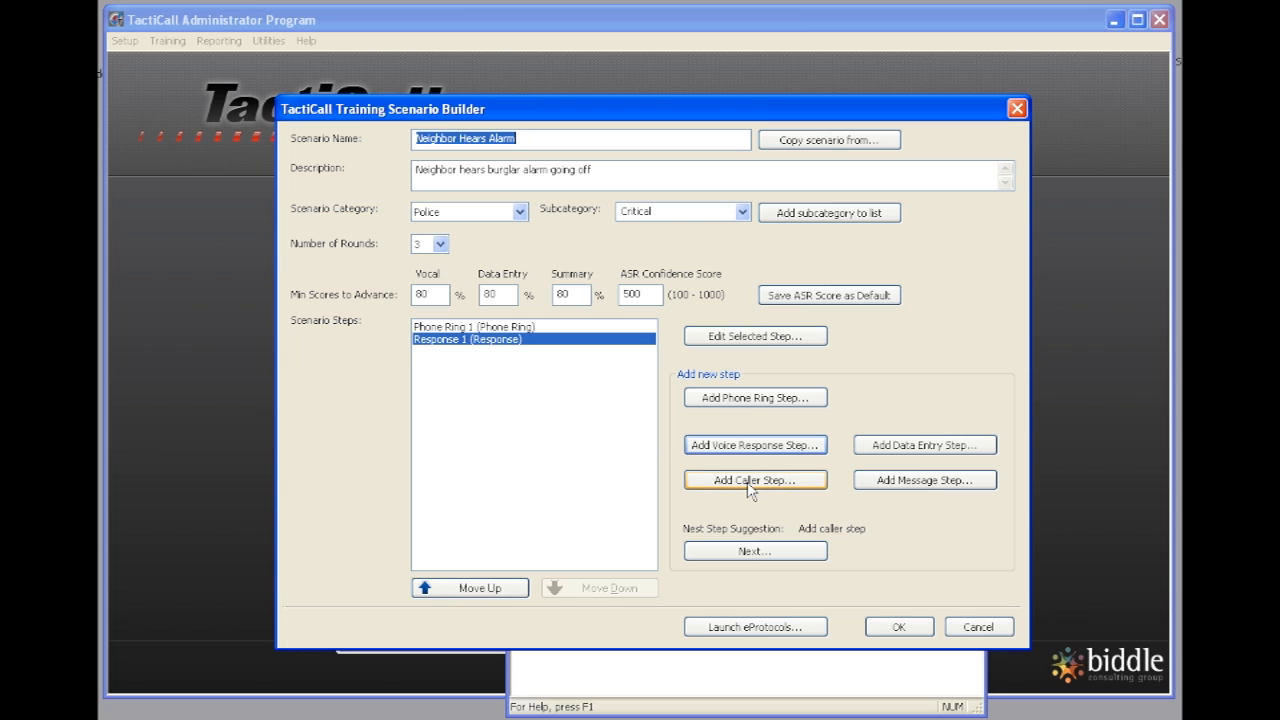
Step: Add a caller step using the script's 163 Main Street alarm statement as its text
{"action": "left_click", "coordinate": [756, 480]}
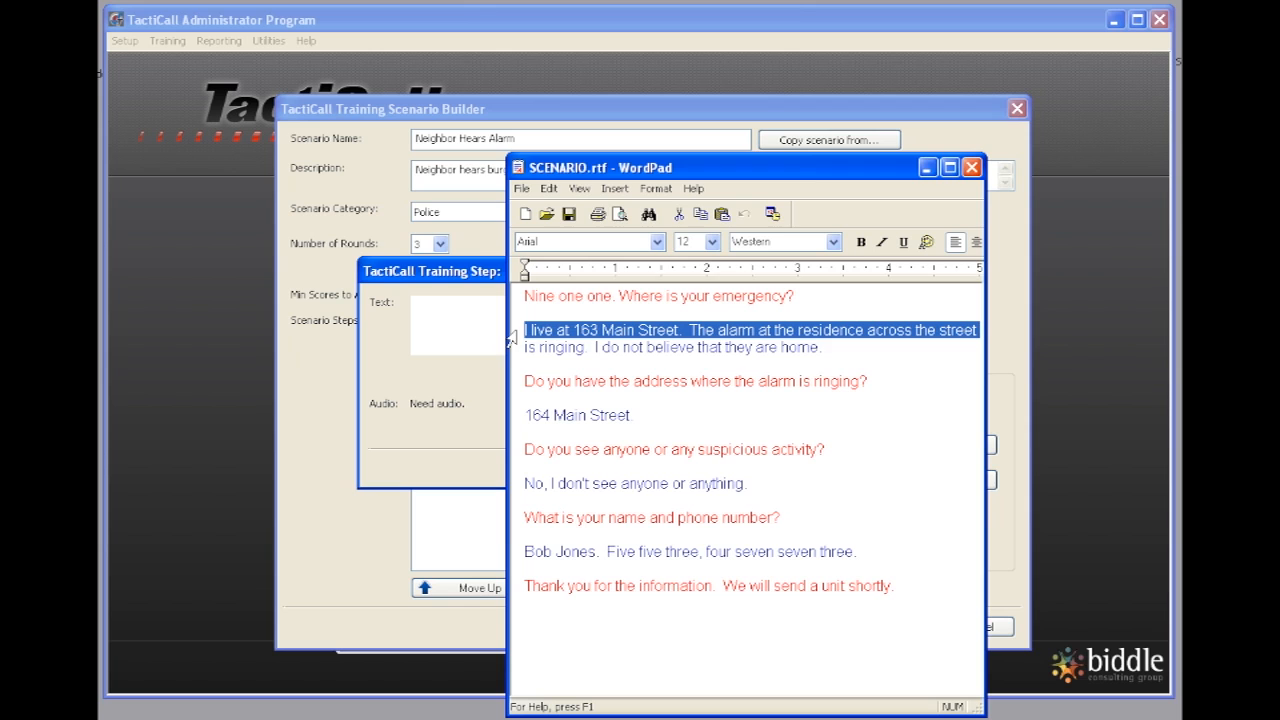
{"action": "left_click_drag", "start_coordinate": [520, 330], "coordinate": [828, 348]}
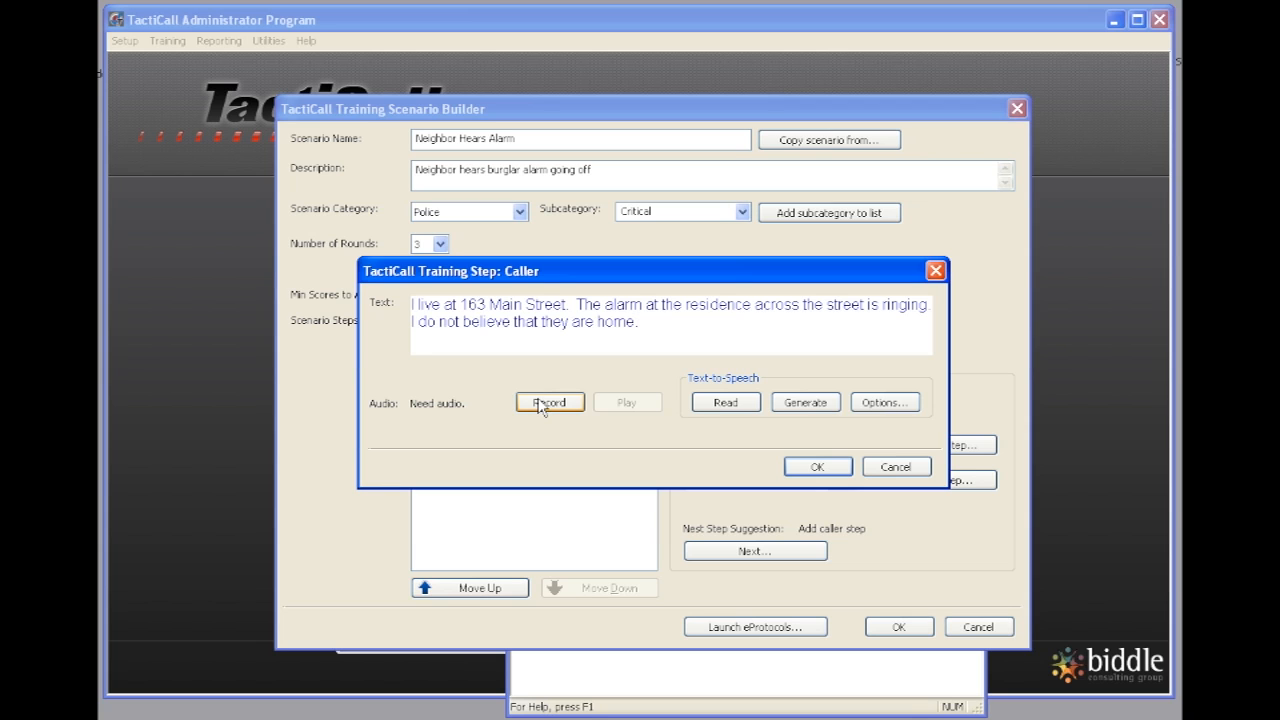
{"action": "mouse_move", "coordinate": [724, 402]}
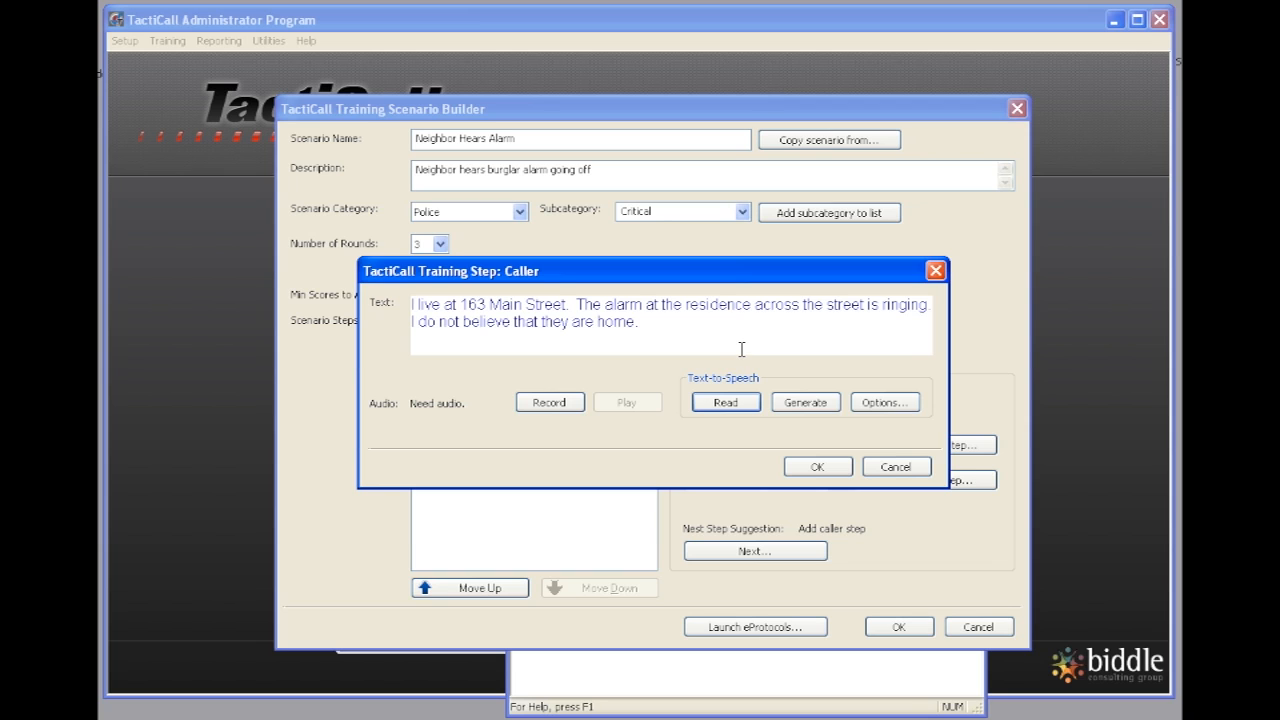
{"action": "mouse_move", "coordinate": [598, 394]}
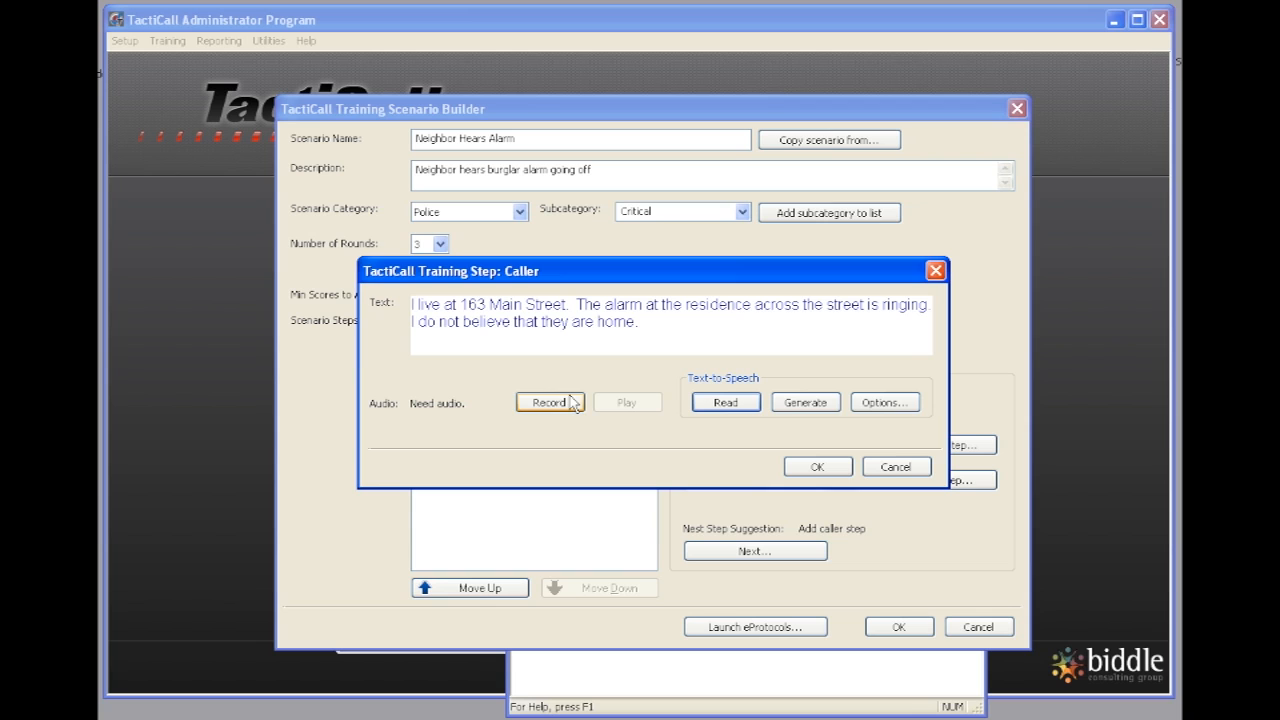
{"action": "mouse_move", "coordinate": [564, 408]}
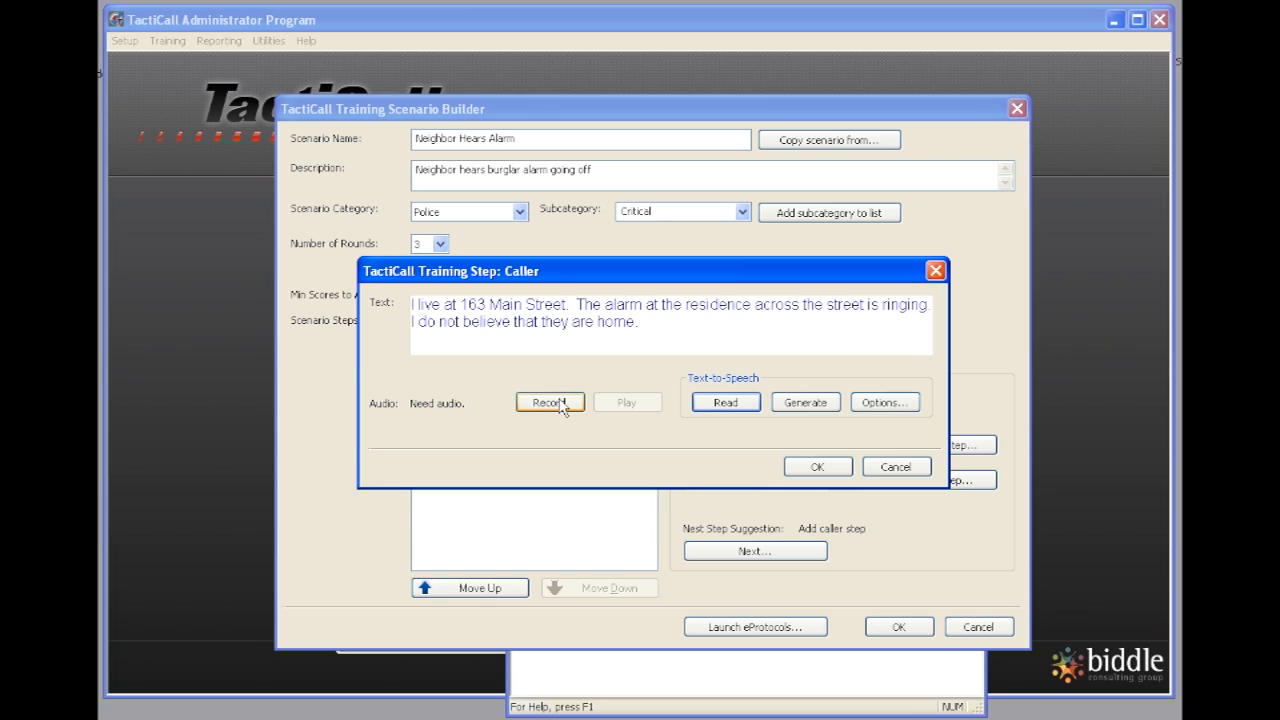
Step: Record the caller's spoken alarm report and save the step as Caller 1
{"action": "left_click", "coordinate": [548, 400]}
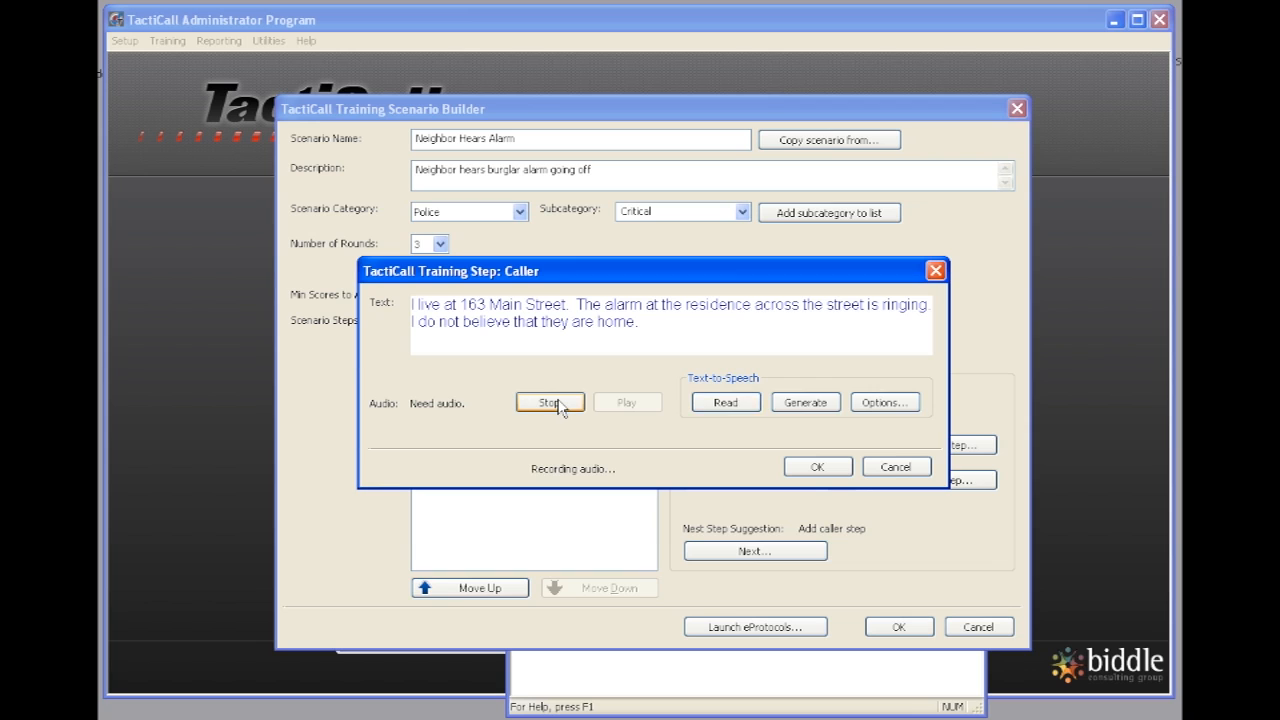
{"action": "left_click", "coordinate": [548, 402]}
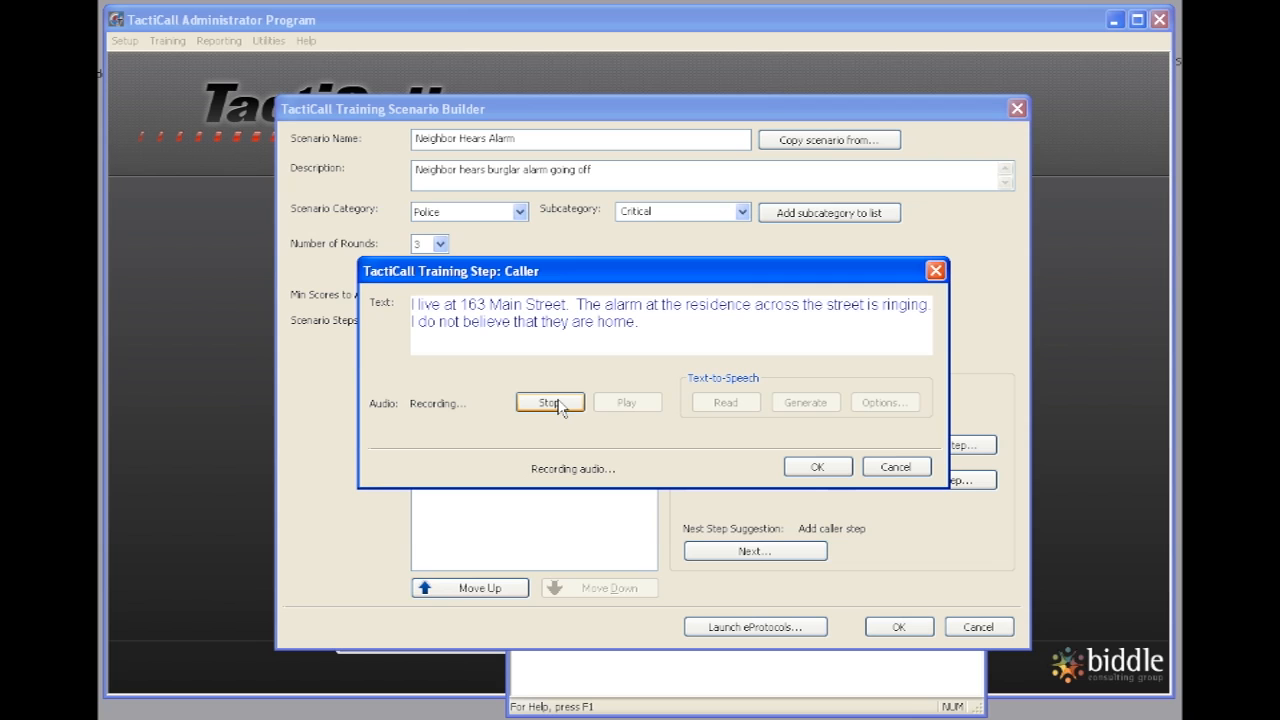
{"action": "left_click", "coordinate": [548, 402]}
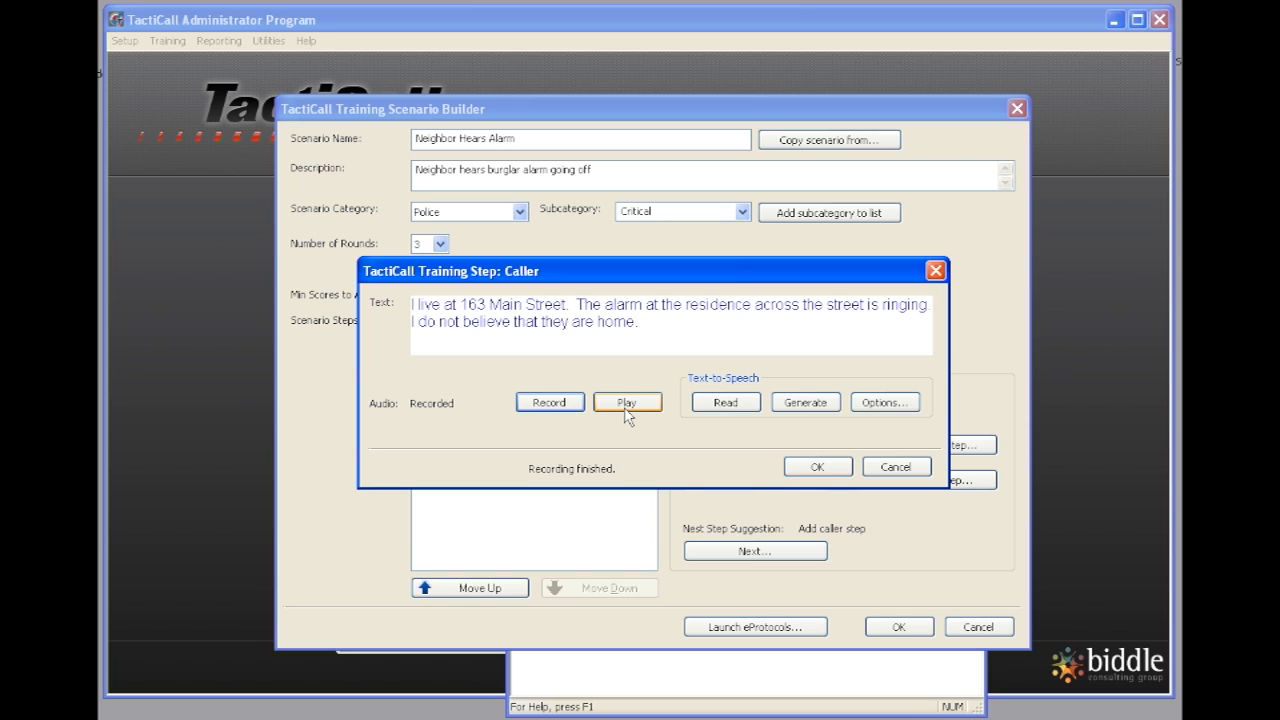
{"action": "mouse_move", "coordinate": [816, 468]}
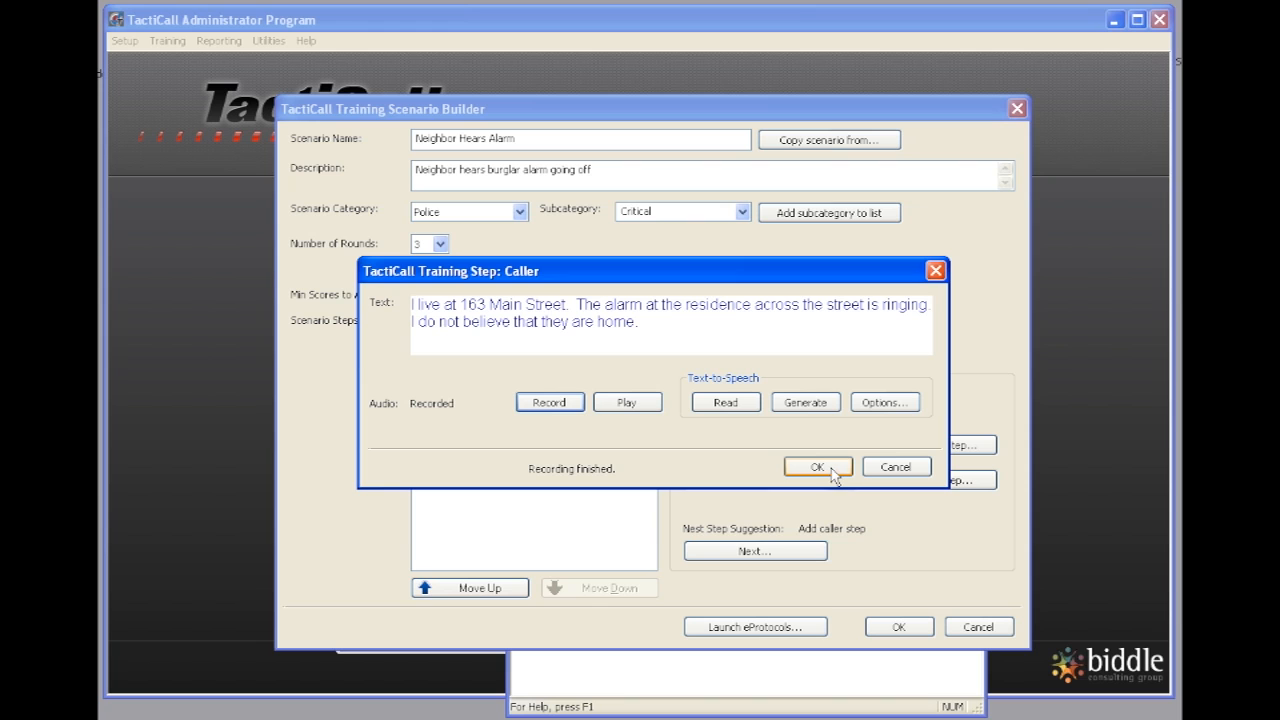
{"action": "left_click", "coordinate": [816, 468]}
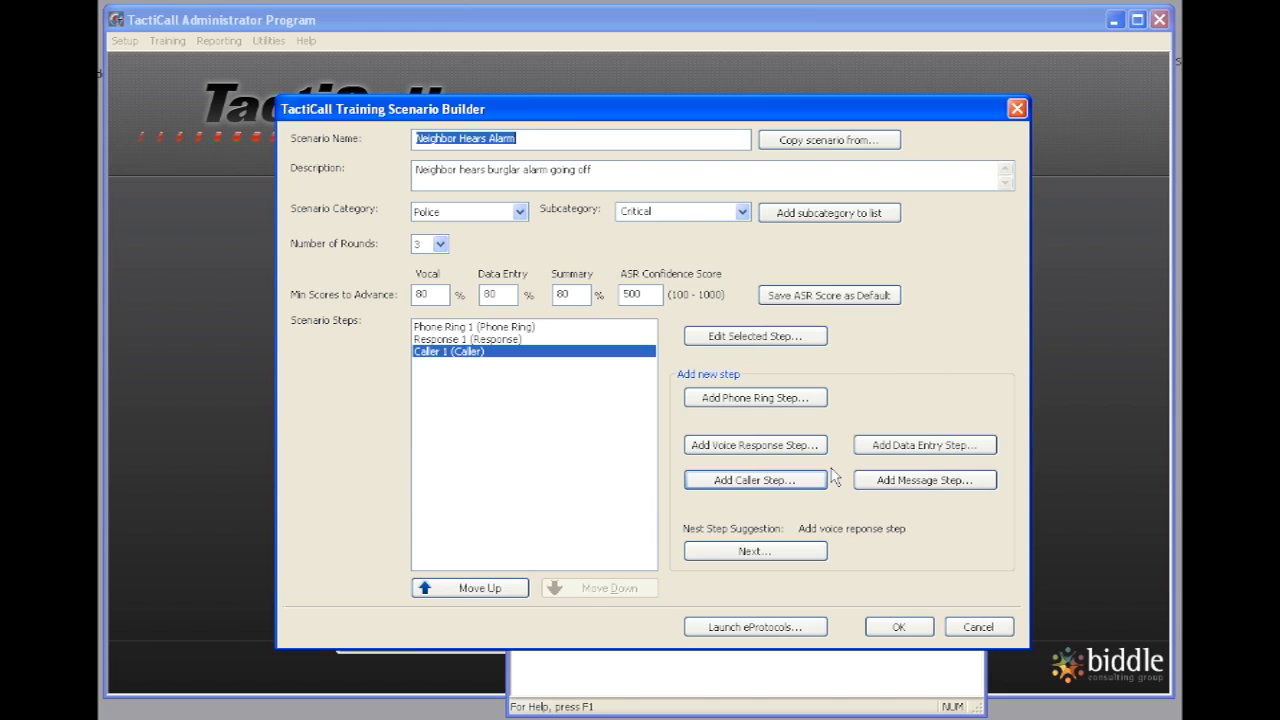
{"action": "mouse_move", "coordinate": [756, 444]}
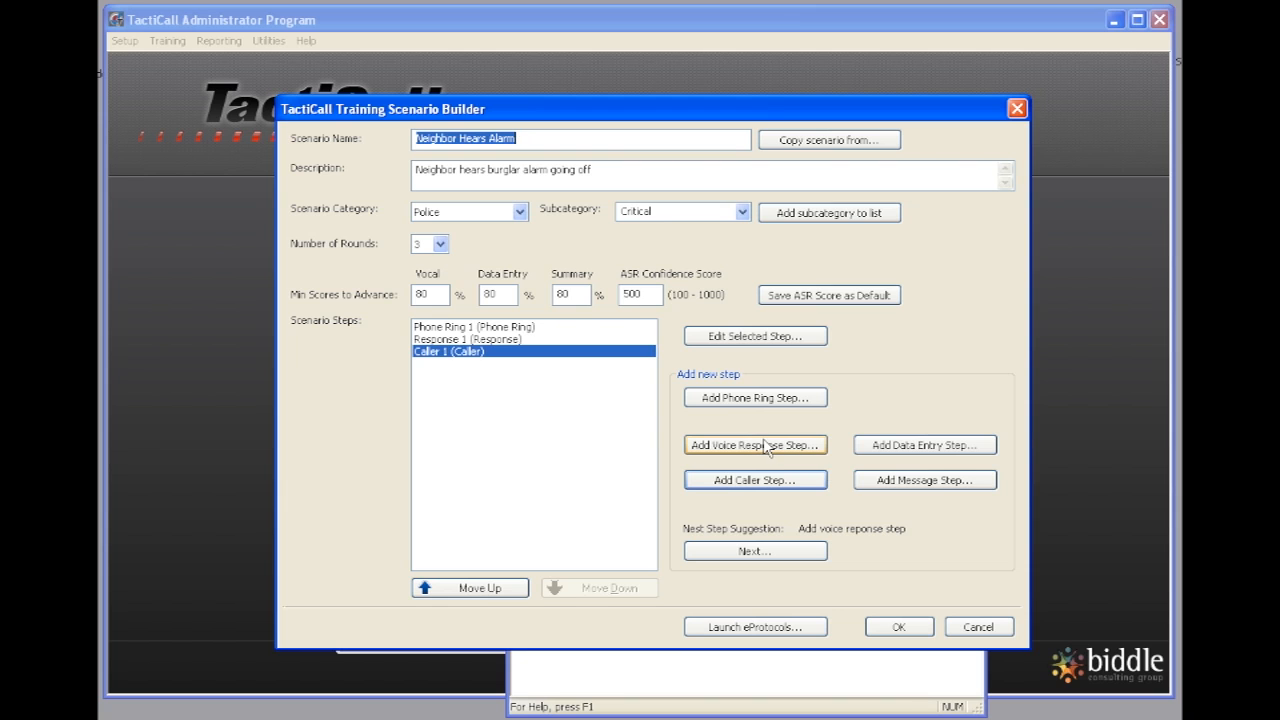
Step: Add Response 2 asking for the alarm's address, copying its keywords and three round hints from the ideal response
{"action": "left_click", "coordinate": [756, 444]}
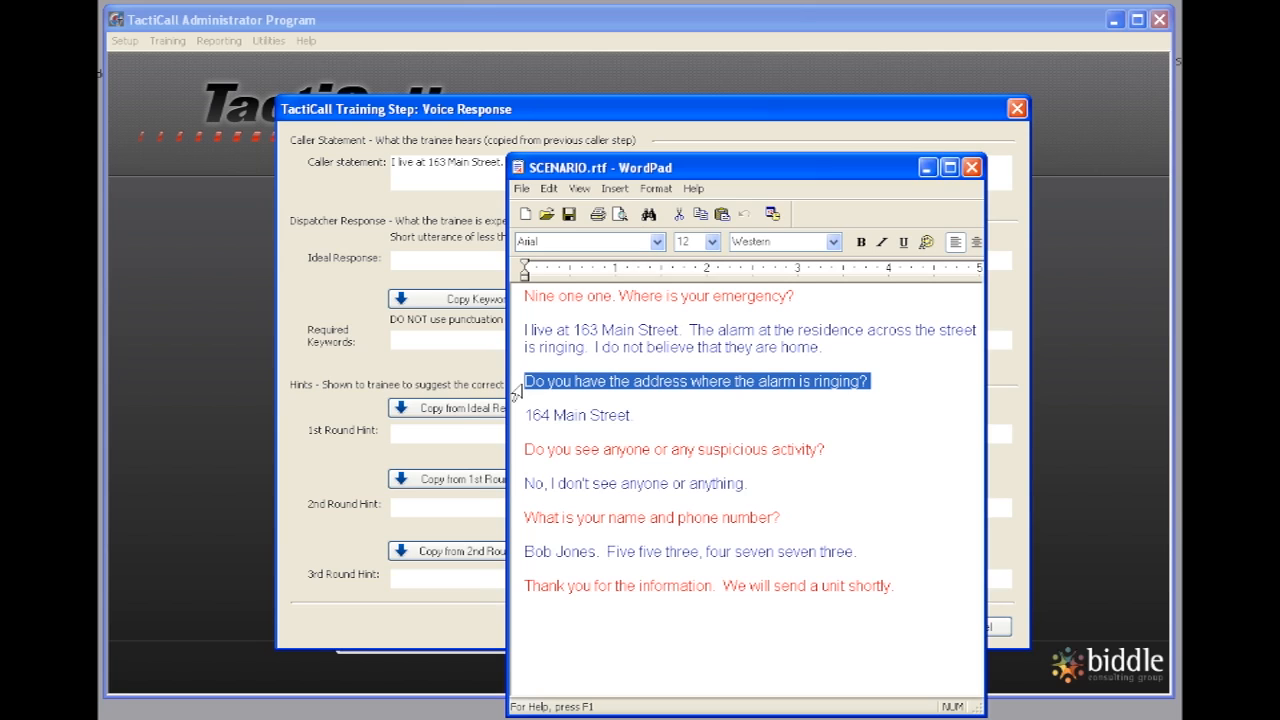
{"action": "mouse_move", "coordinate": [448, 284]}
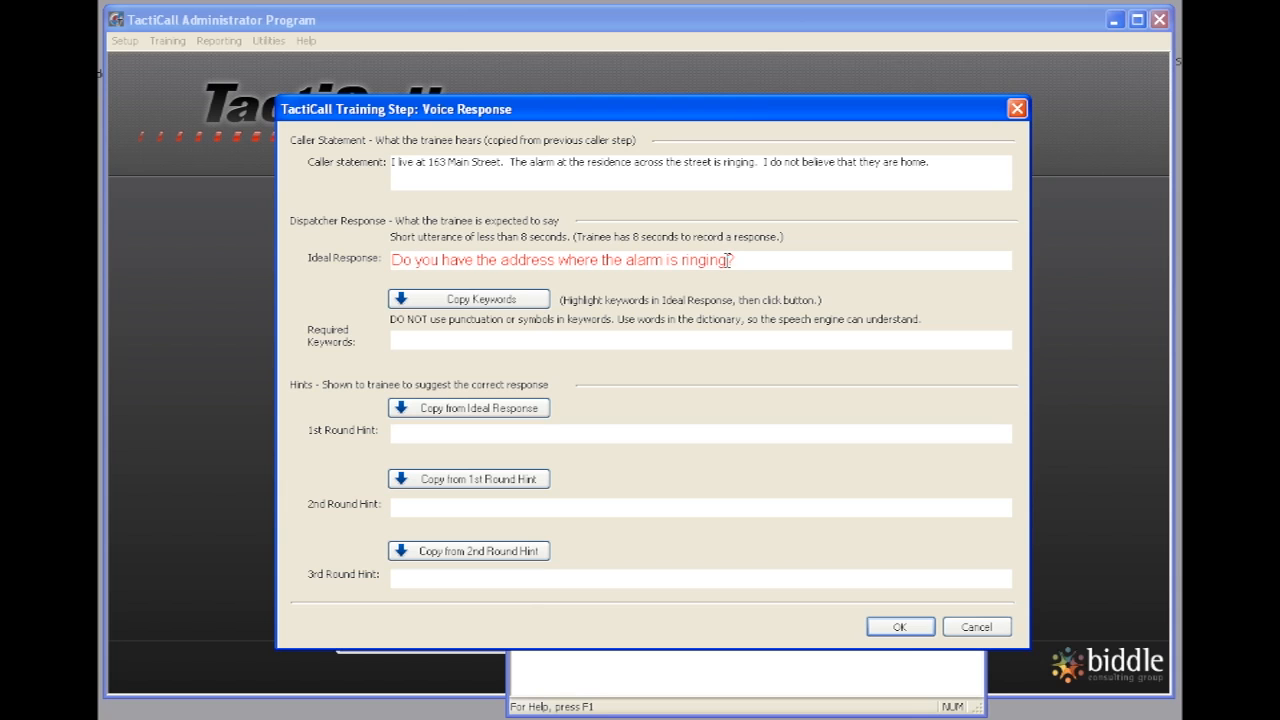
{"action": "triple_click", "coordinate": [560, 260]}
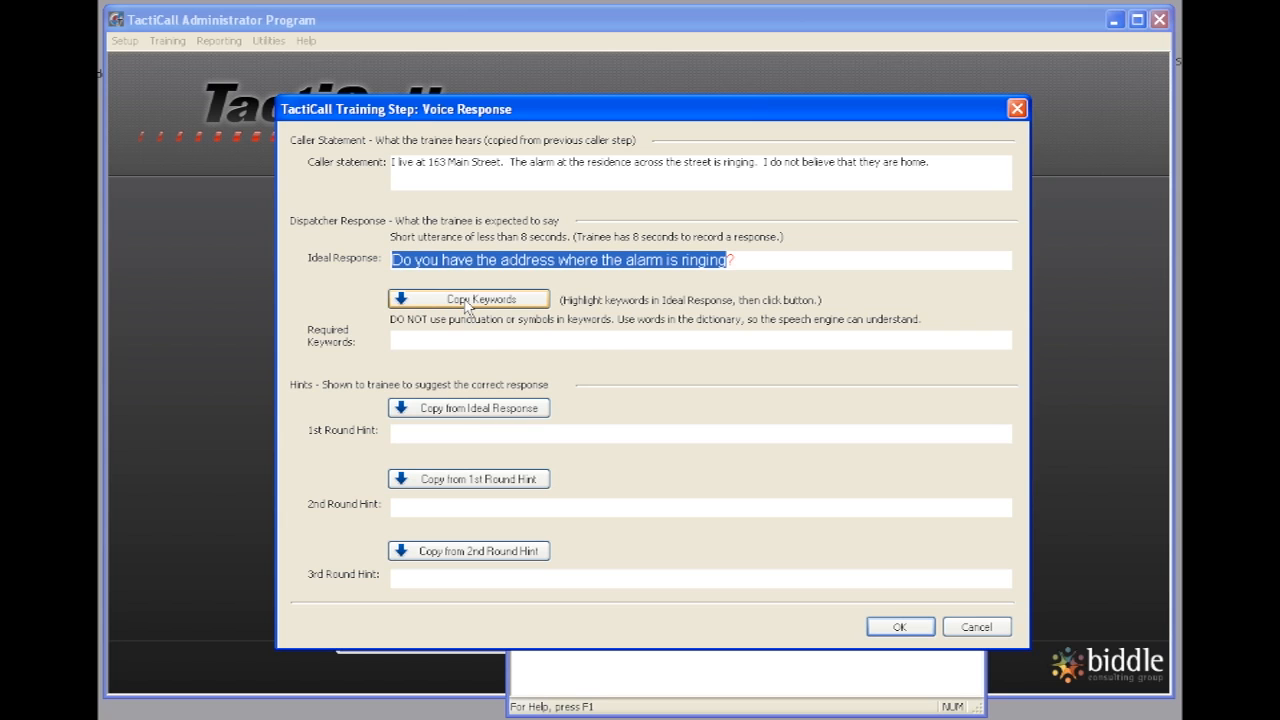
{"action": "left_click", "coordinate": [468, 298]}
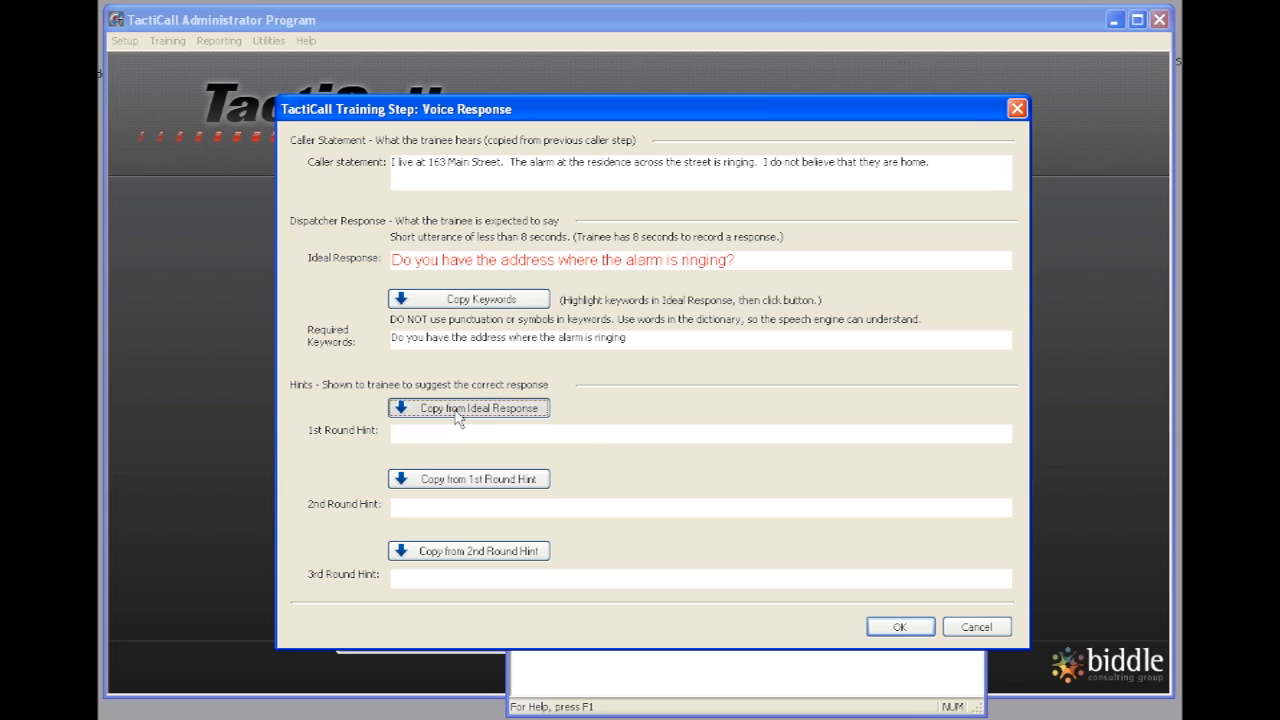
{"action": "left_click", "coordinate": [468, 408]}
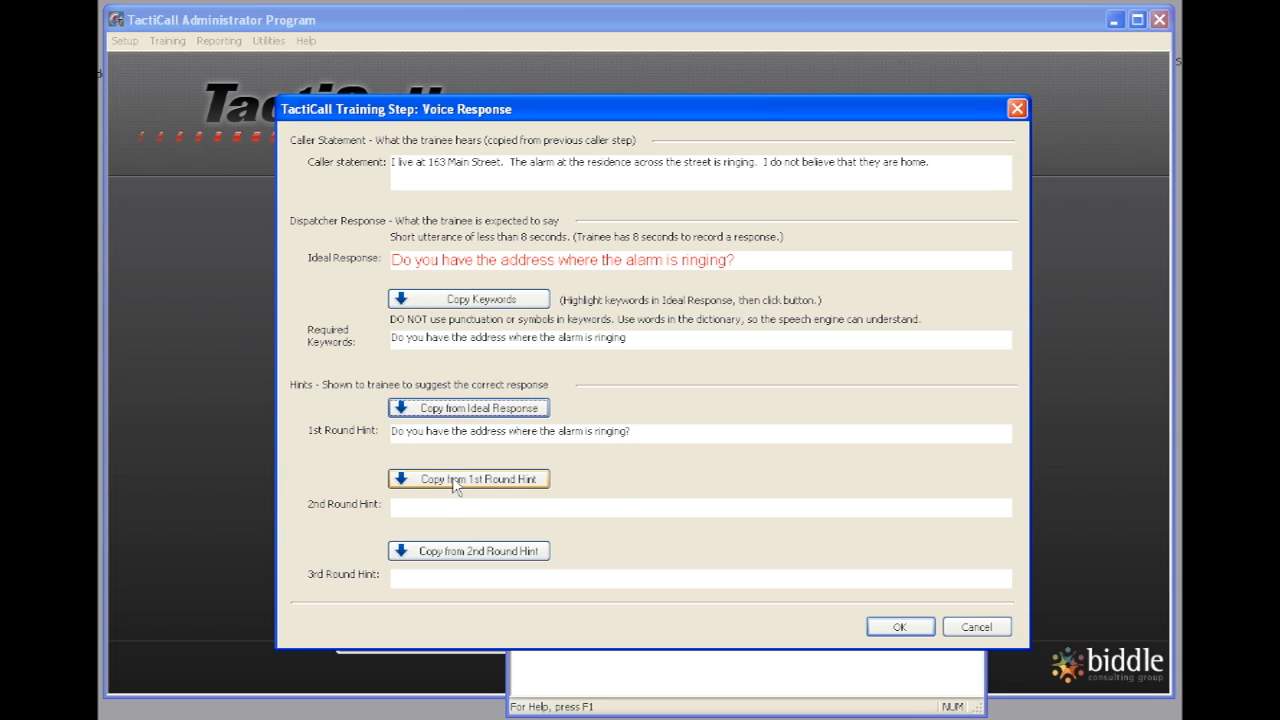
{"action": "left_click", "coordinate": [468, 478]}
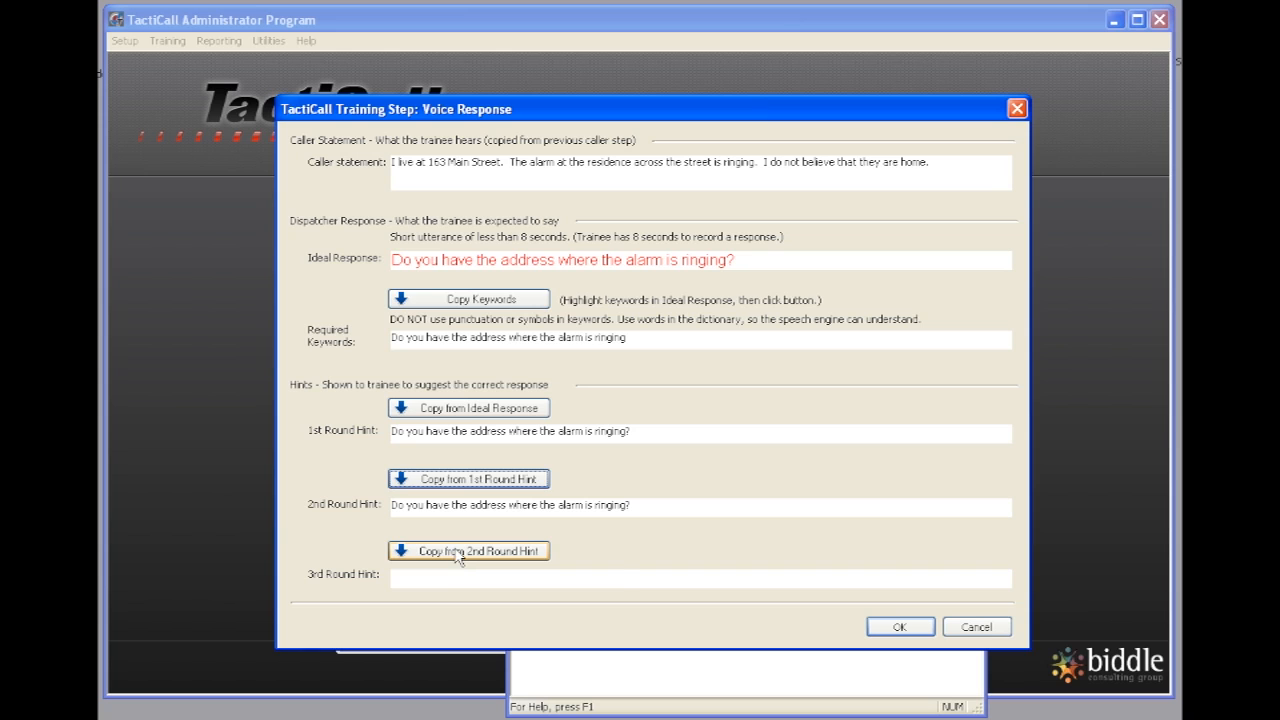
{"action": "left_click", "coordinate": [468, 550]}
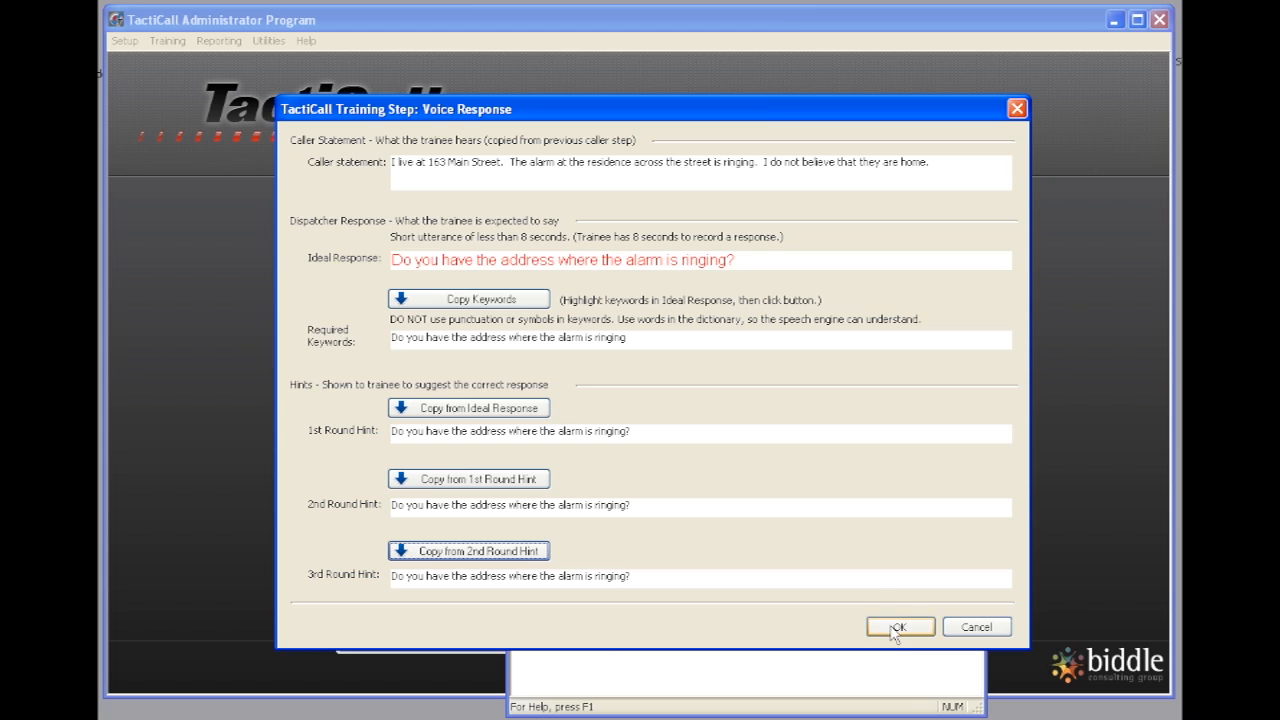
{"action": "left_click", "coordinate": [898, 626]}
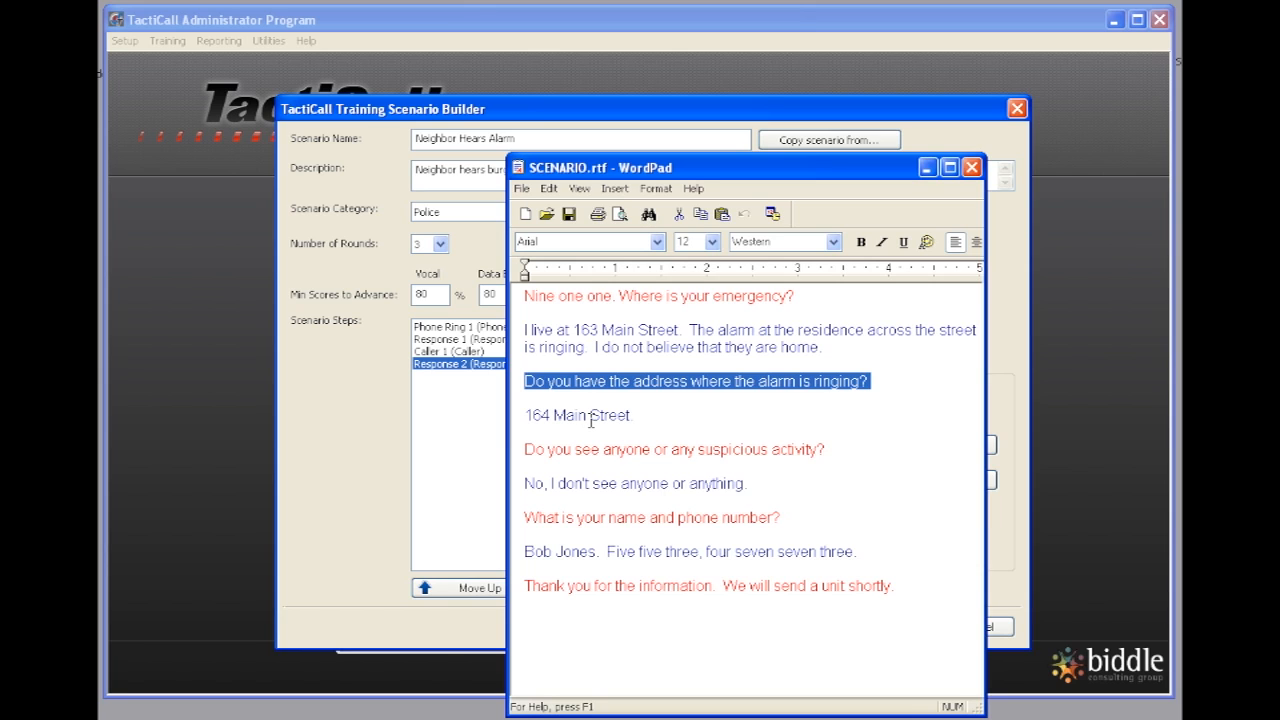
{"action": "mouse_move", "coordinate": [620, 452]}
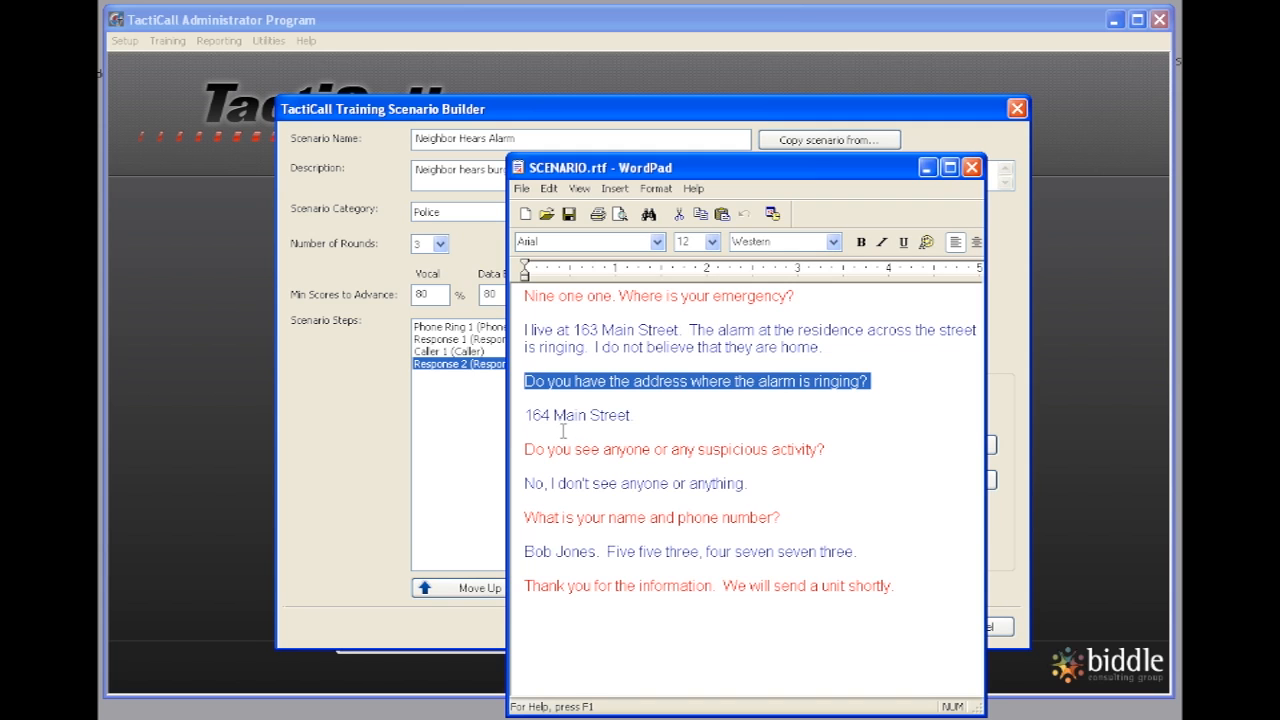
{"action": "mouse_move", "coordinate": [552, 422]}
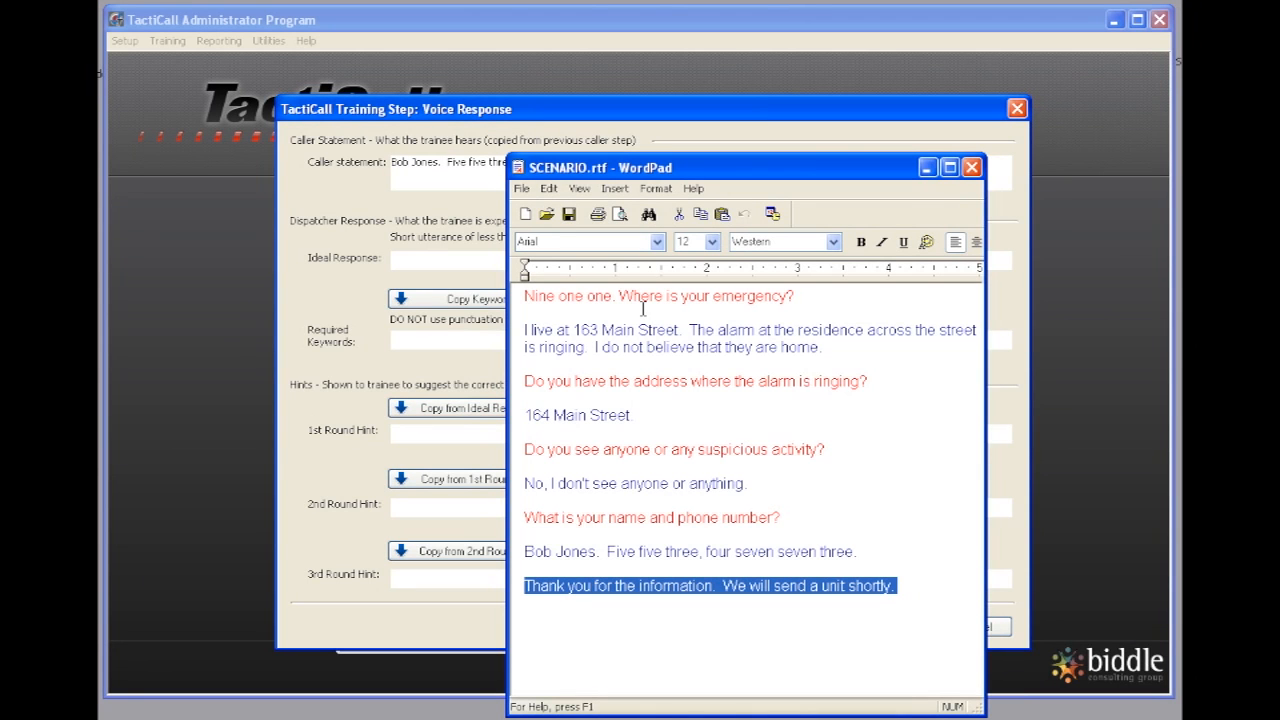
{"action": "mouse_move", "coordinate": [740, 436]}
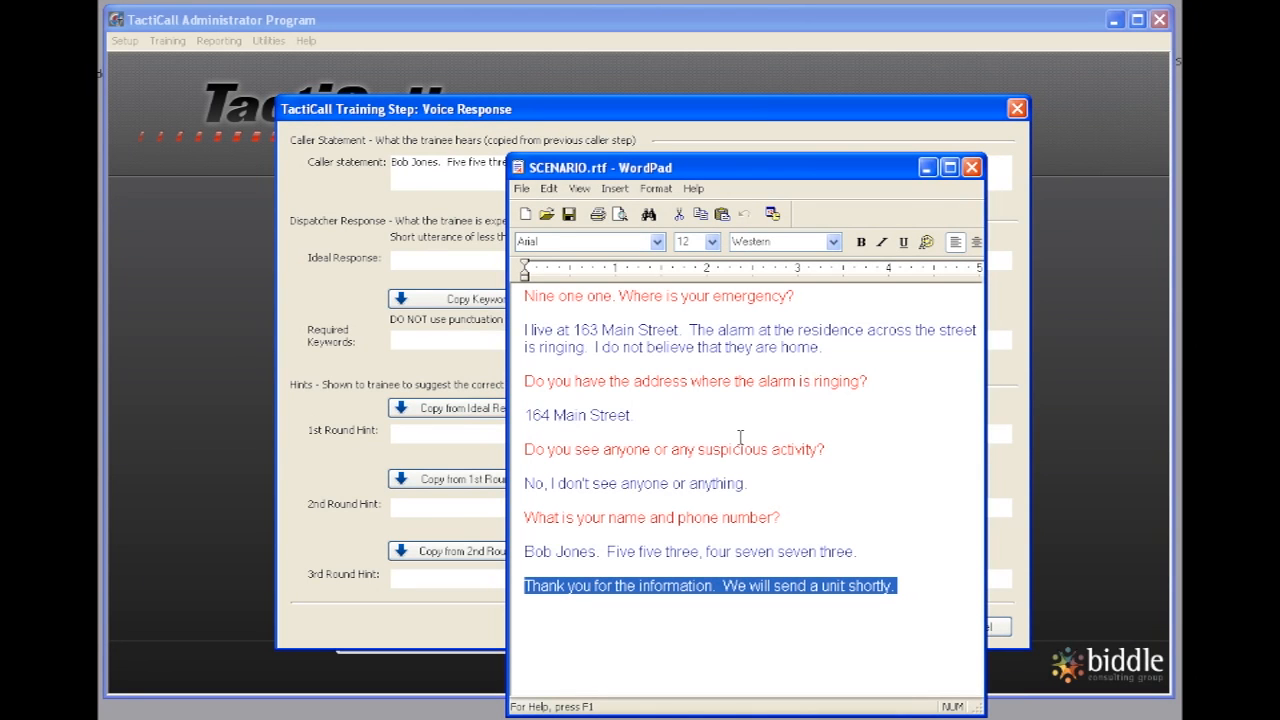
{"action": "mouse_move", "coordinate": [726, 436]}
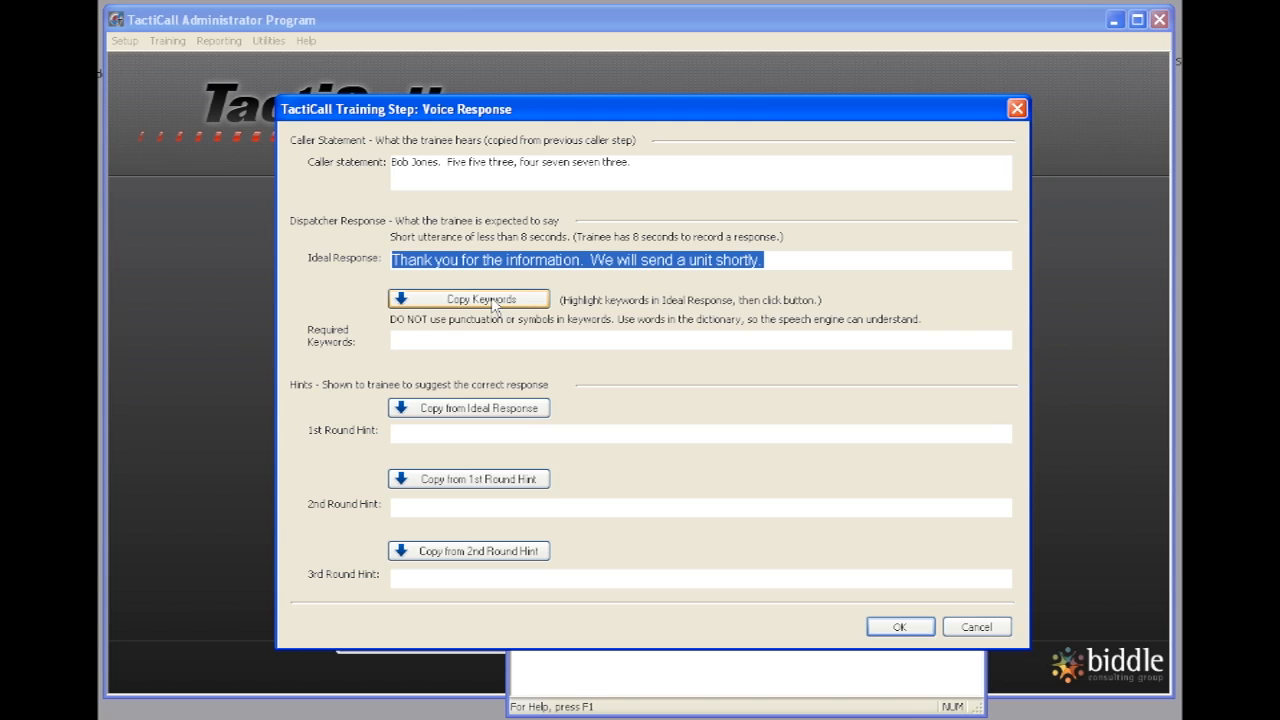
Step: Confirm the closing 'We will send a unit shortly' response with copied keywords and three round hints
{"action": "left_click", "coordinate": [468, 298]}
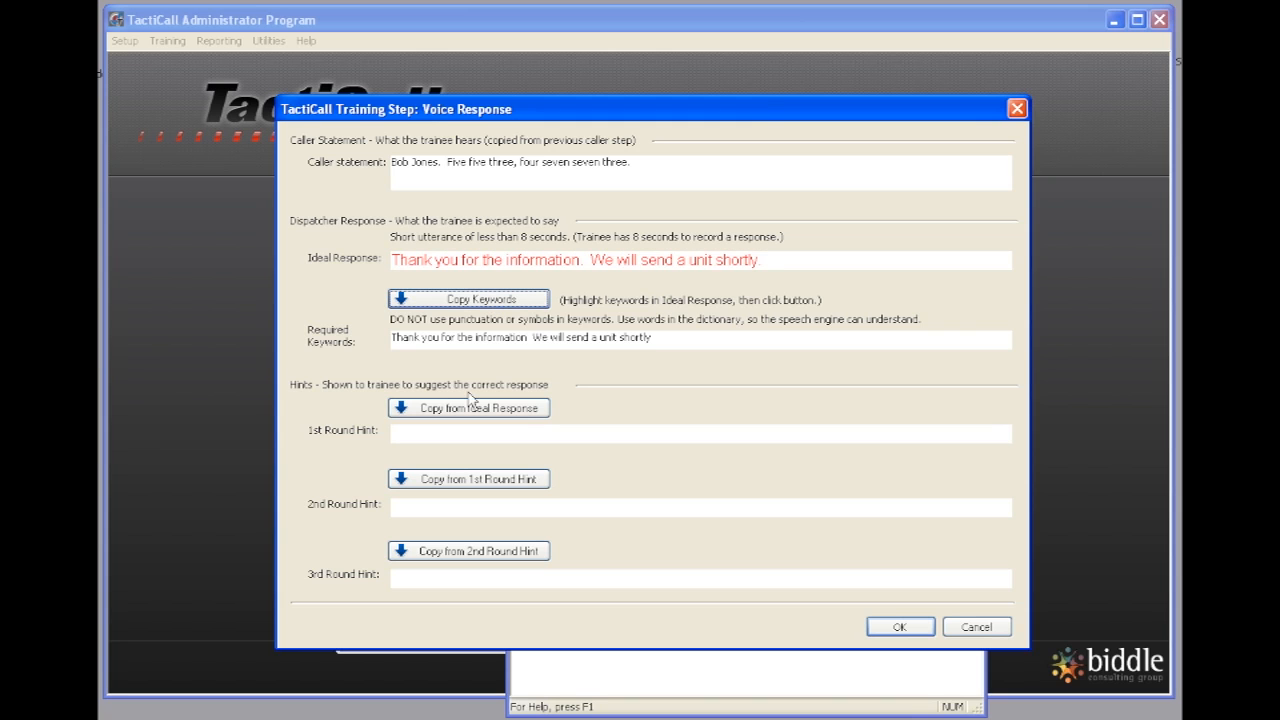
{"action": "left_click", "coordinate": [468, 408]}
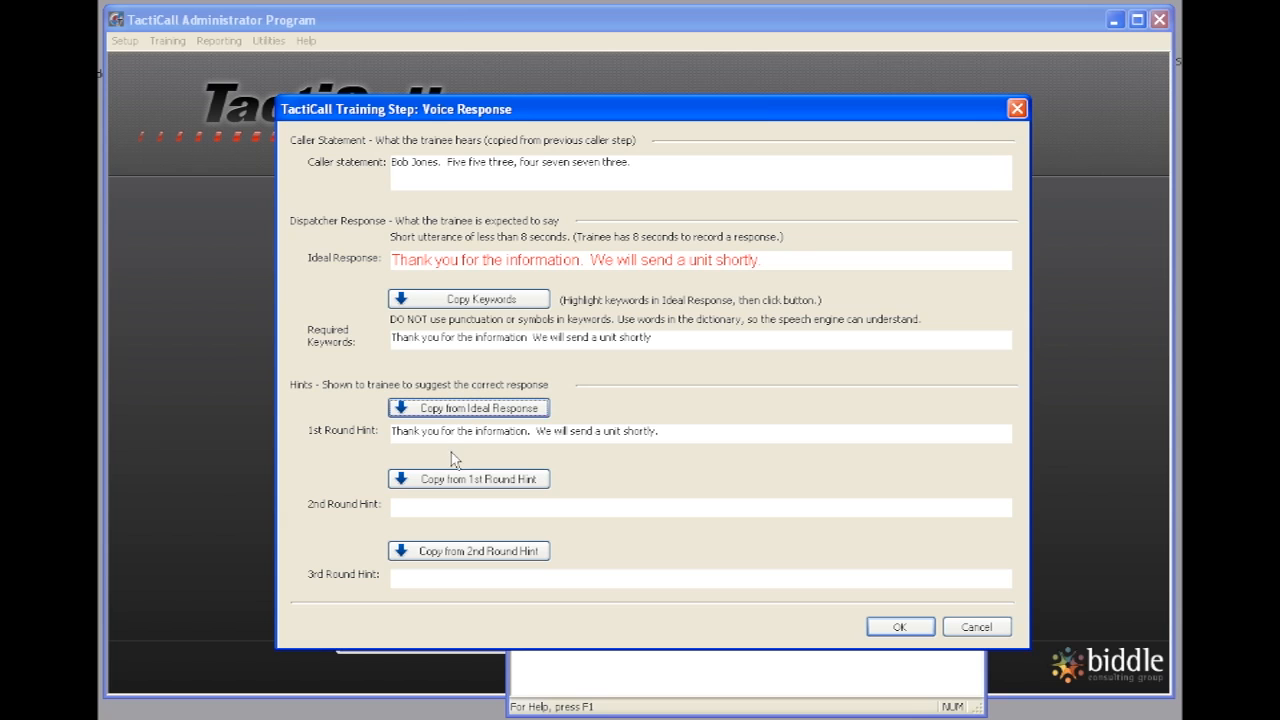
{"action": "left_click", "coordinate": [468, 478]}
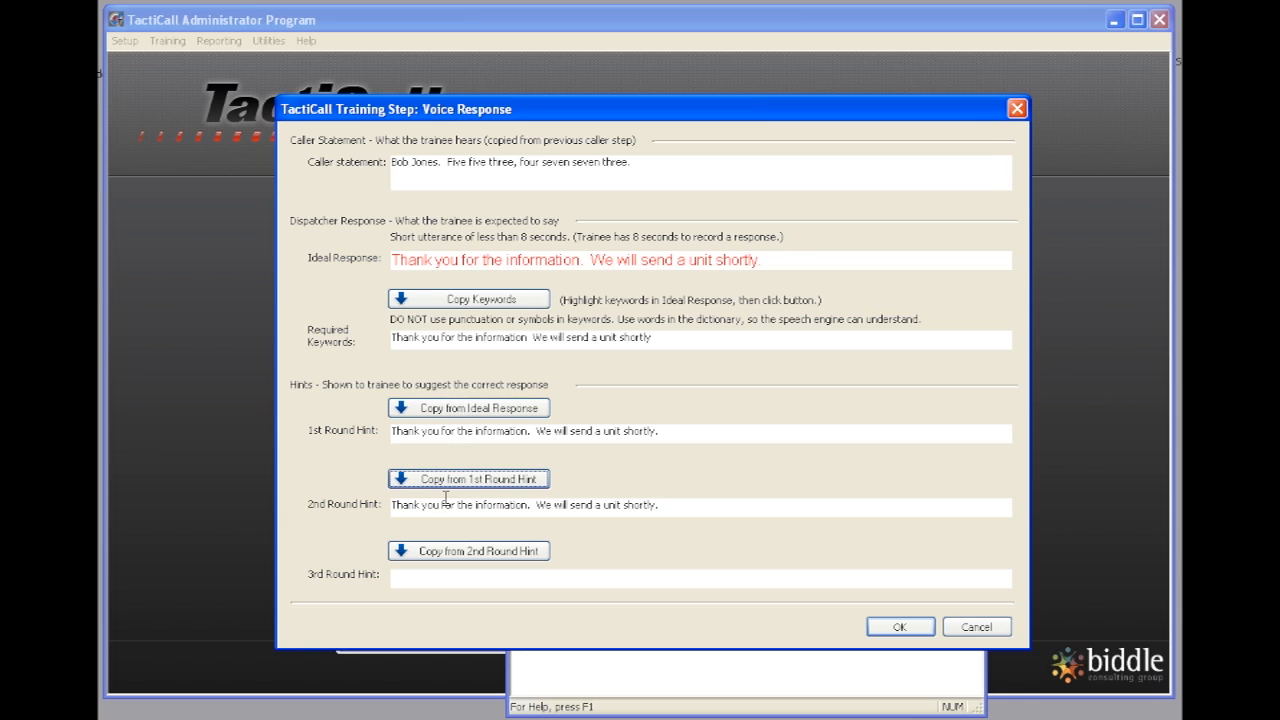
{"action": "left_click", "coordinate": [468, 550]}
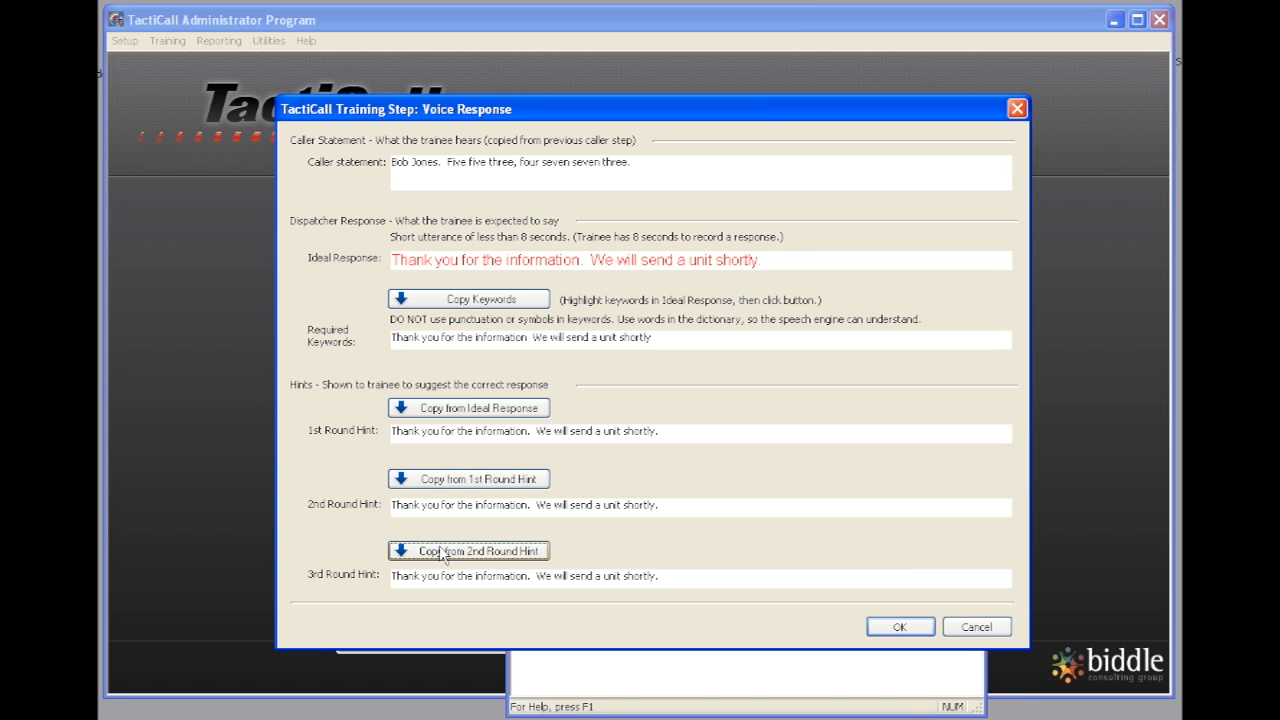
{"action": "left_click", "coordinate": [898, 626]}
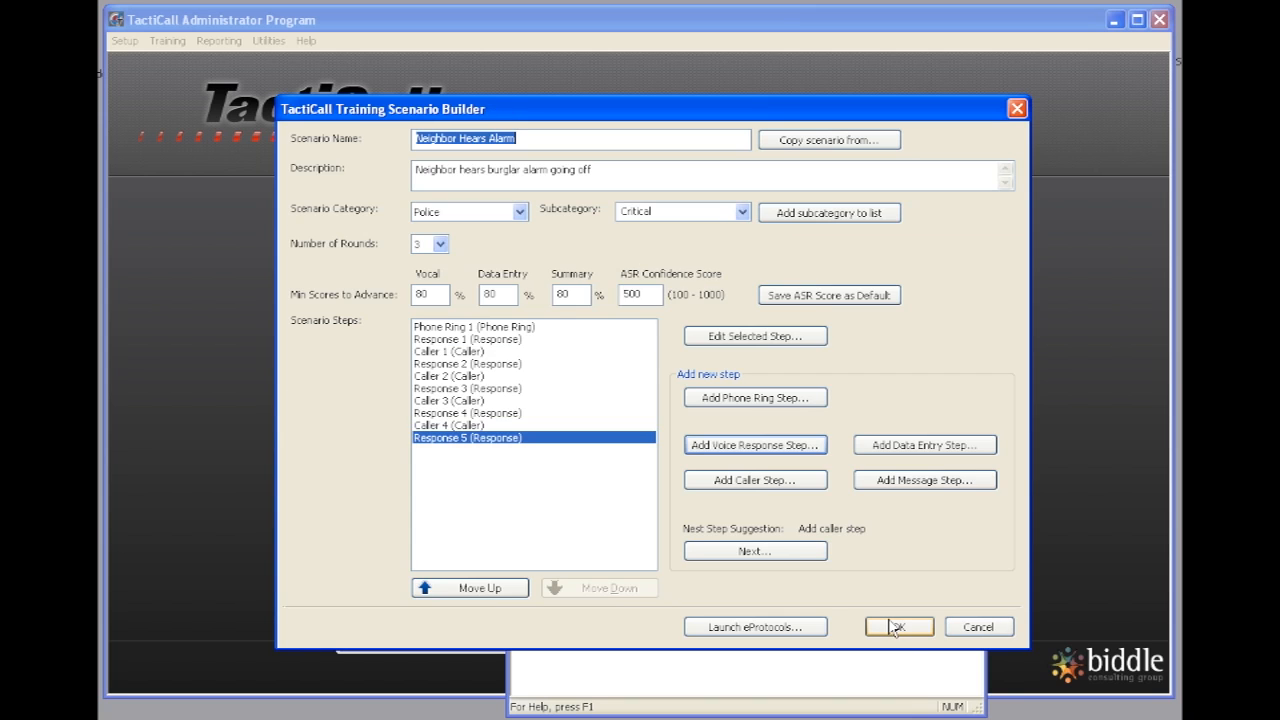
{"action": "mouse_move", "coordinate": [660, 502]}
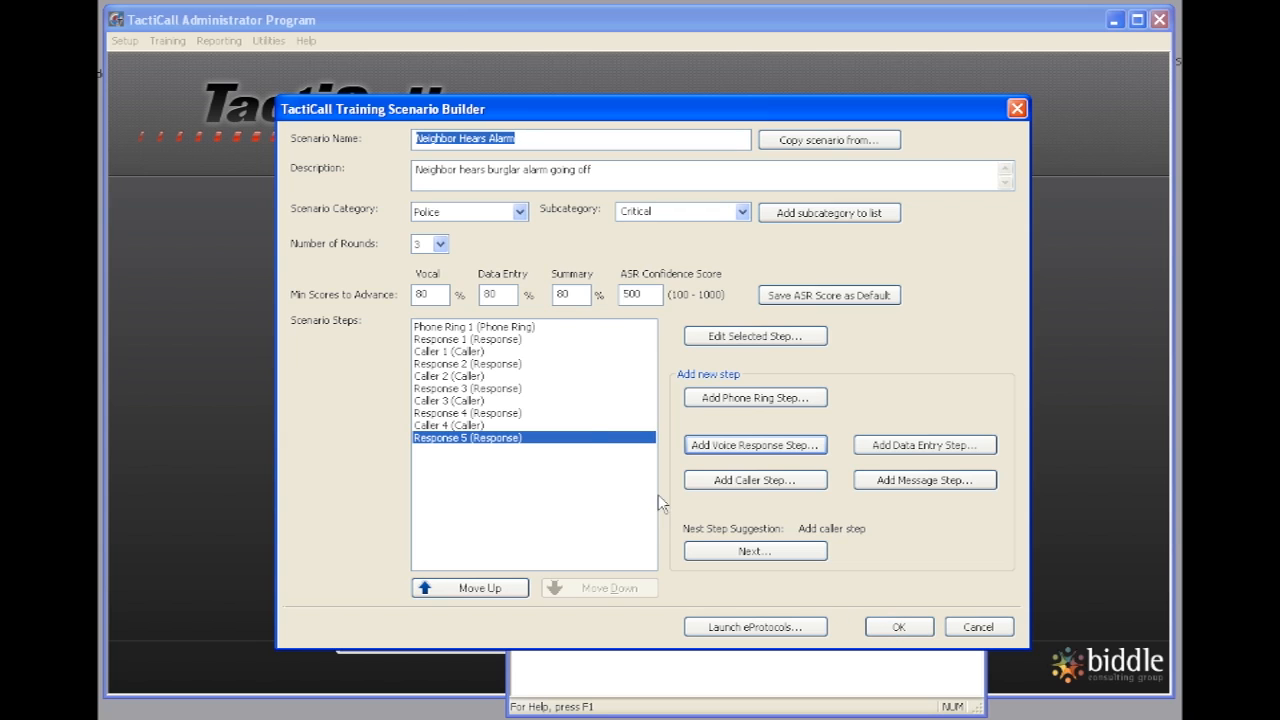
{"action": "mouse_move", "coordinate": [924, 624]}
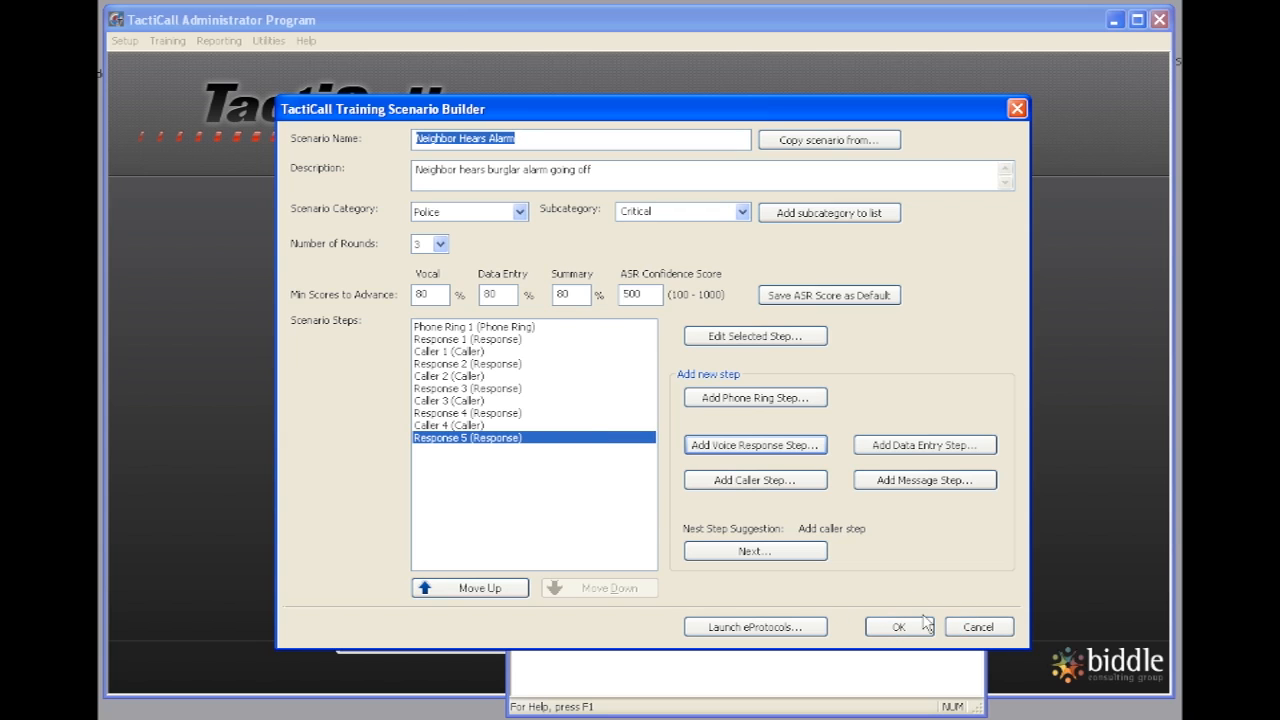
{"action": "mouse_move", "coordinate": [898, 628]}
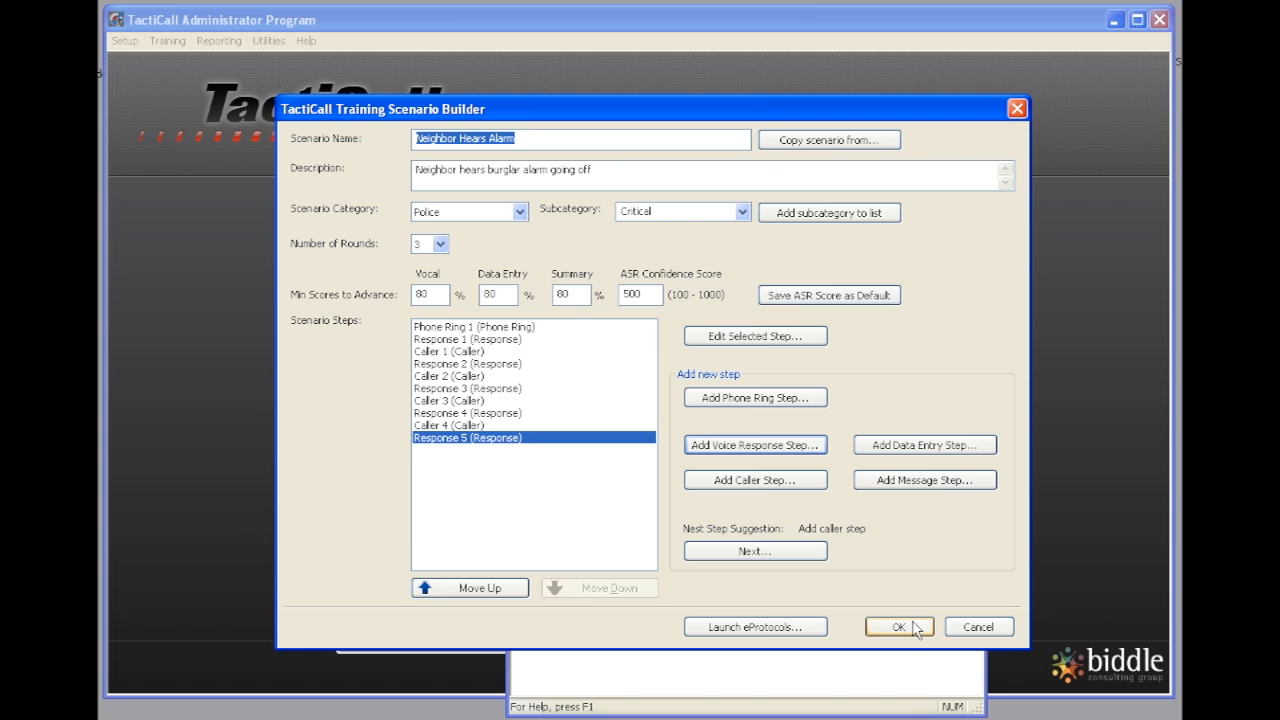
Step: Close the finished scenario, add Neighbor Hears Alarm to Residential Burglary, and save the training
{"action": "left_click", "coordinate": [898, 628]}
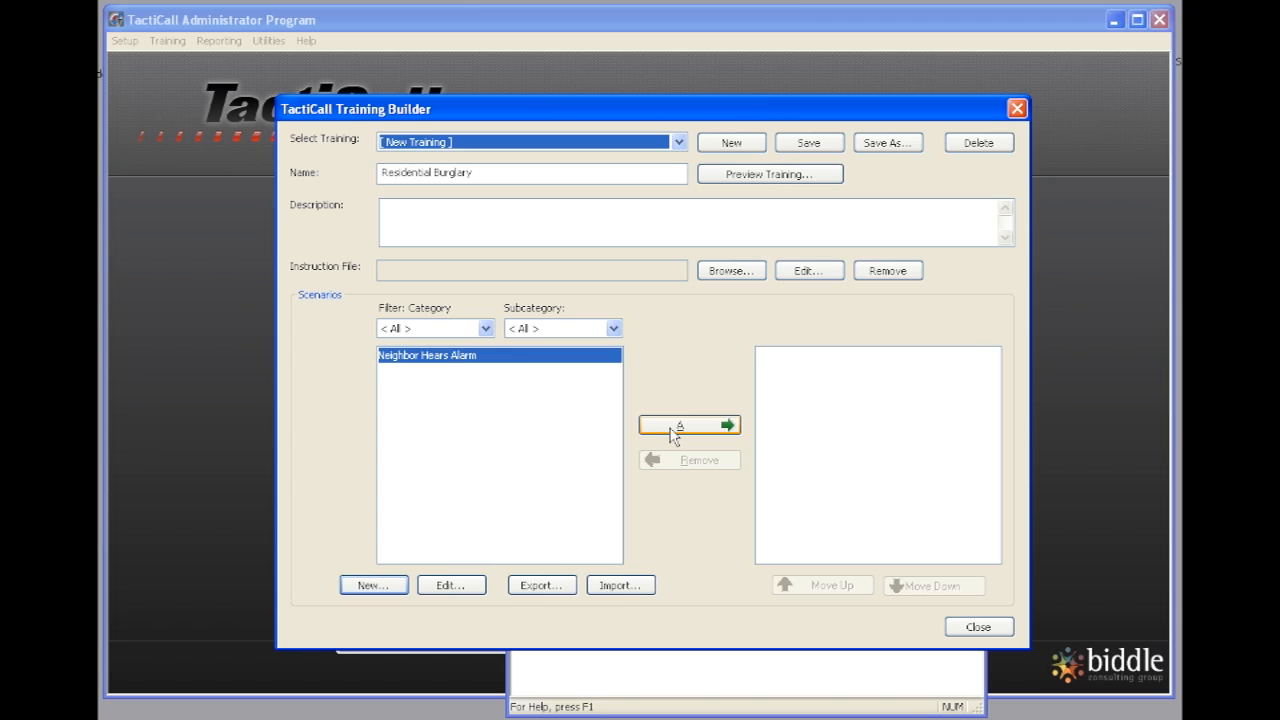
{"action": "left_click", "coordinate": [688, 424]}
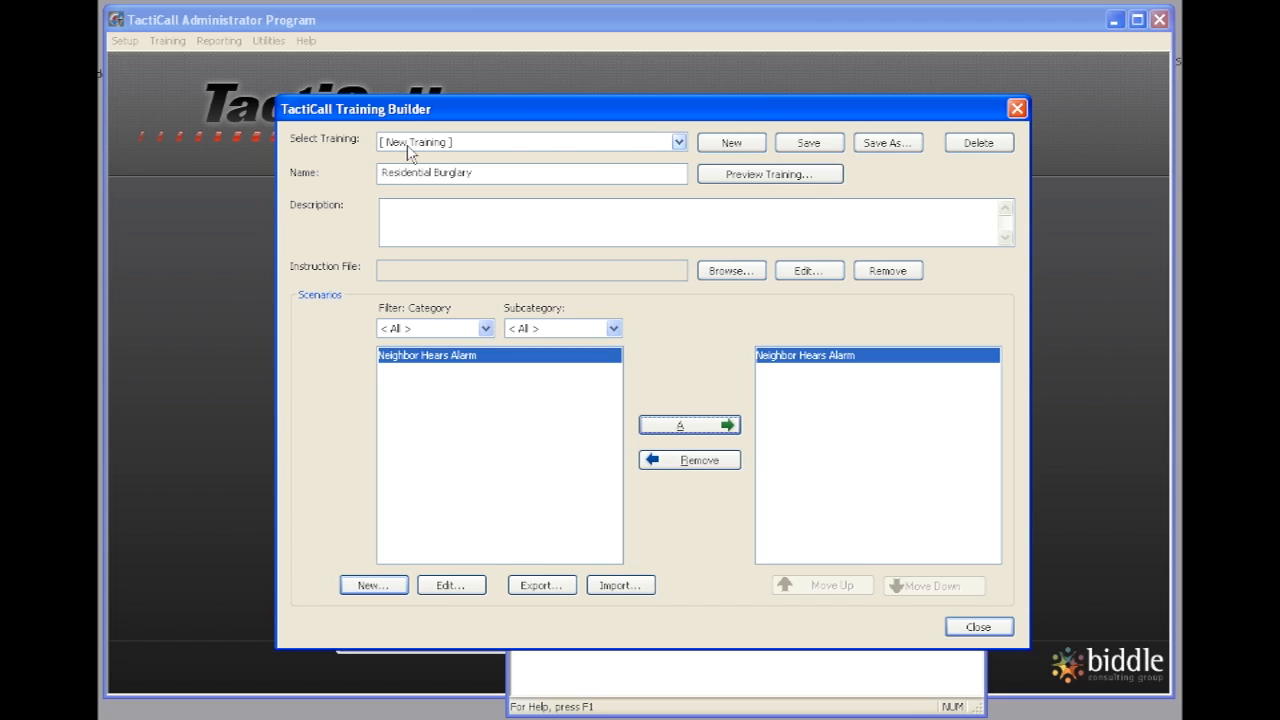
{"action": "mouse_move", "coordinate": [808, 142]}
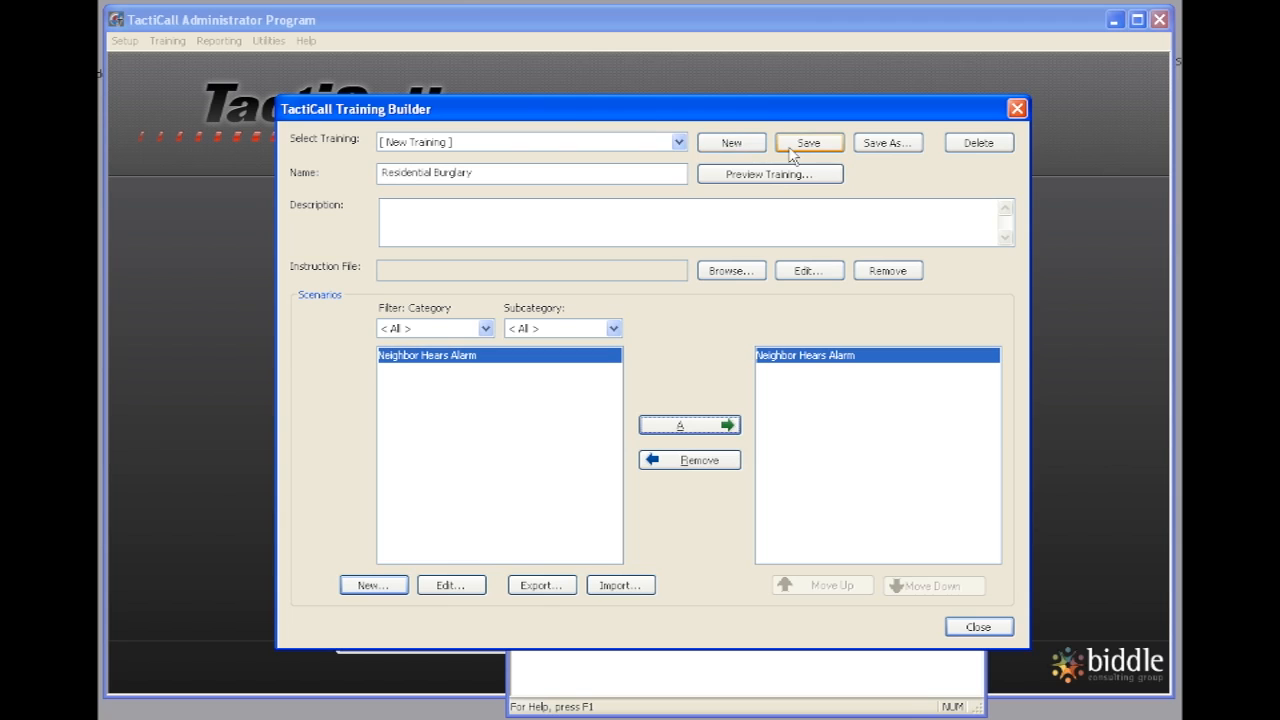
{"action": "left_click", "coordinate": [808, 142]}
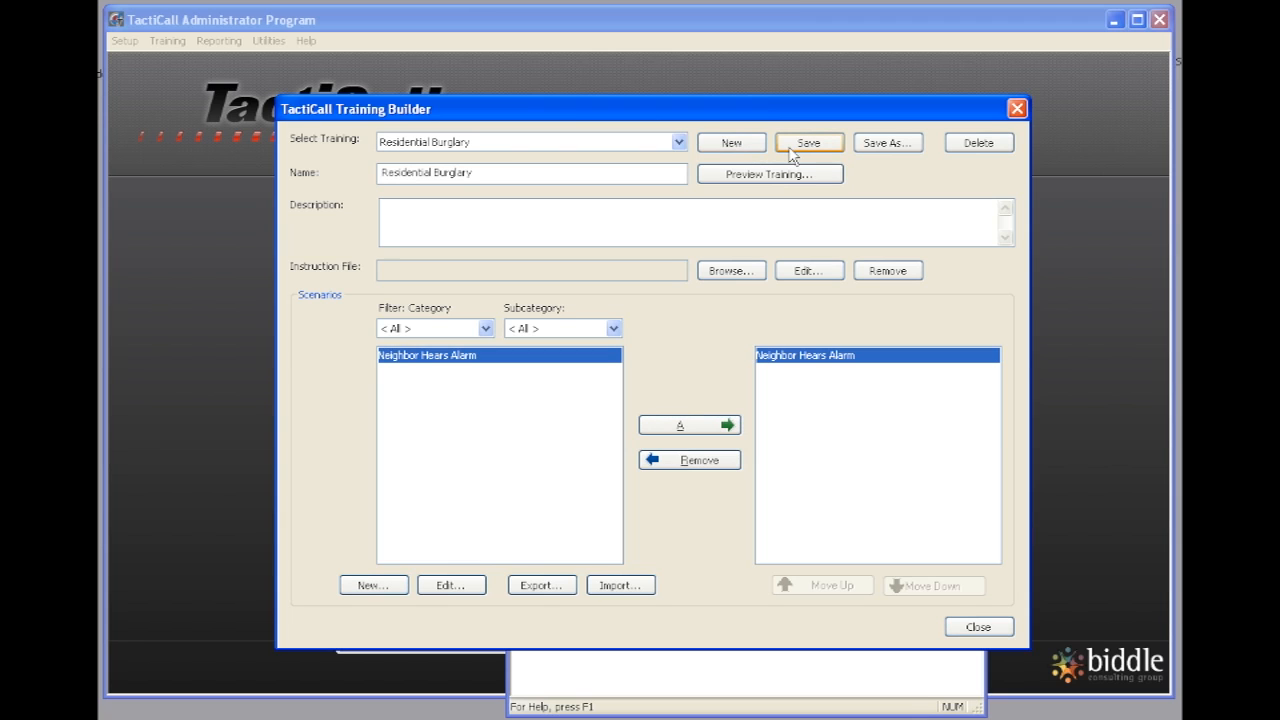
{"action": "mouse_move", "coordinate": [770, 174]}
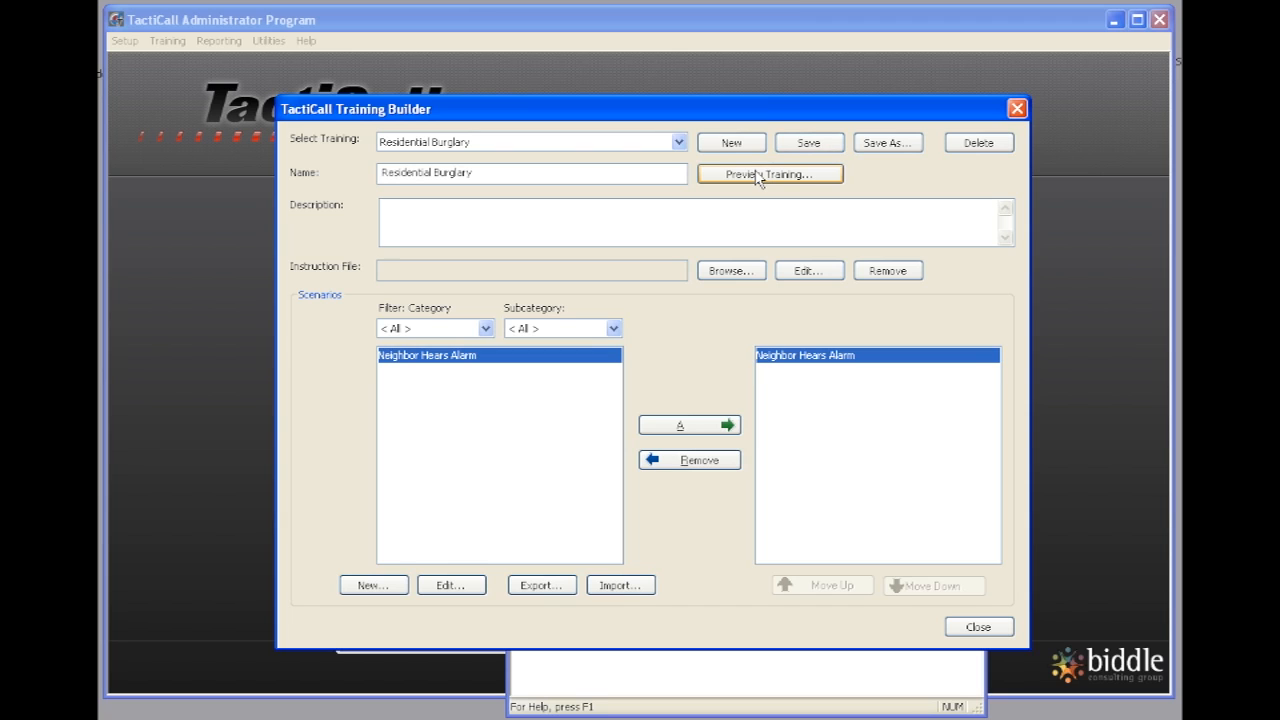
Step: Preview the training, answer the simulated 911 call and record the opening greeting
{"action": "left_click", "coordinate": [768, 172]}
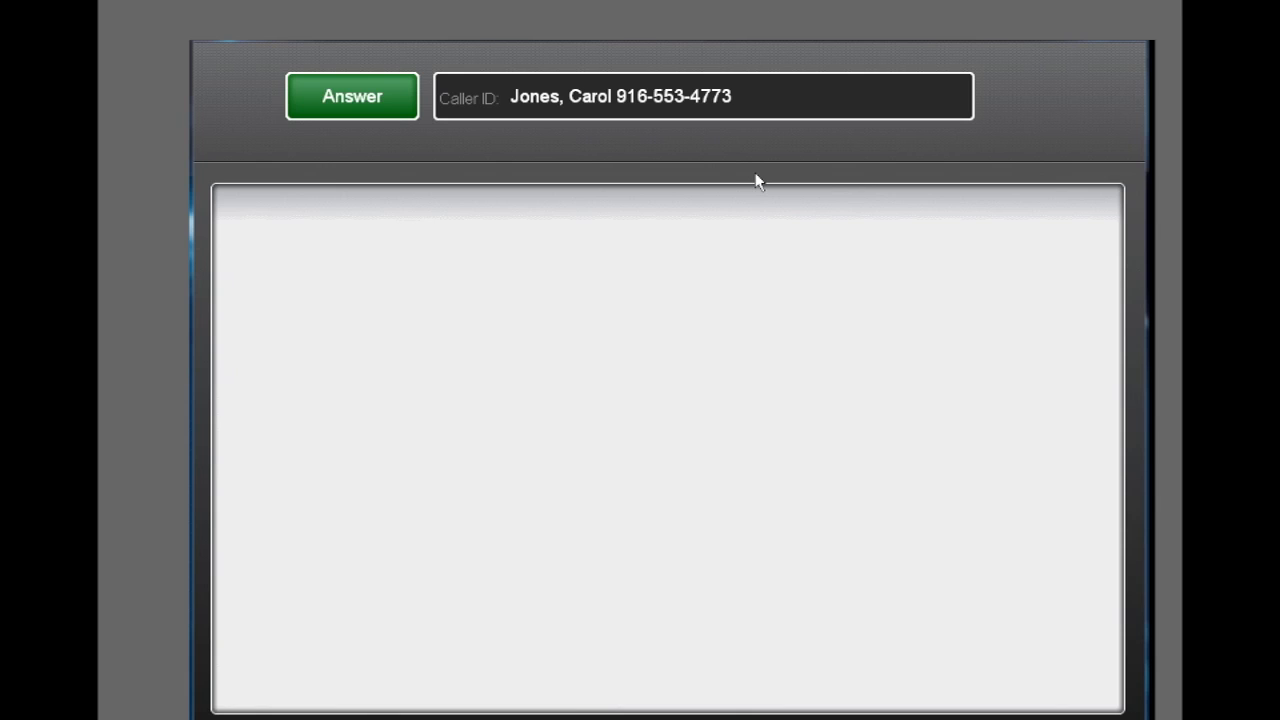
{"action": "left_click", "coordinate": [352, 96]}
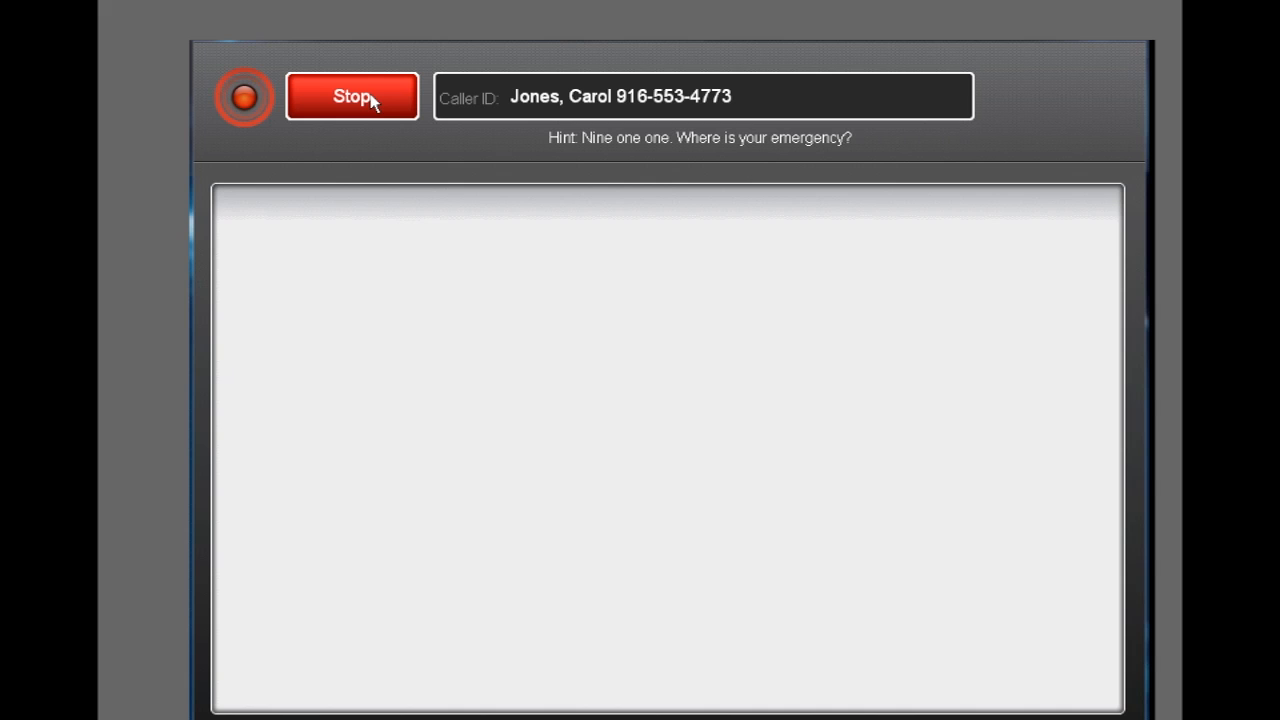
{"action": "left_click", "coordinate": [352, 96]}
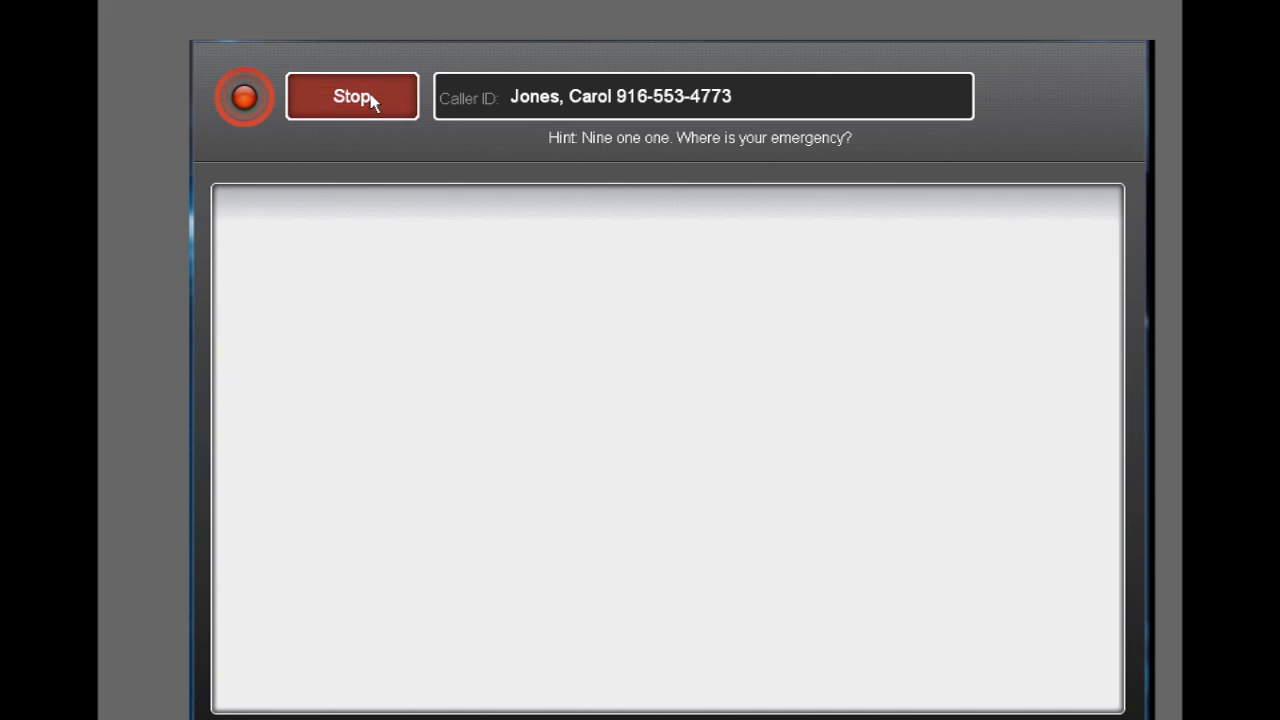
{"action": "left_click", "coordinate": [352, 96]}
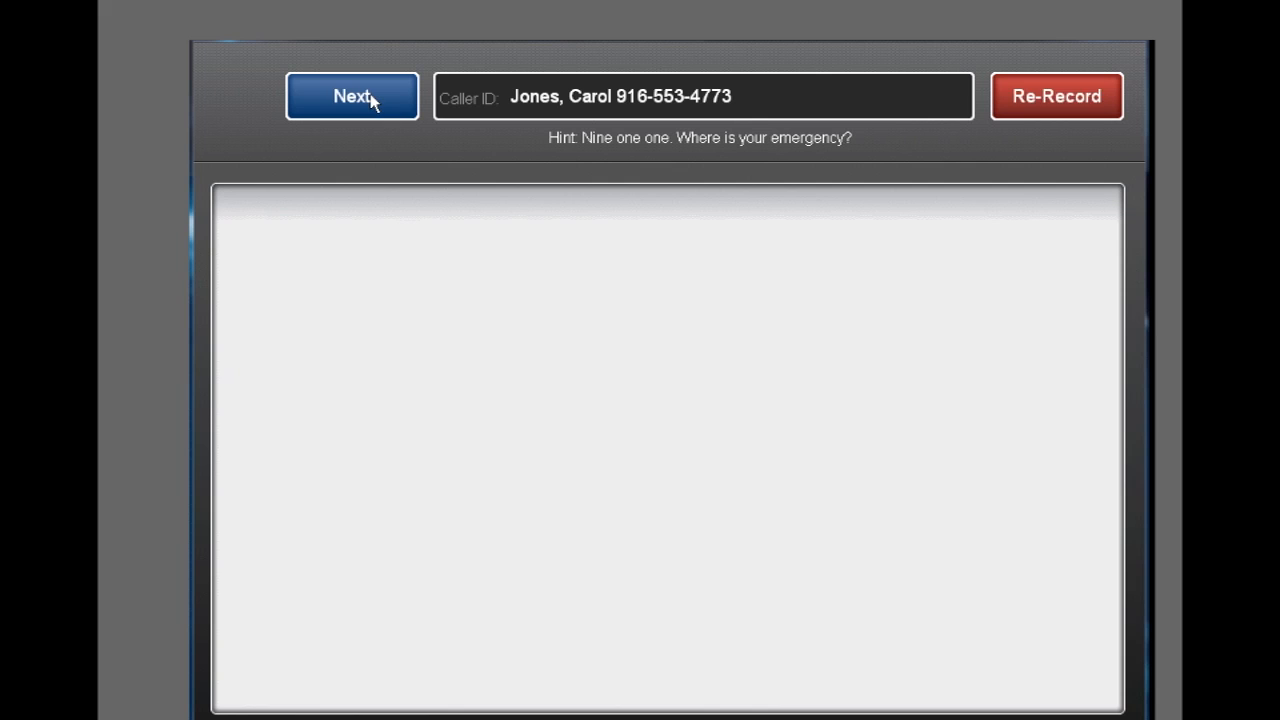
{"action": "left_click", "coordinate": [352, 96]}
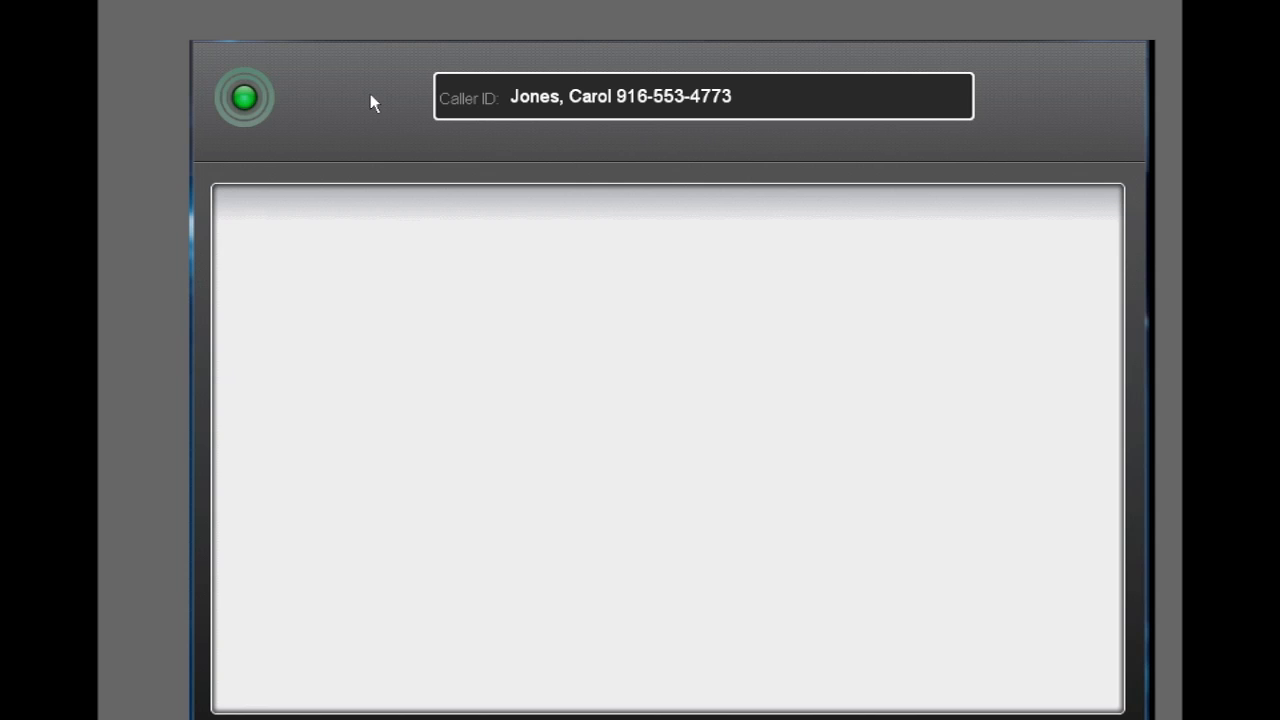
Step: Record the reply asking for the address where the alarm is ringing
{"action": "left_click", "coordinate": [242, 96]}
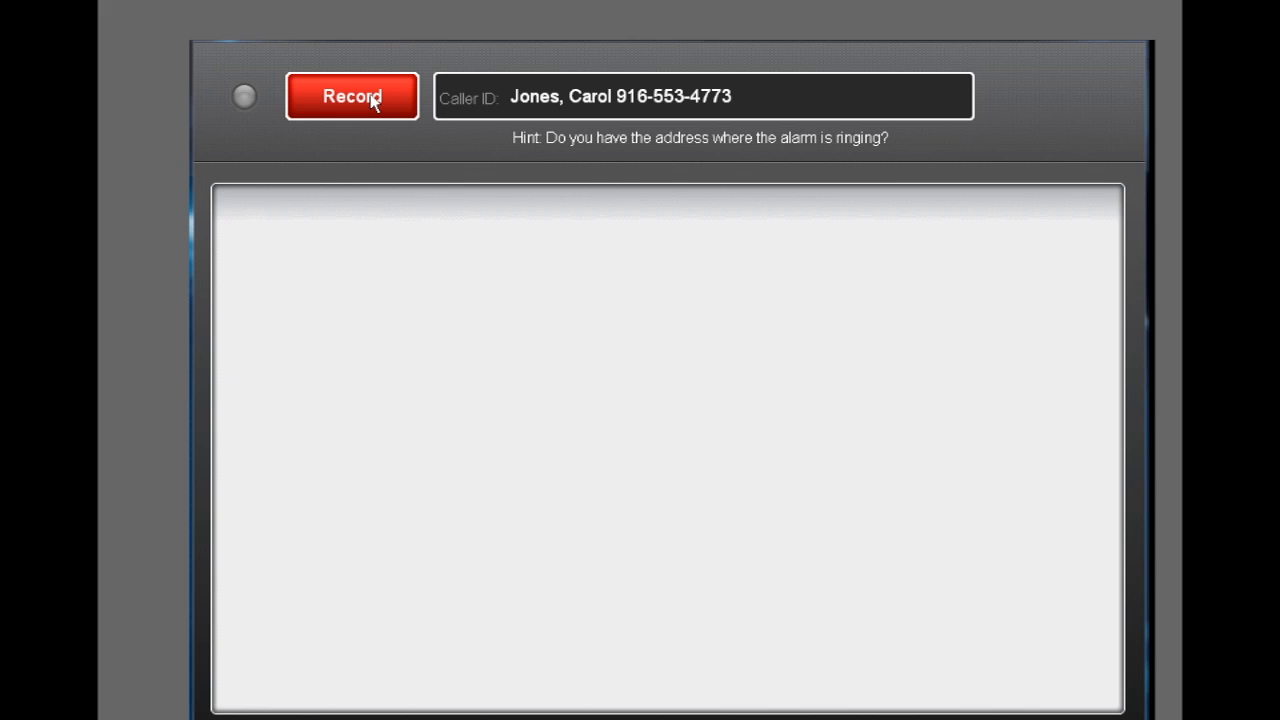
{"action": "left_click", "coordinate": [352, 96]}
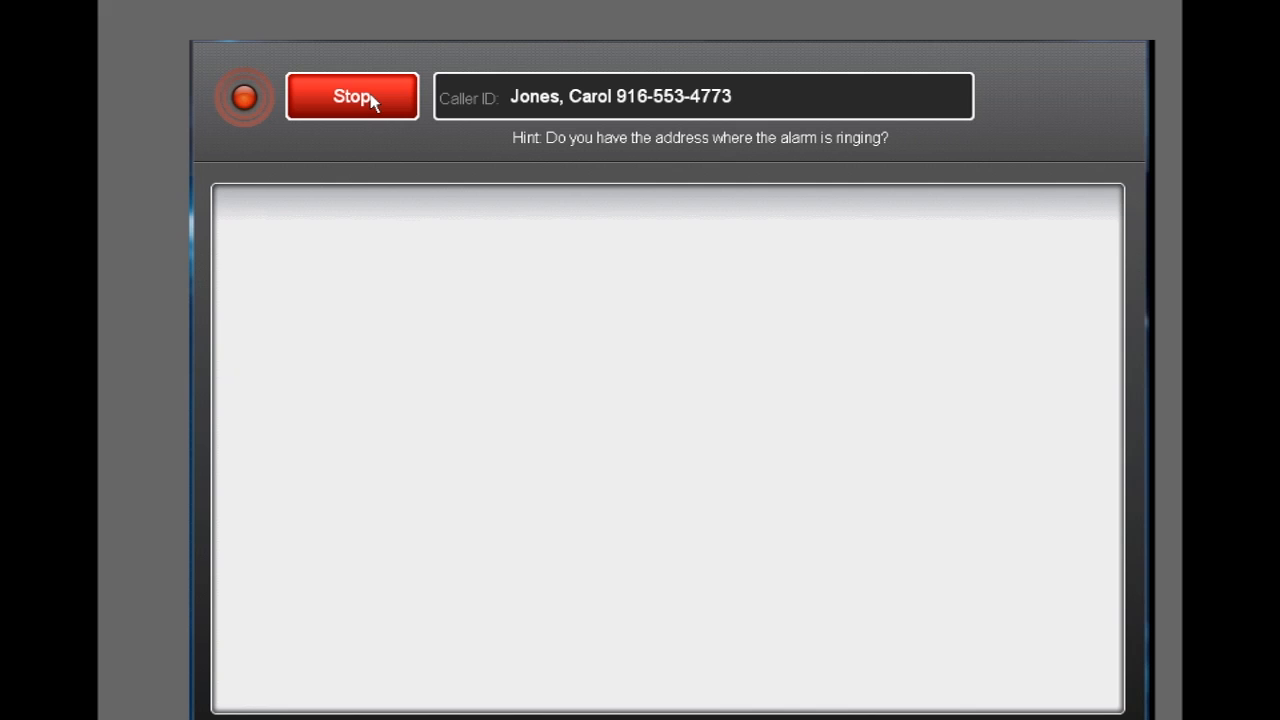
{"action": "left_click", "coordinate": [352, 96]}
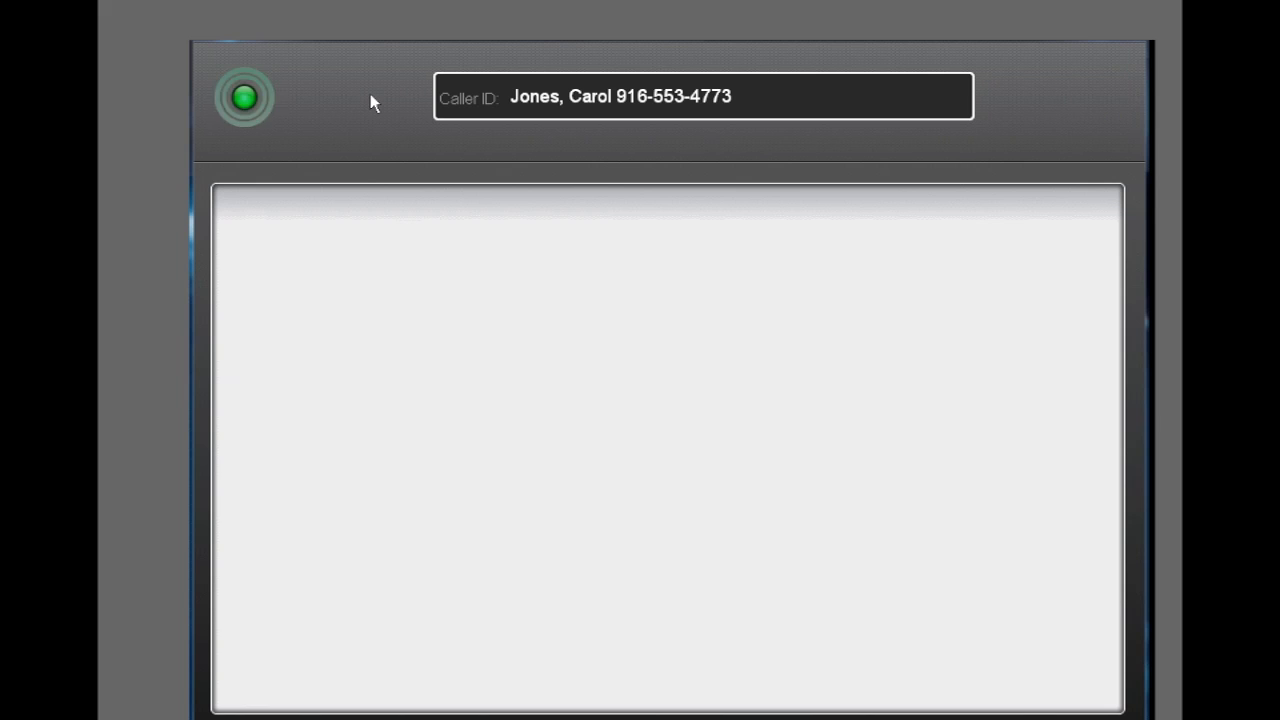
Step: Record replies for the suspicious activity question and the name-and-phone-number question
{"action": "left_click", "coordinate": [242, 96]}
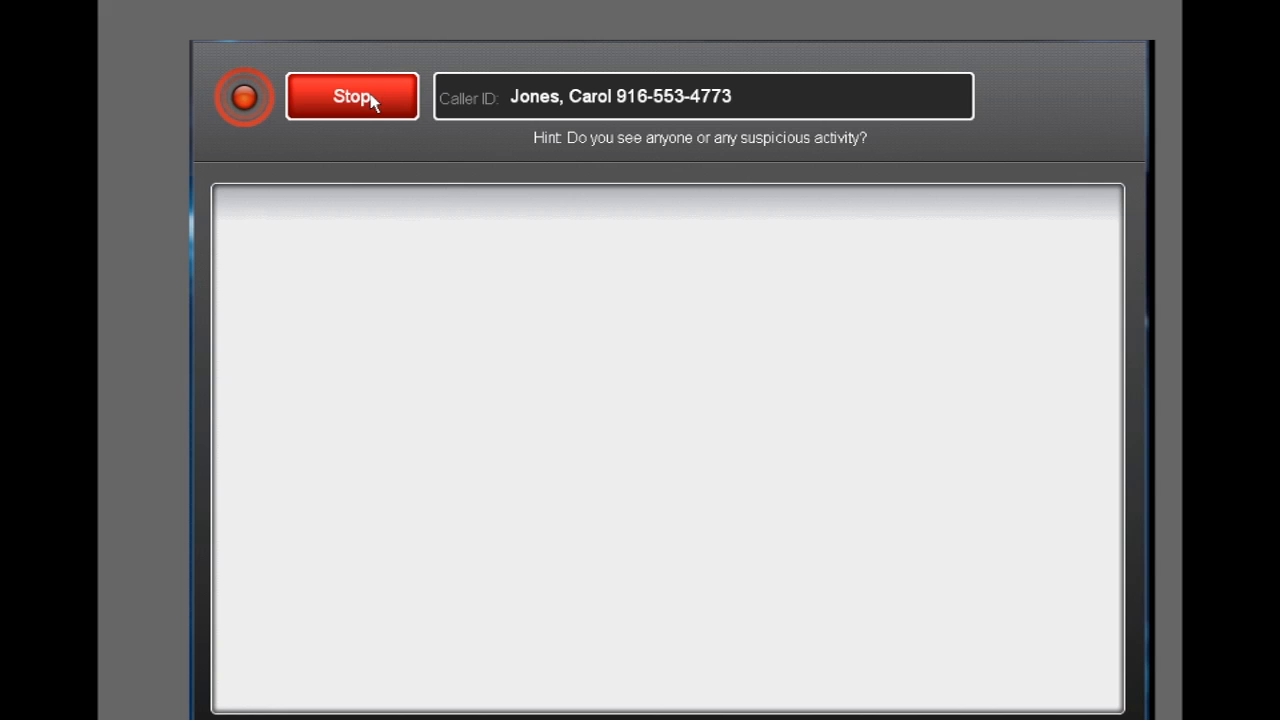
{"action": "left_click", "coordinate": [352, 96]}
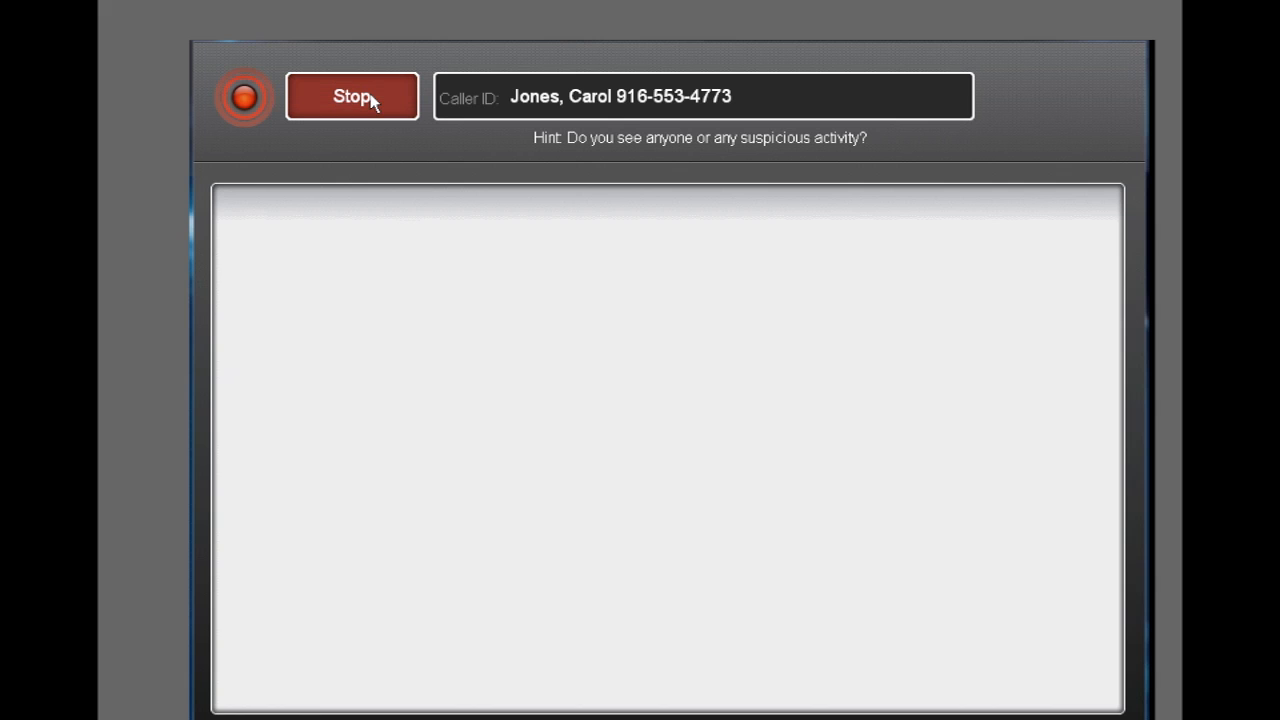
{"action": "left_click", "coordinate": [352, 96]}
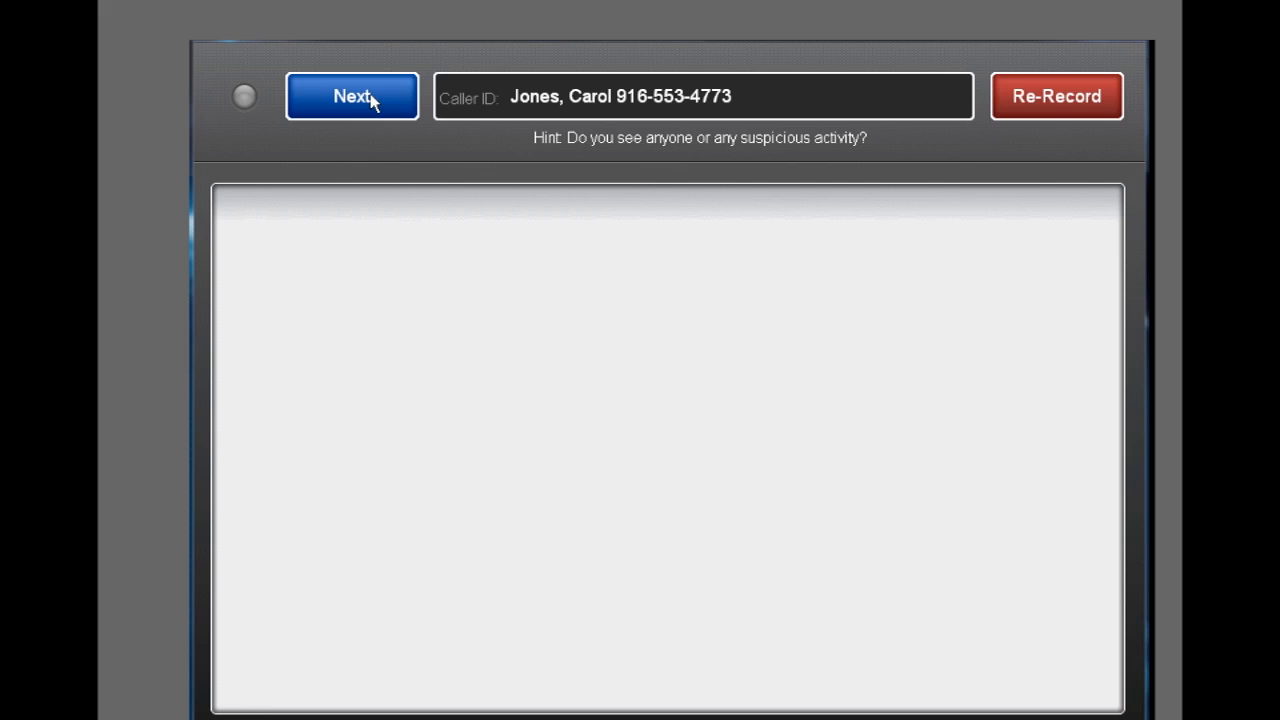
{"action": "left_click", "coordinate": [352, 96]}
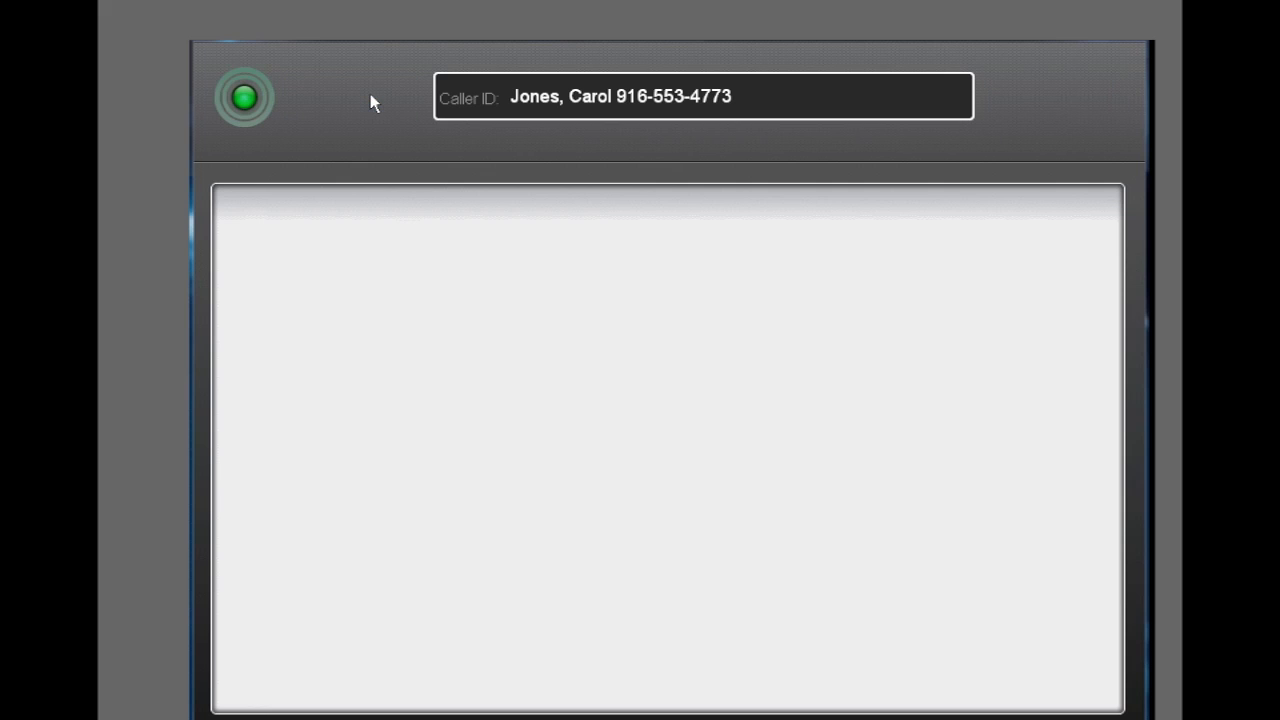
{"action": "left_click", "coordinate": [244, 96]}
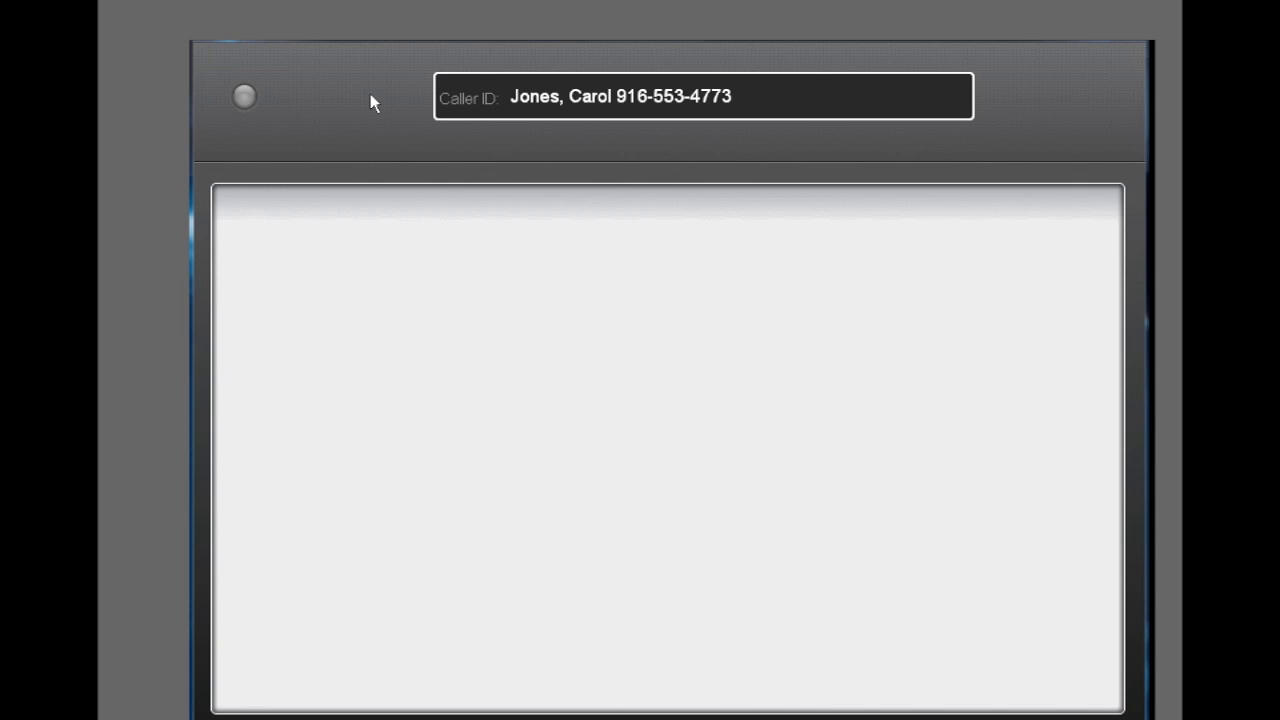
{"action": "left_click", "coordinate": [352, 96]}
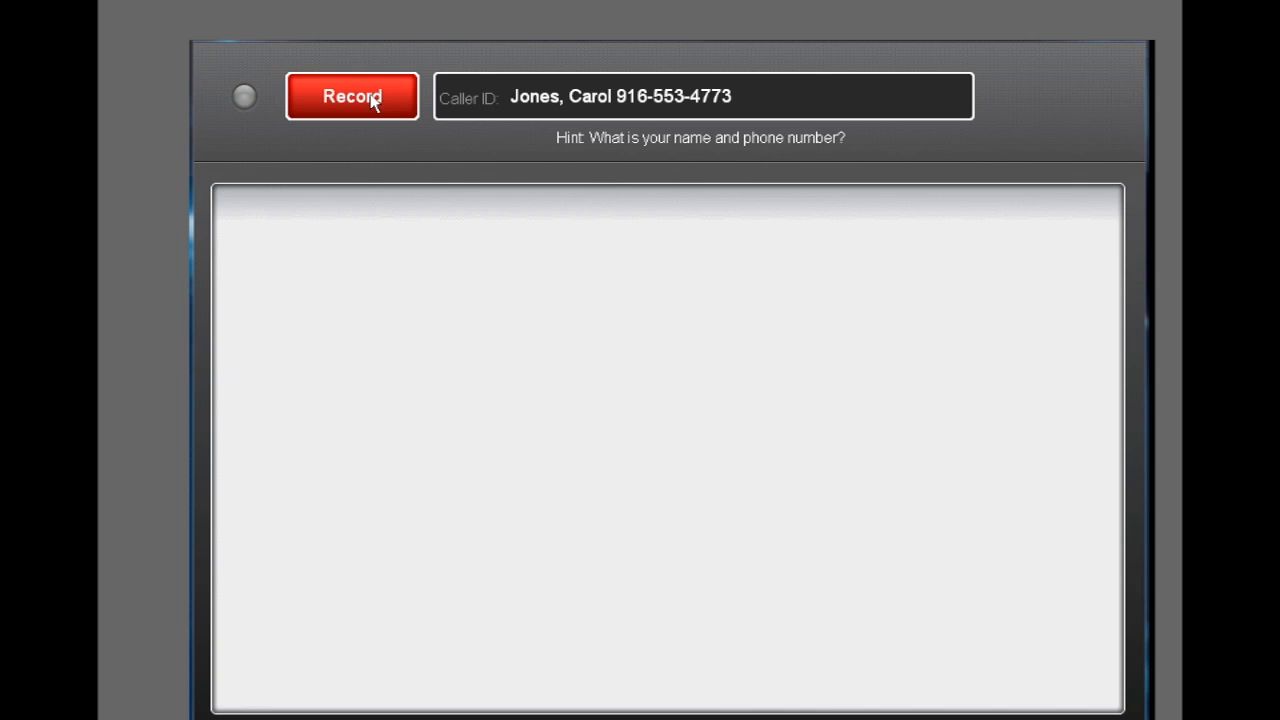
{"action": "left_click", "coordinate": [352, 96]}
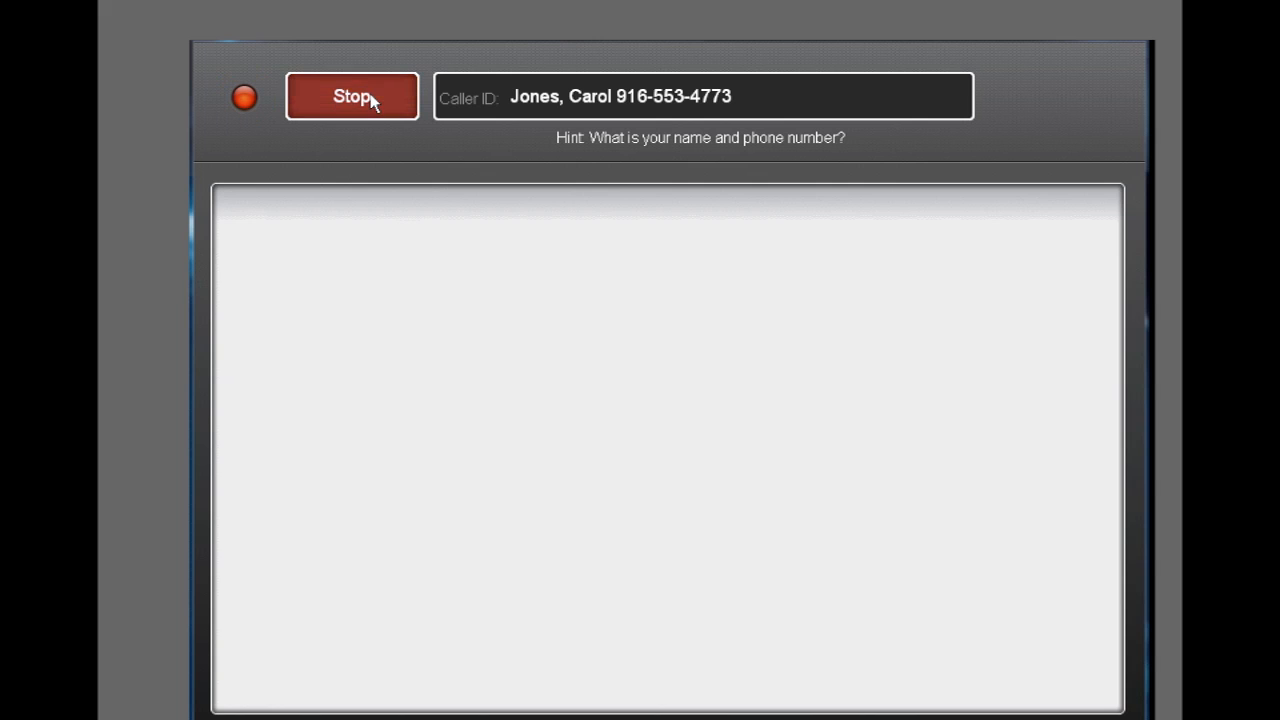
{"action": "left_click", "coordinate": [352, 96]}
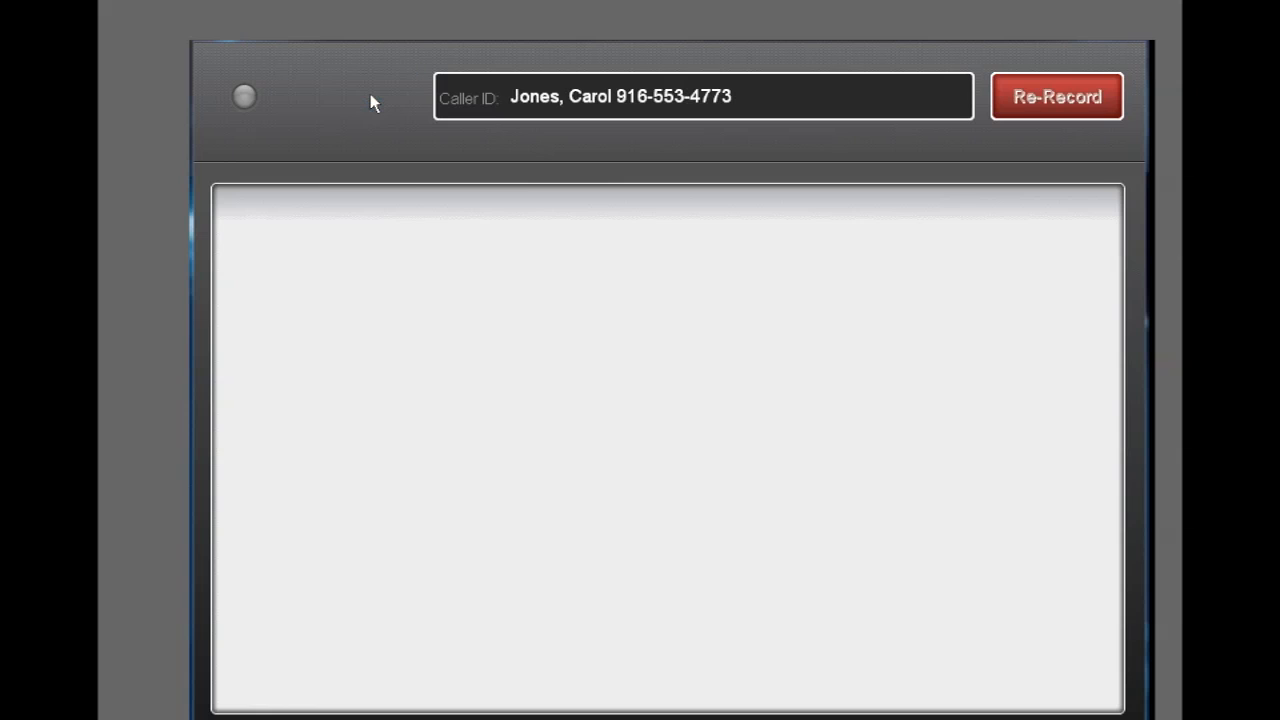
Step: Record the closing reassurance that a unit will be sent shortly
{"action": "left_click", "coordinate": [244, 96]}
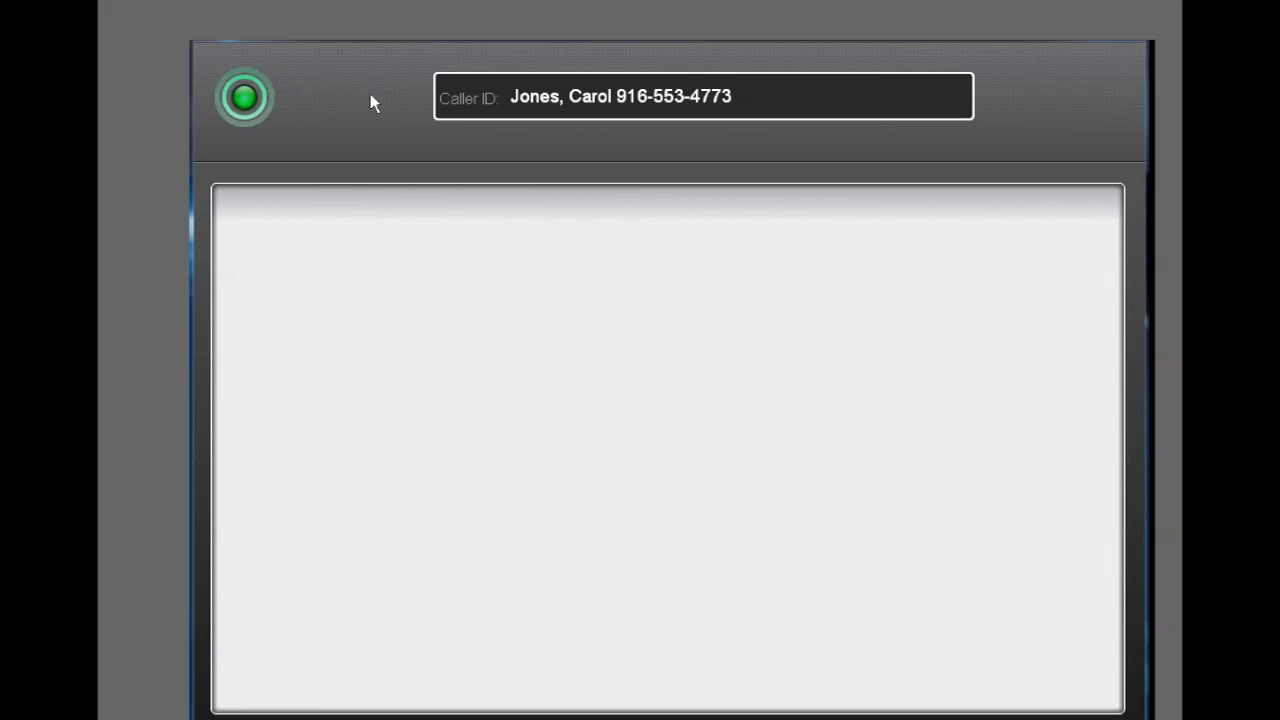
{"action": "left_click", "coordinate": [244, 96]}
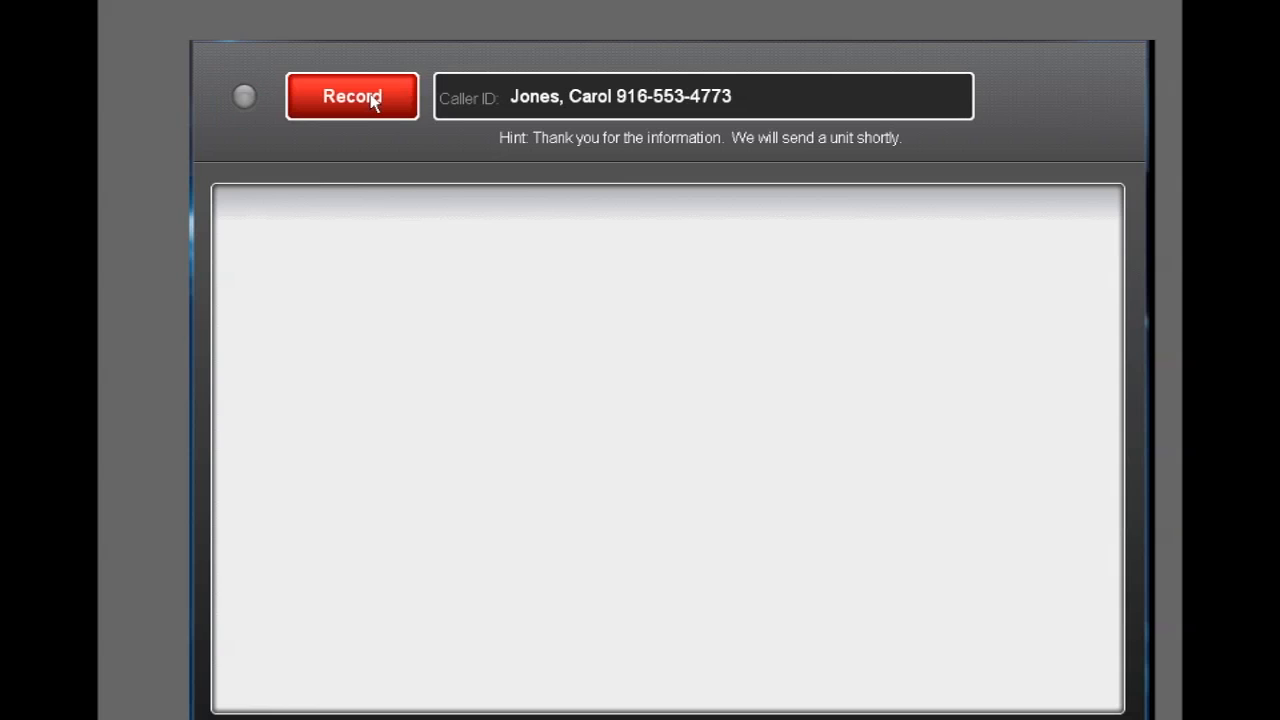
{"action": "left_click", "coordinate": [352, 96]}
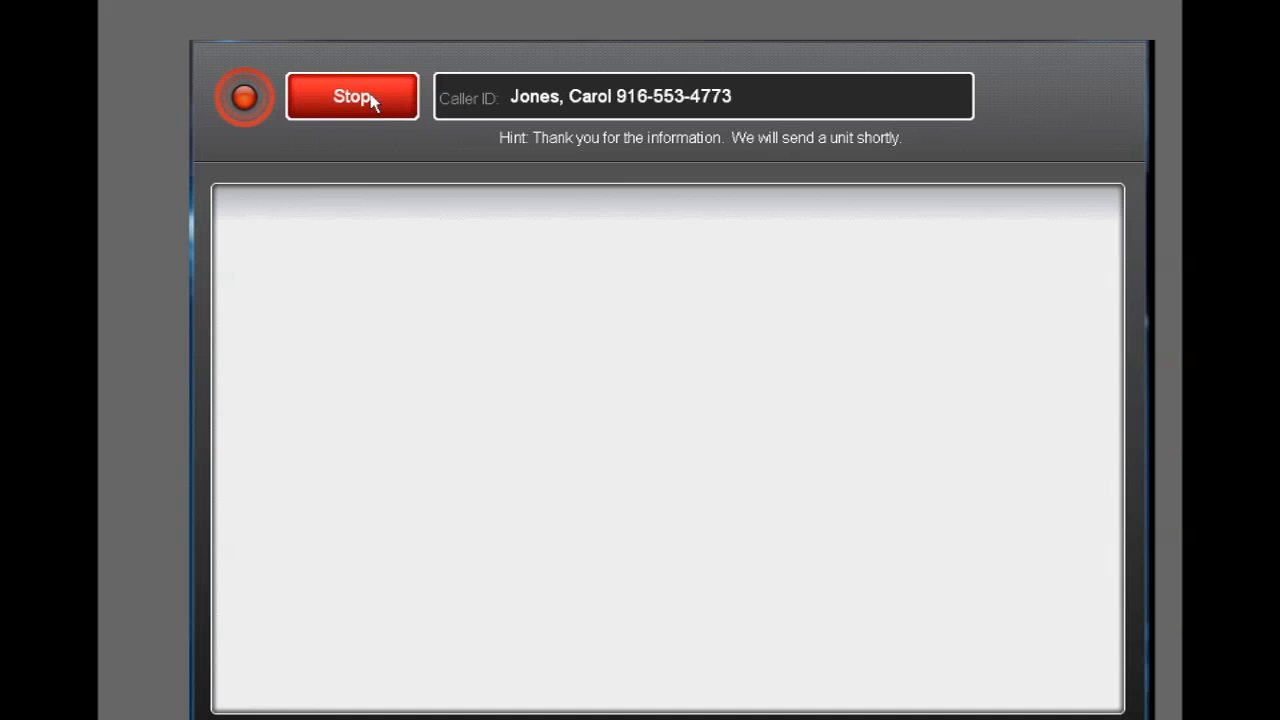
{"action": "left_click", "coordinate": [352, 96]}
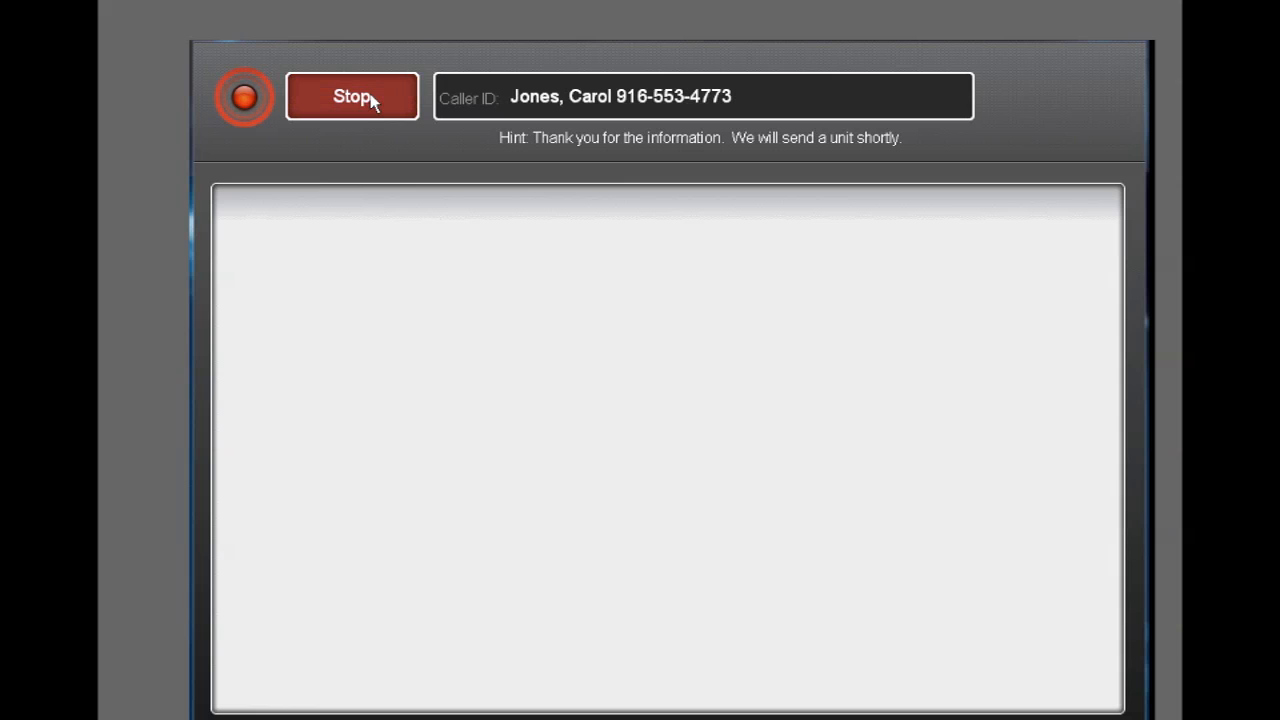
{"action": "left_click", "coordinate": [352, 96]}
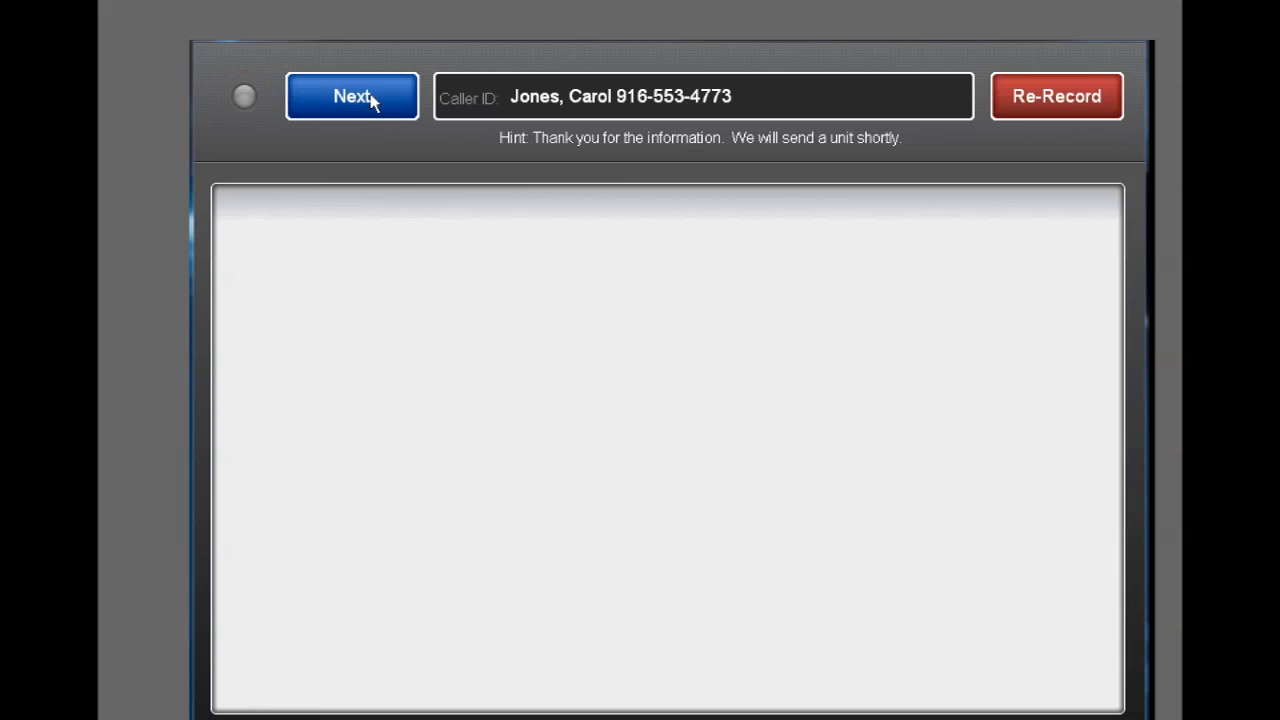
{"action": "mouse_move", "coordinate": [996, 82]}
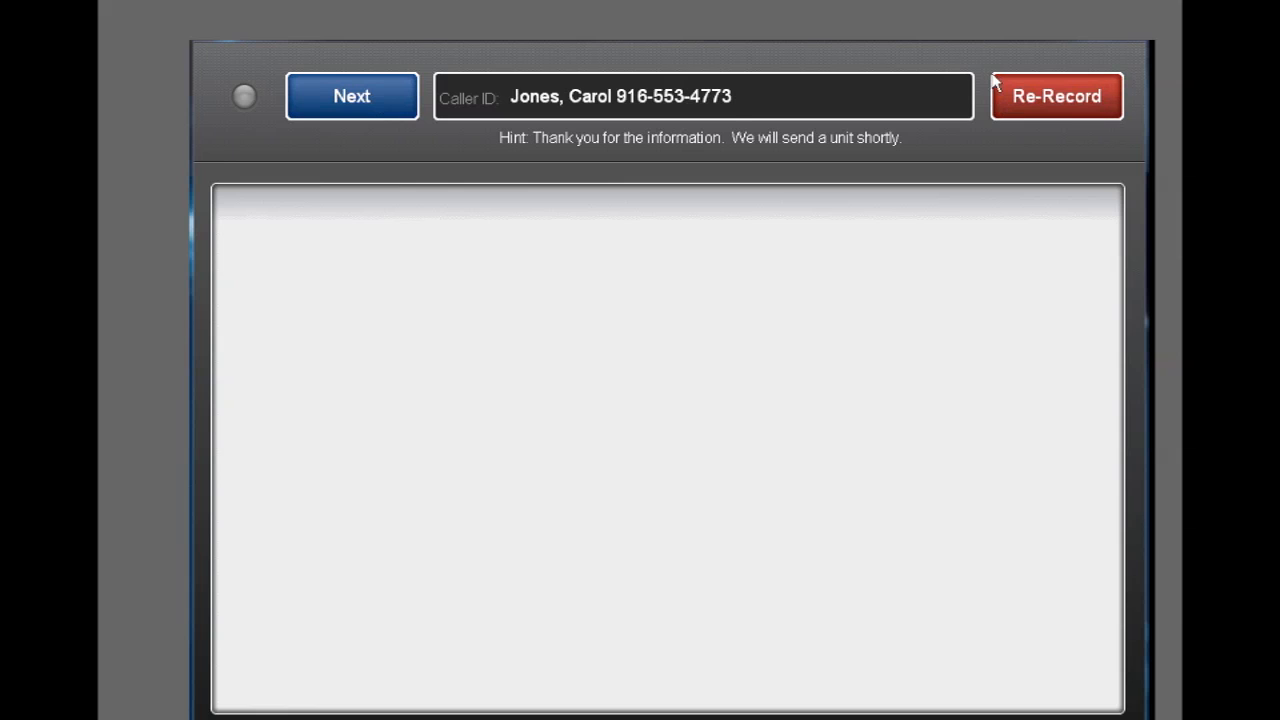
{"action": "mouse_move", "coordinate": [604, 188]}
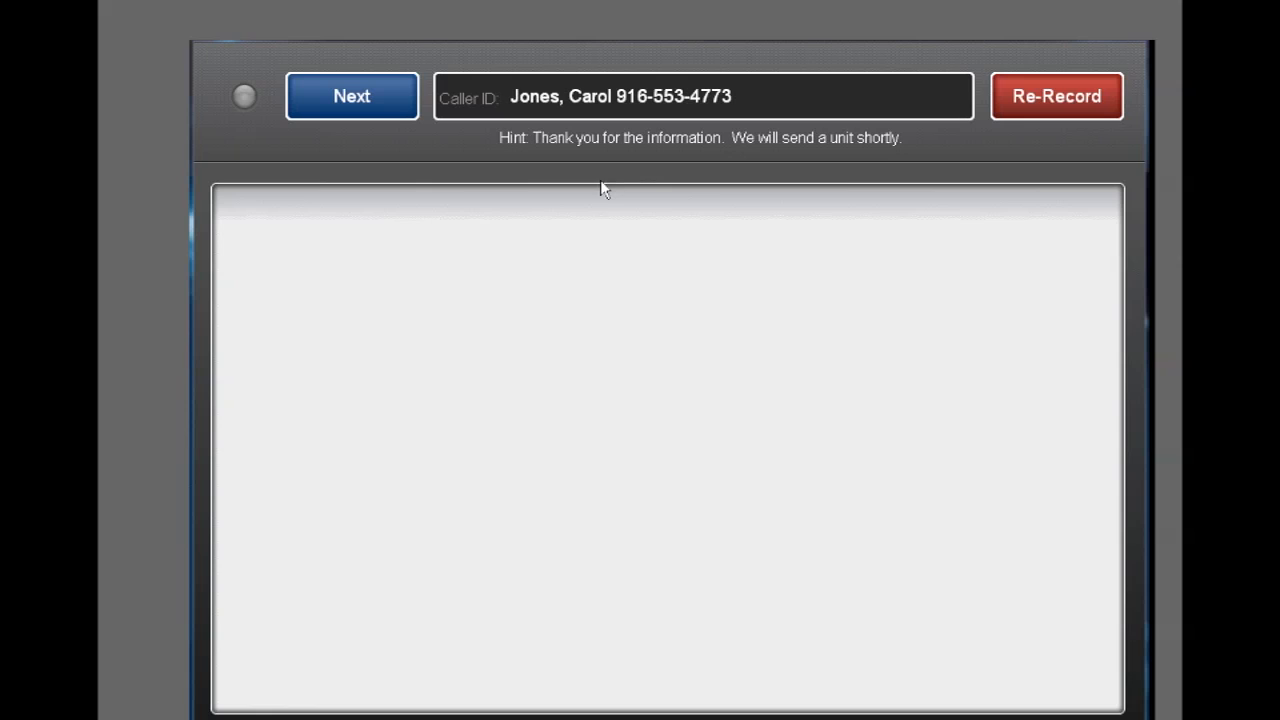
{"action": "mouse_move", "coordinate": [616, 236]}
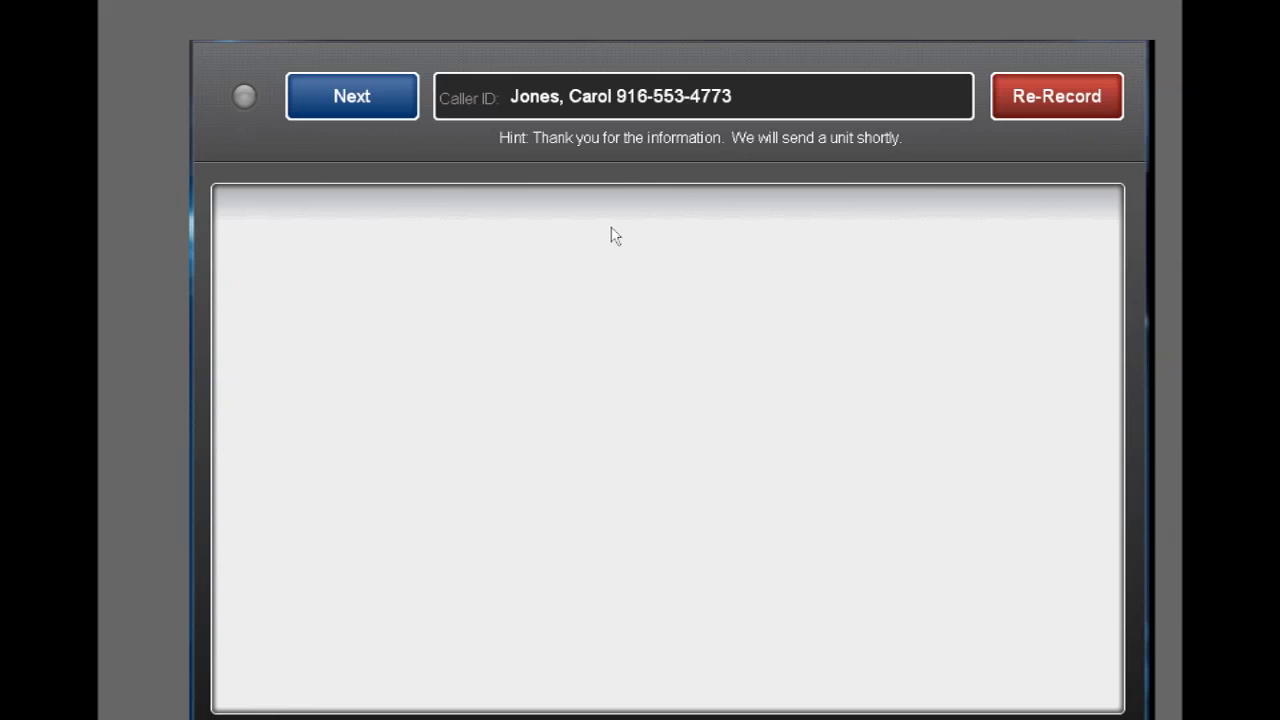
{"action": "mouse_move", "coordinate": [640, 246]}
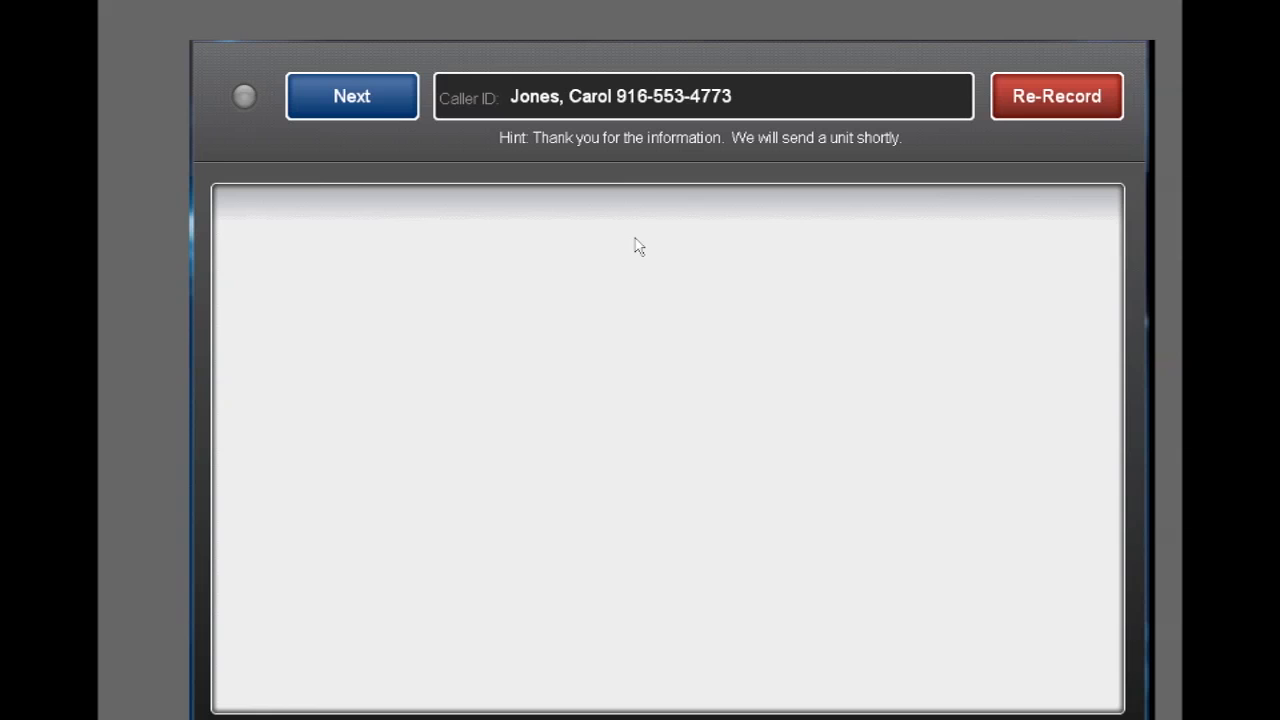